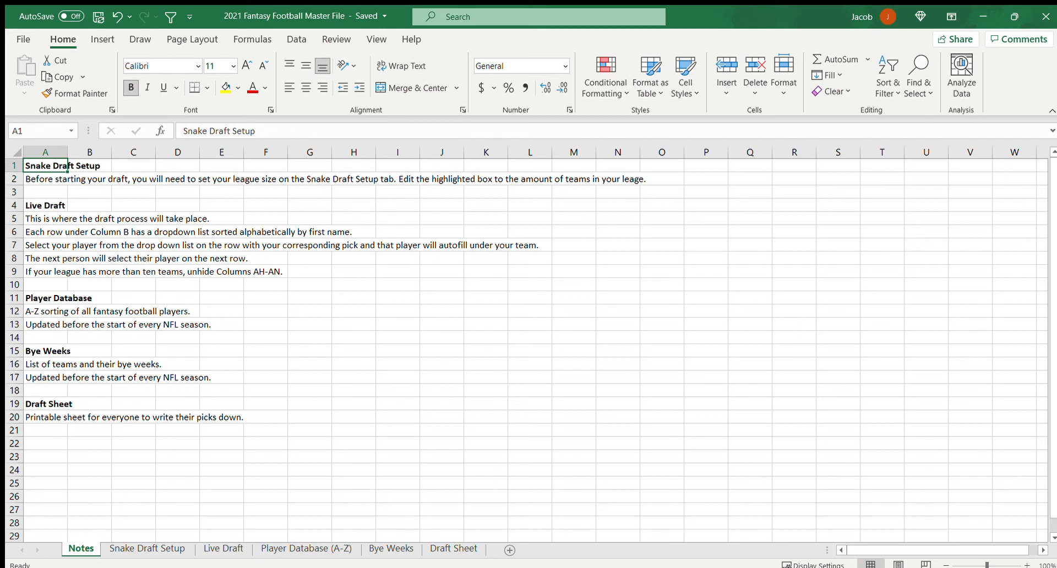
pyautogui.moveTo(563, 259)
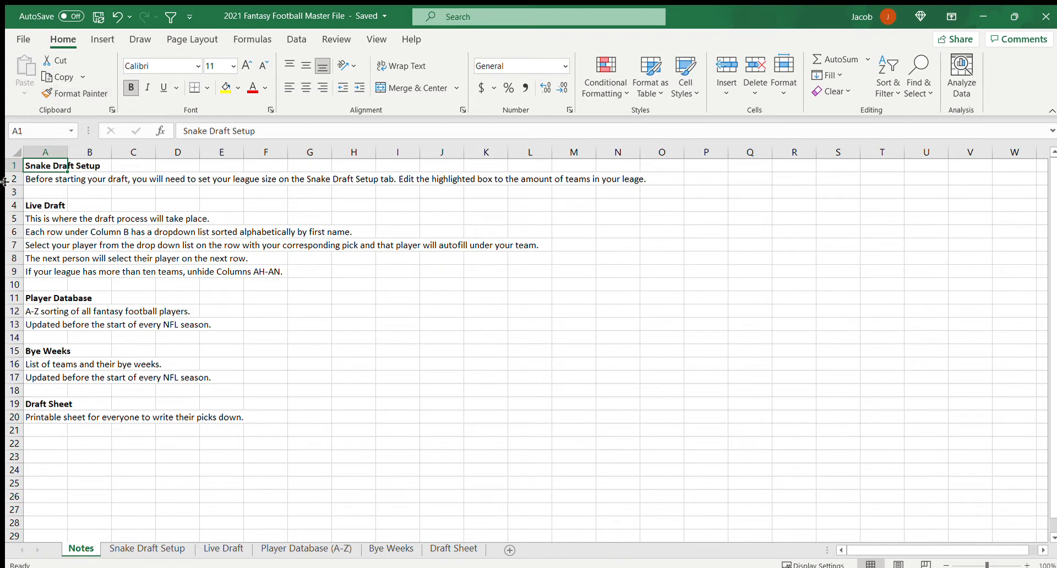
pyautogui.moveTo(663, 316)
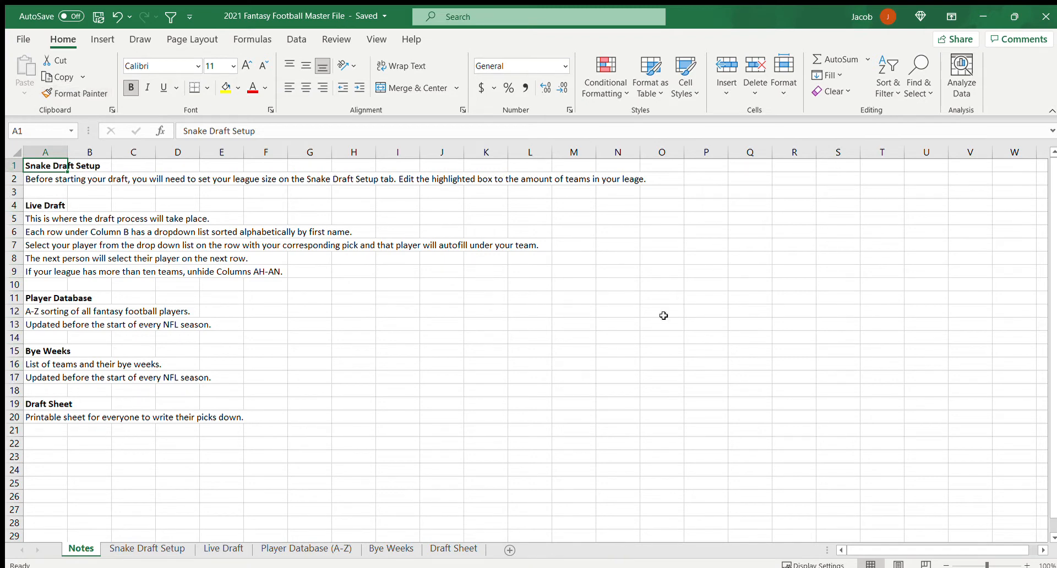
pyautogui.moveTo(685, 134)
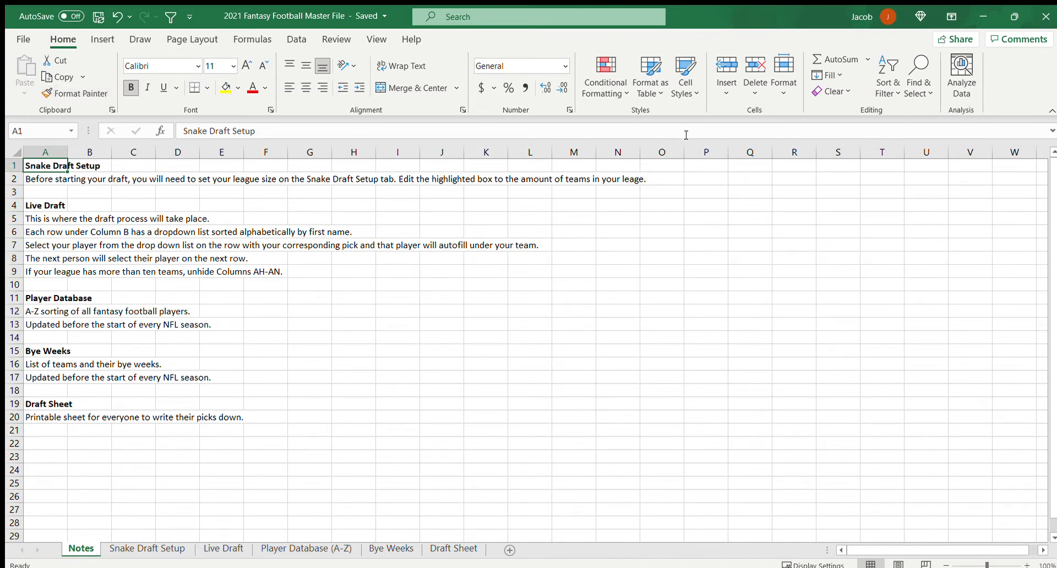
pyautogui.moveTo(706, 152)
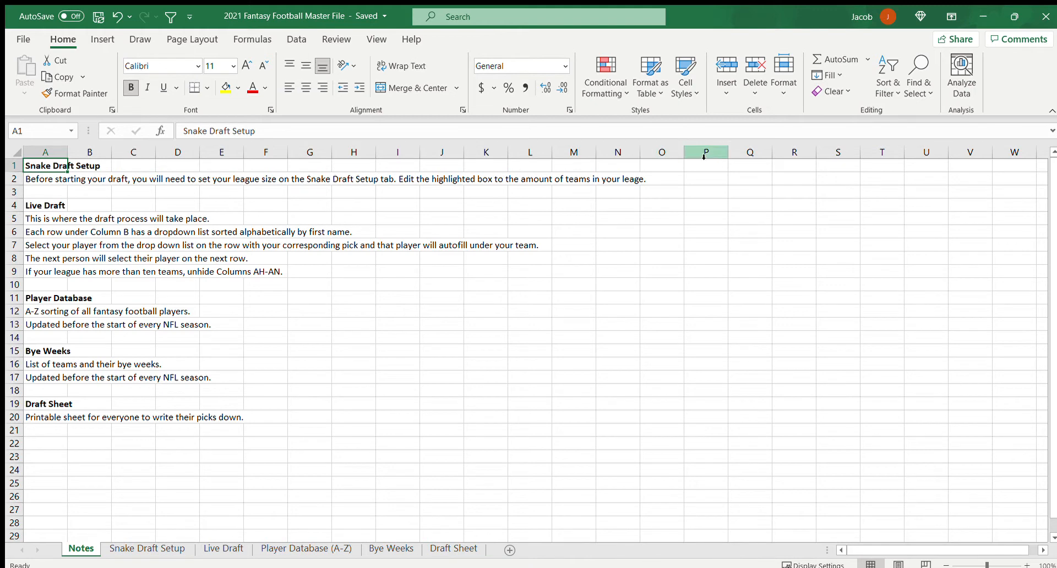
pyautogui.moveTo(644, 275)
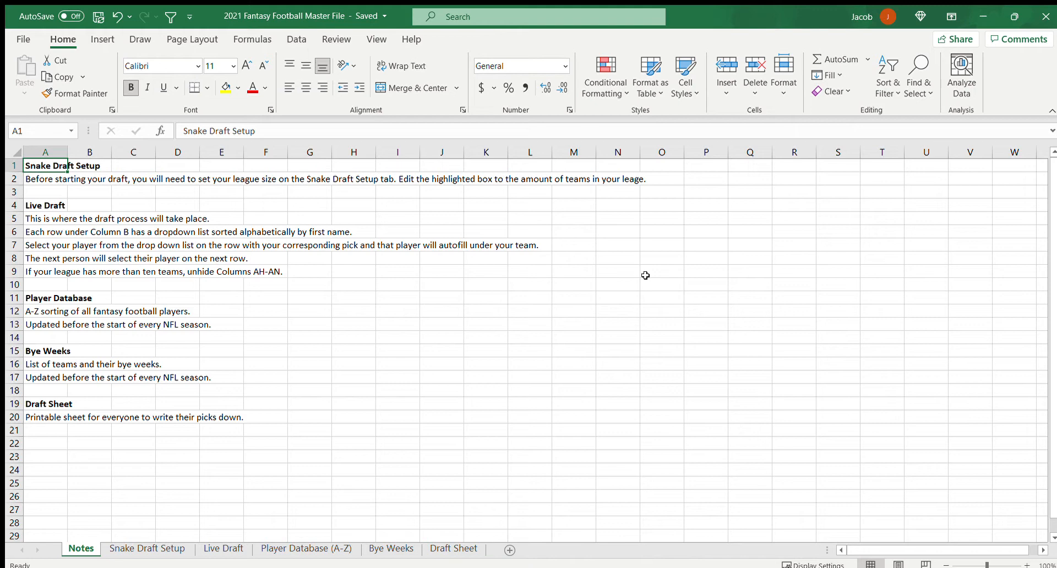
pyautogui.moveTo(623, 265)
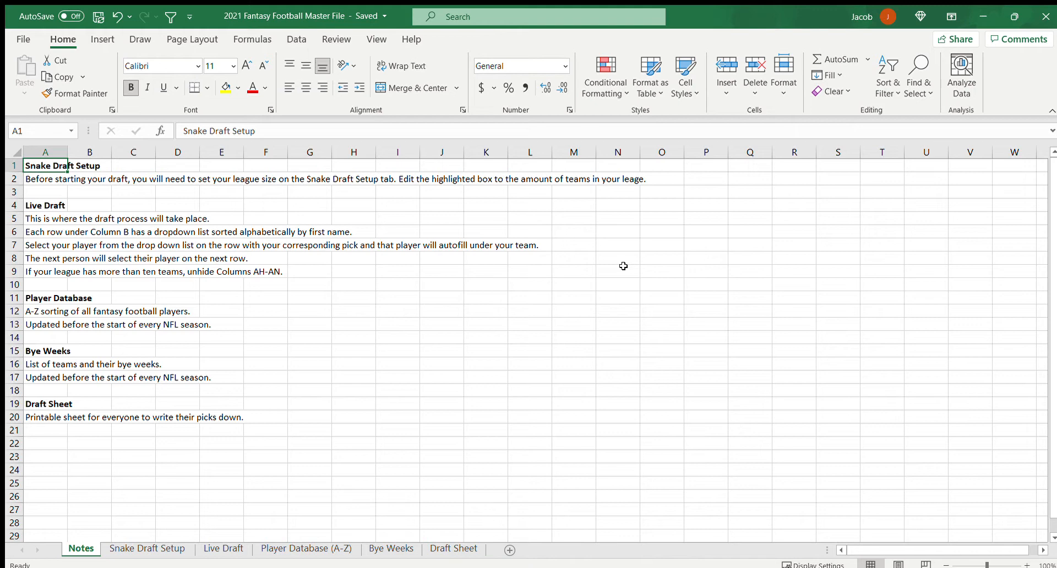
pyautogui.moveTo(657, 229)
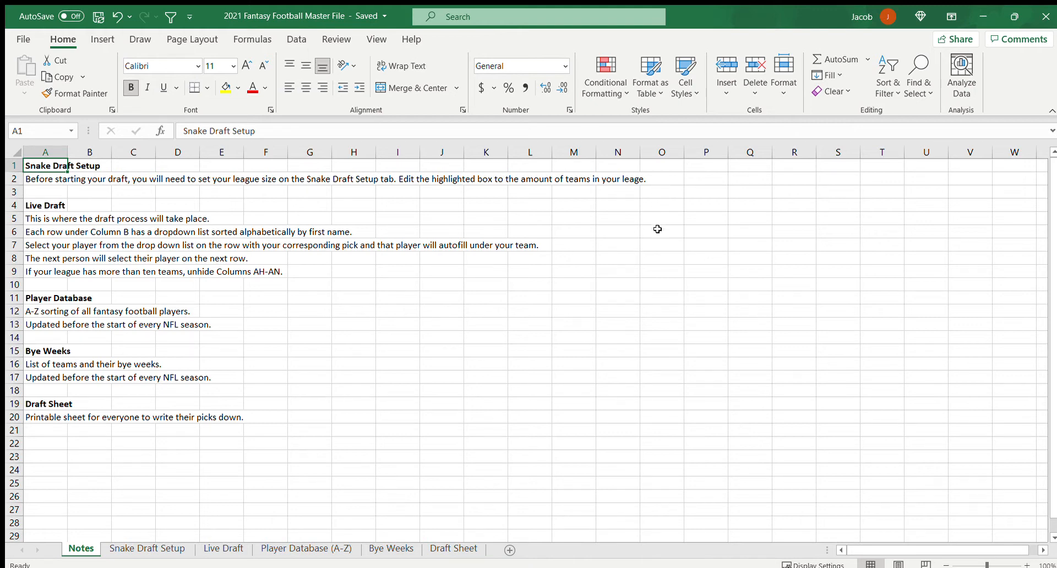
pyautogui.moveTo(523, 284)
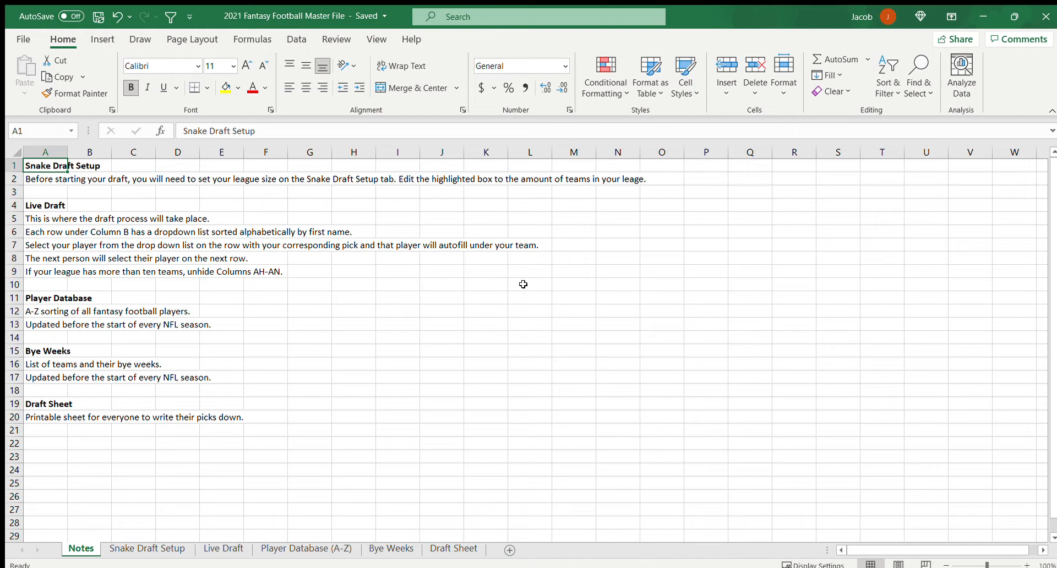
pyautogui.moveTo(257, 257)
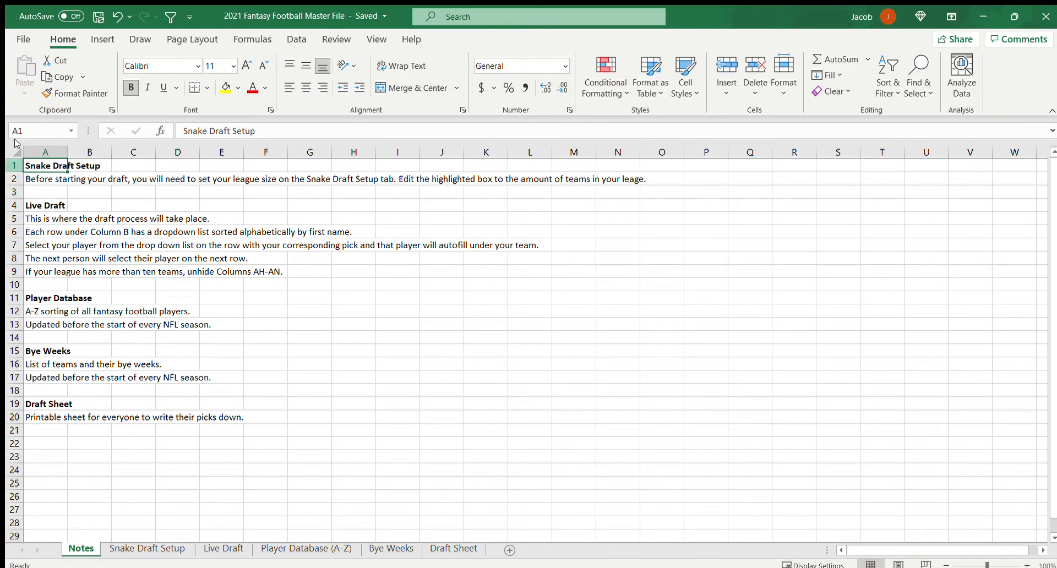
pyautogui.moveTo(126, 423)
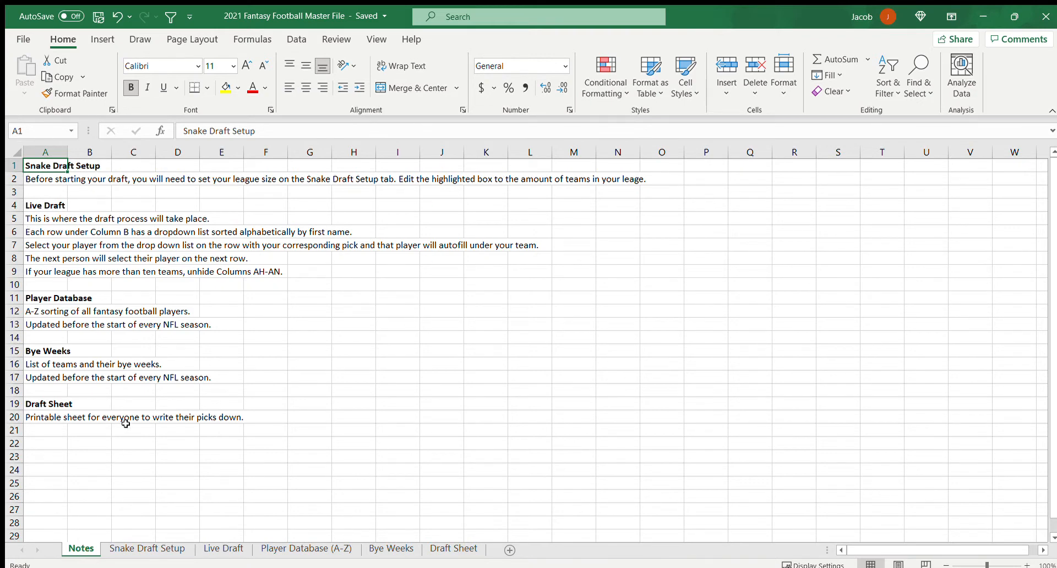
pyautogui.moveTo(116, 184)
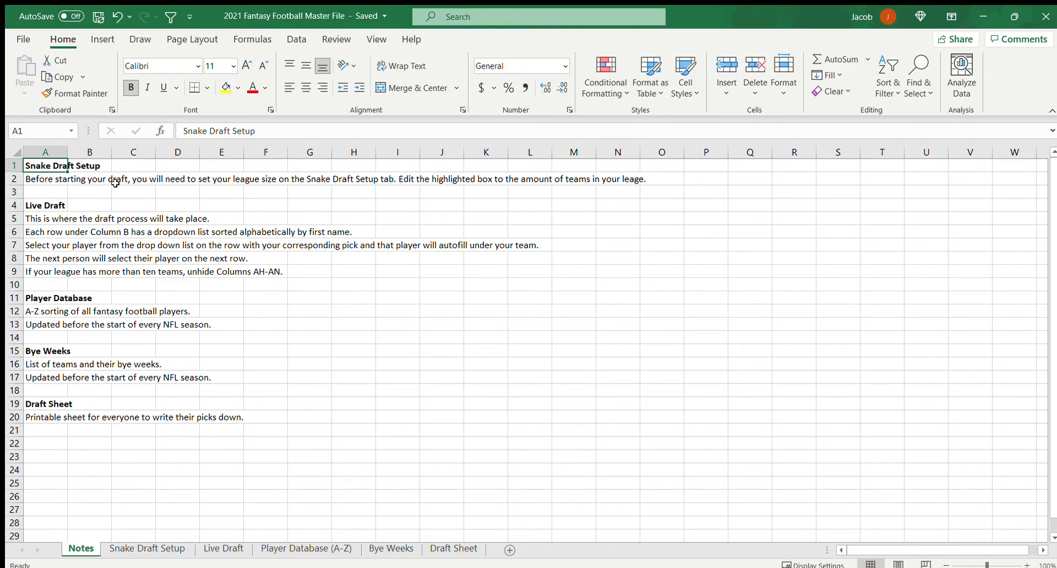
pyautogui.moveTo(267, 177)
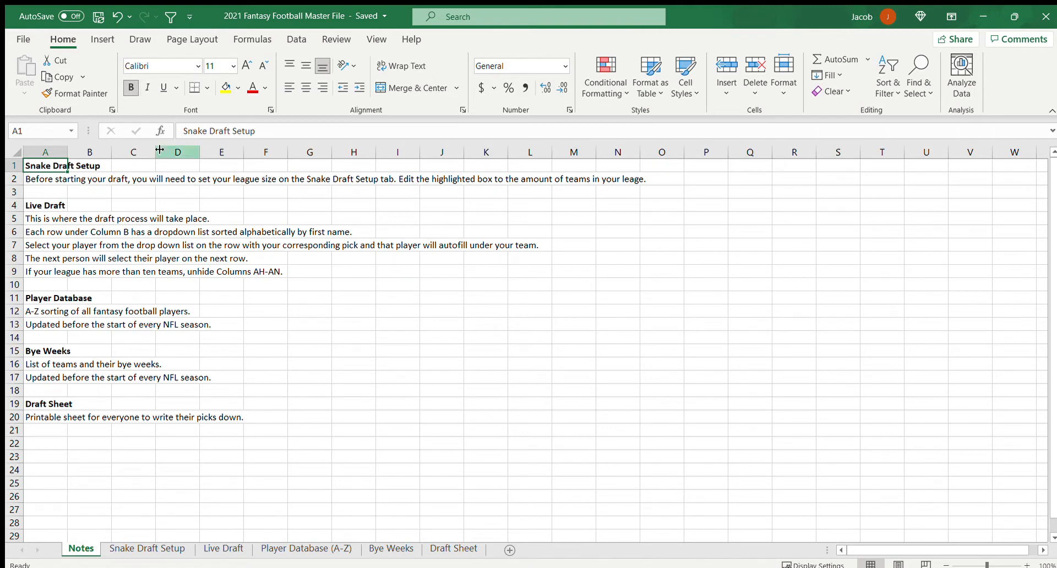
pyautogui.moveTo(49, 358)
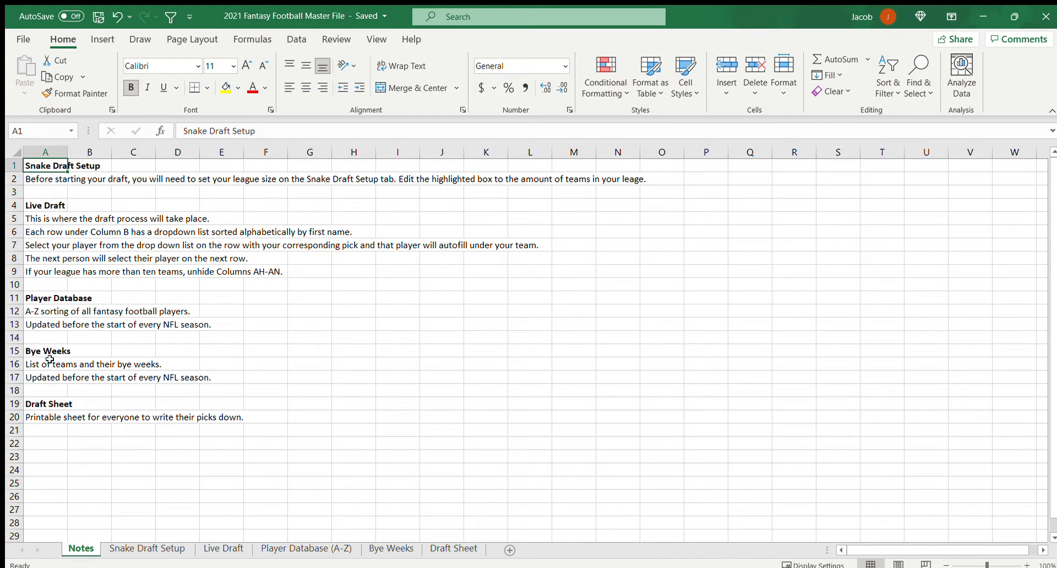
pyautogui.moveTo(70, 411)
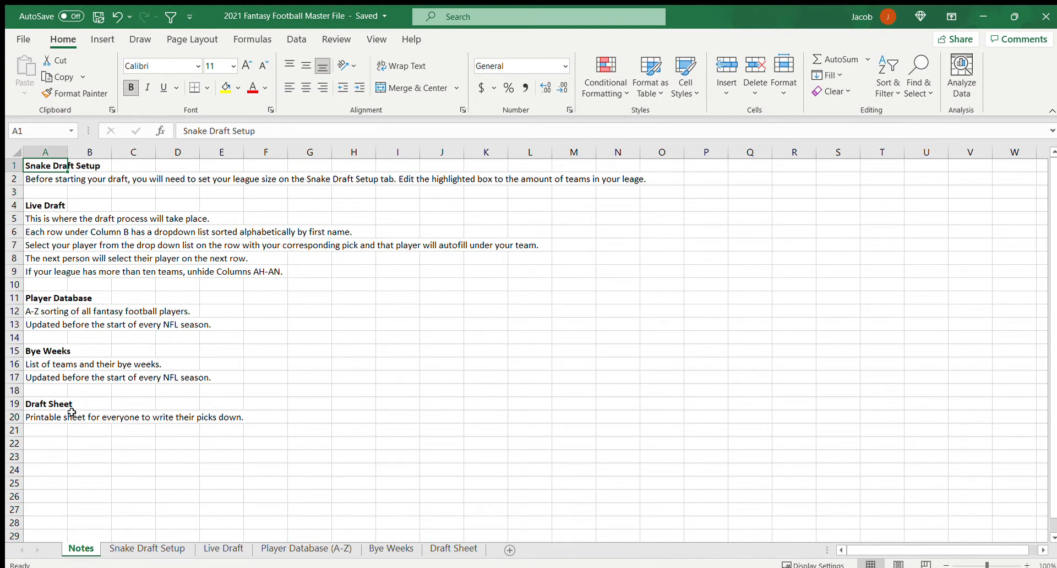
pyautogui.moveTo(275, 167)
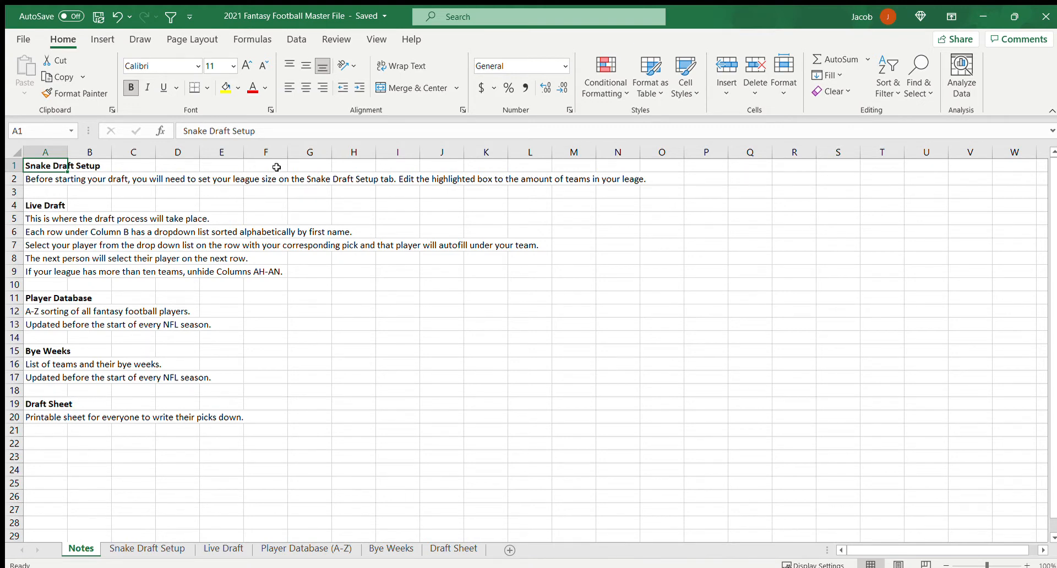
pyautogui.moveTo(147, 547)
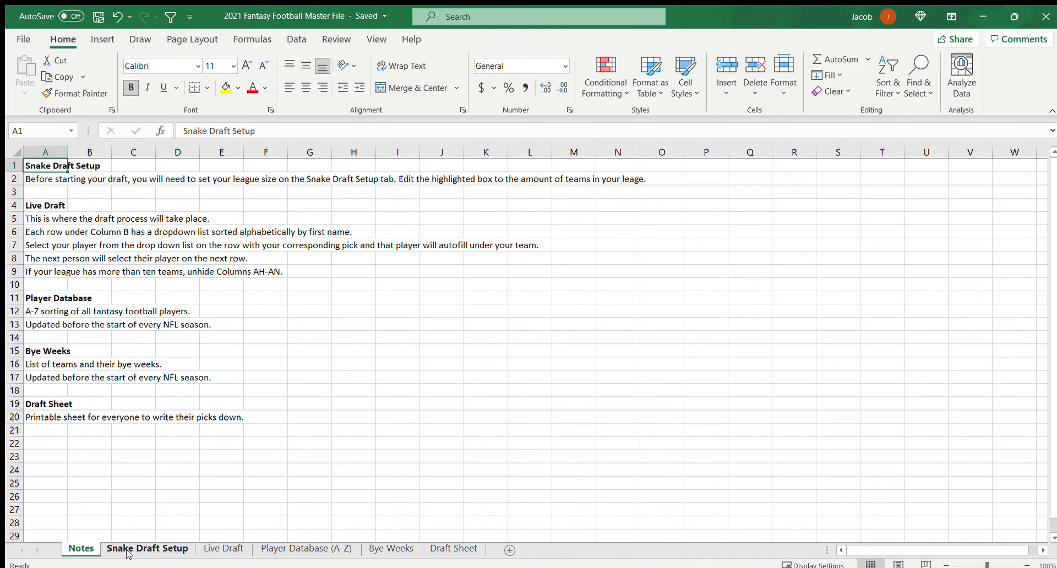
# On Snake Draft Setup, inspect the League Size of 10, team columns, and Team 1's first pick
pyautogui.click(147, 548)
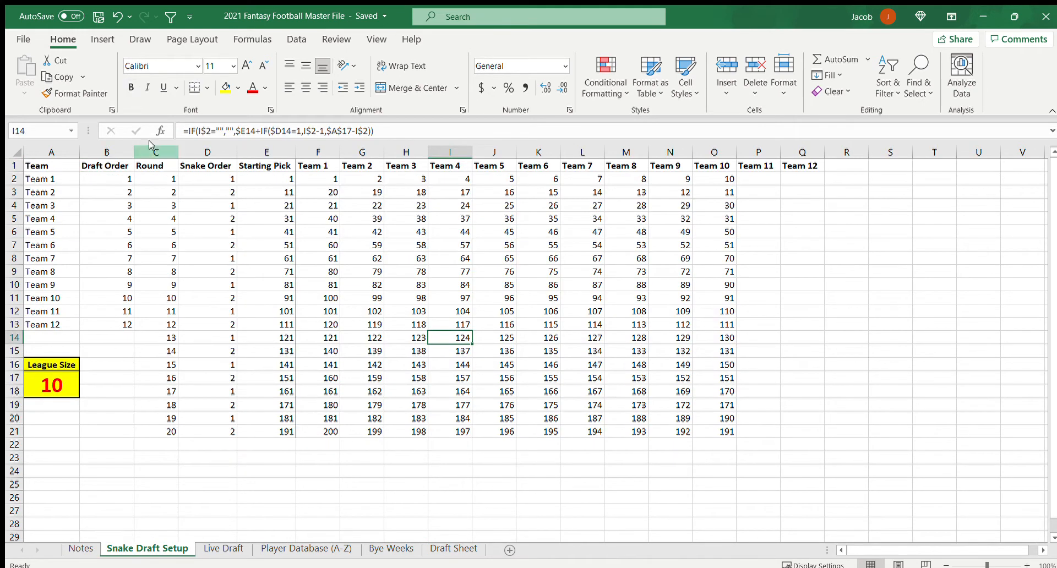
pyautogui.click(51, 165)
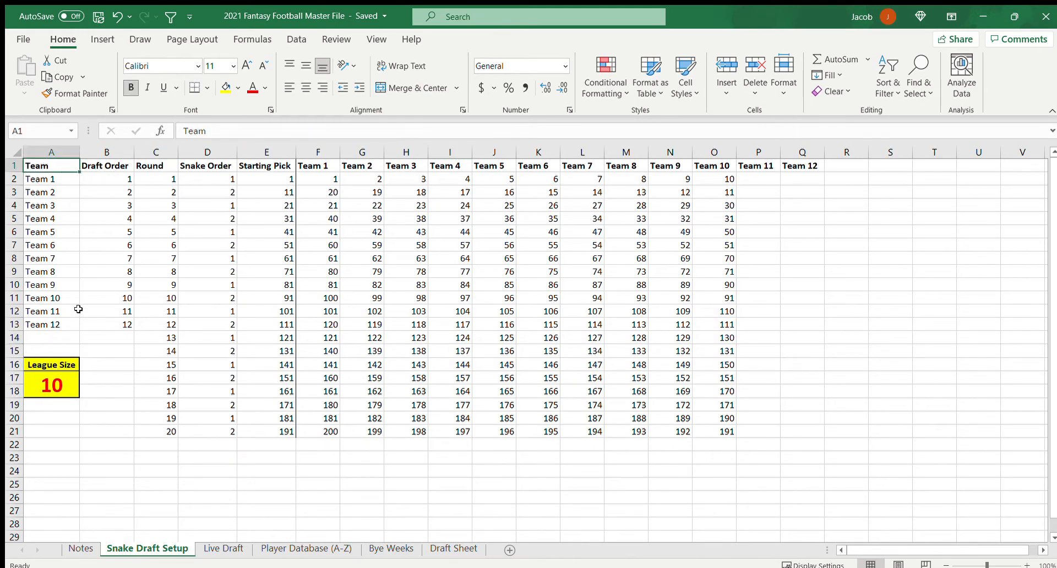
pyautogui.moveTo(50, 364)
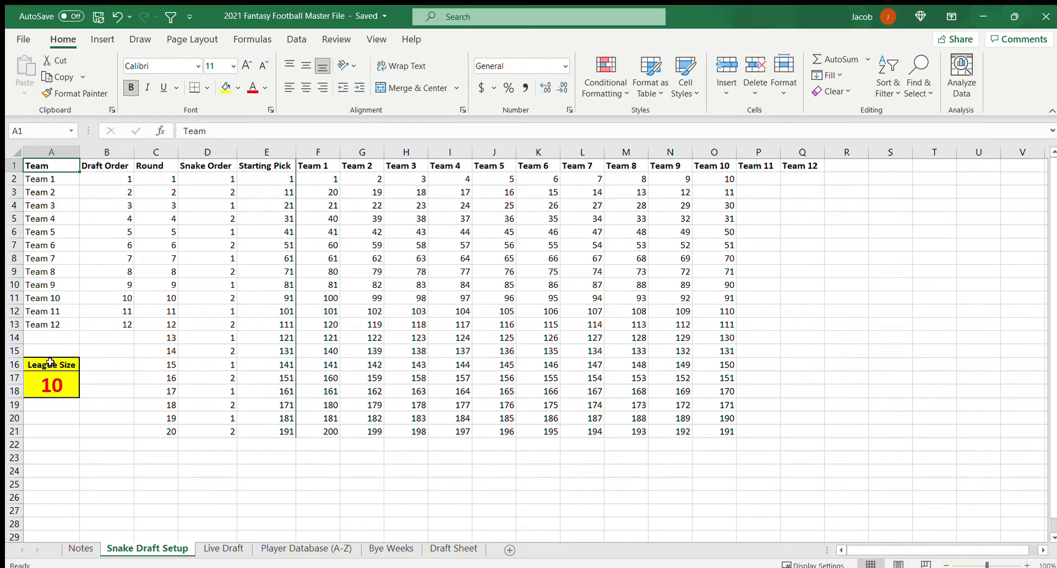
pyautogui.click(51, 365)
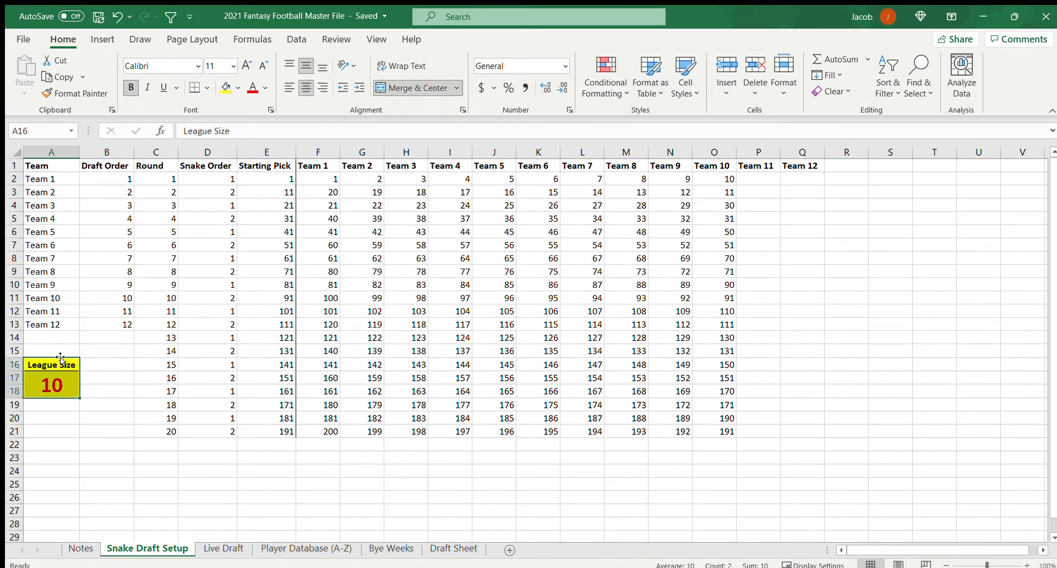
pyautogui.click(51, 384)
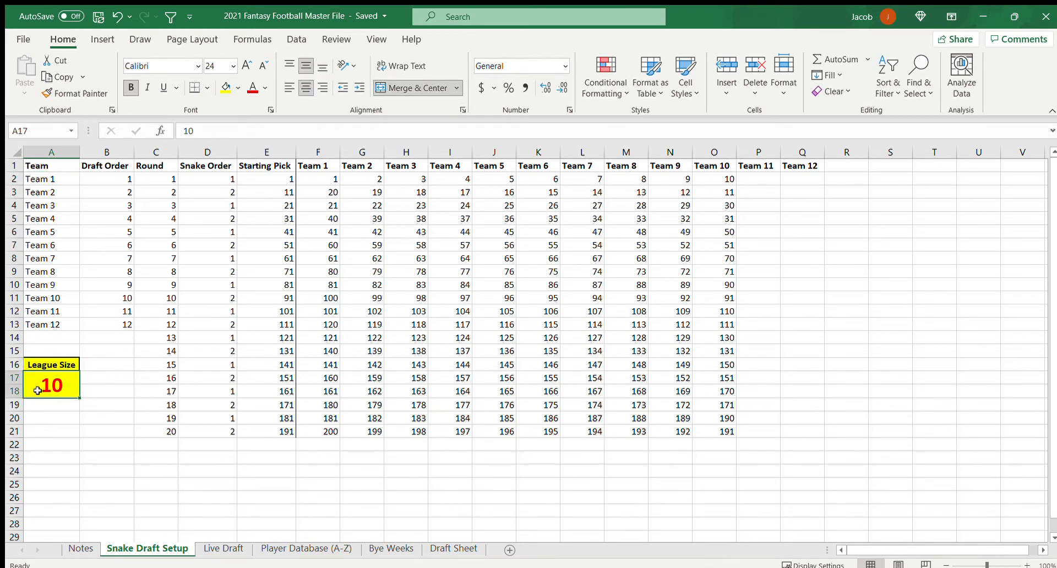
pyautogui.moveTo(202, 395)
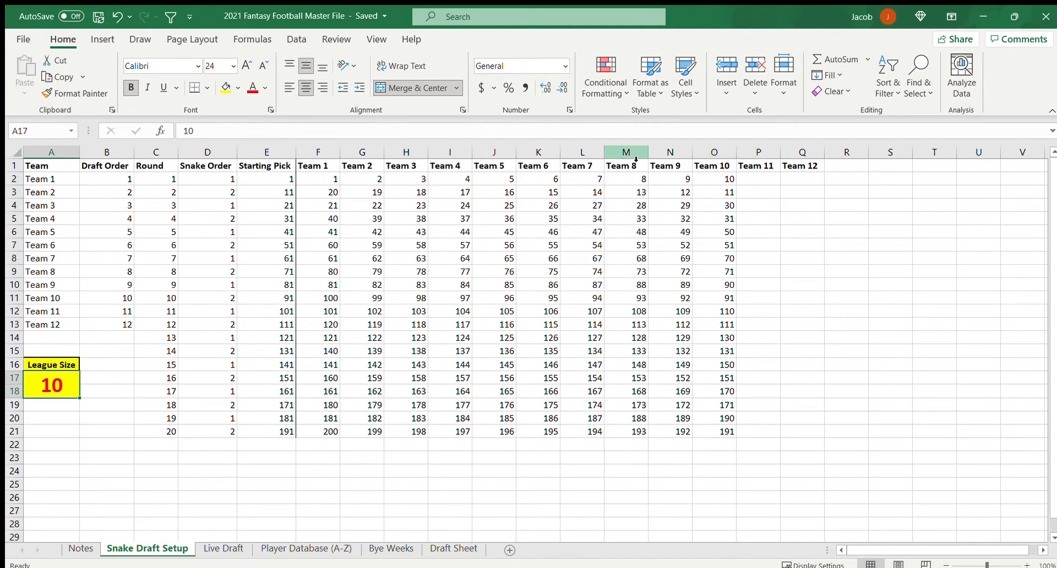
pyautogui.click(801, 152)
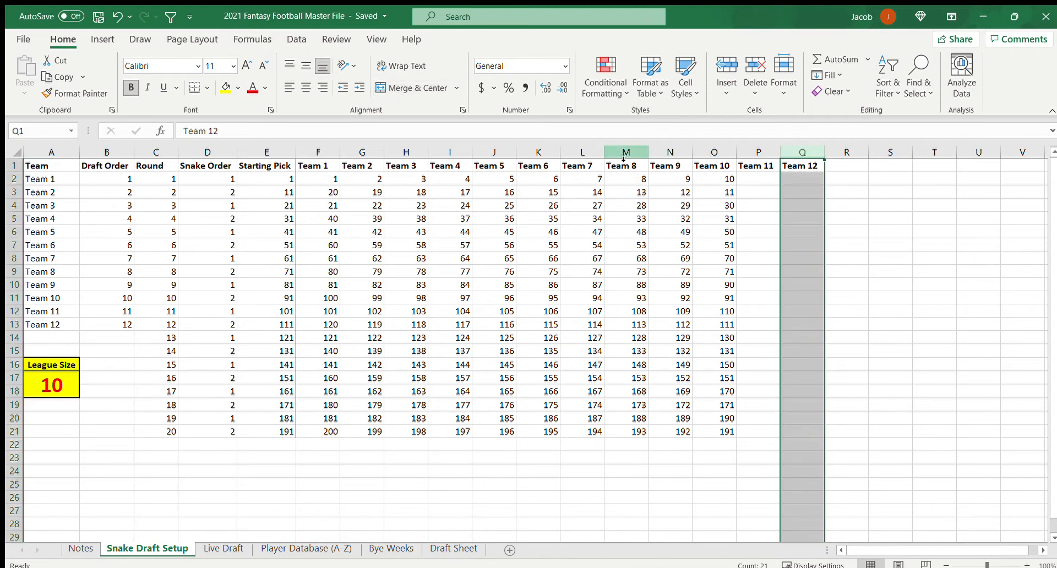
pyautogui.click(625, 152)
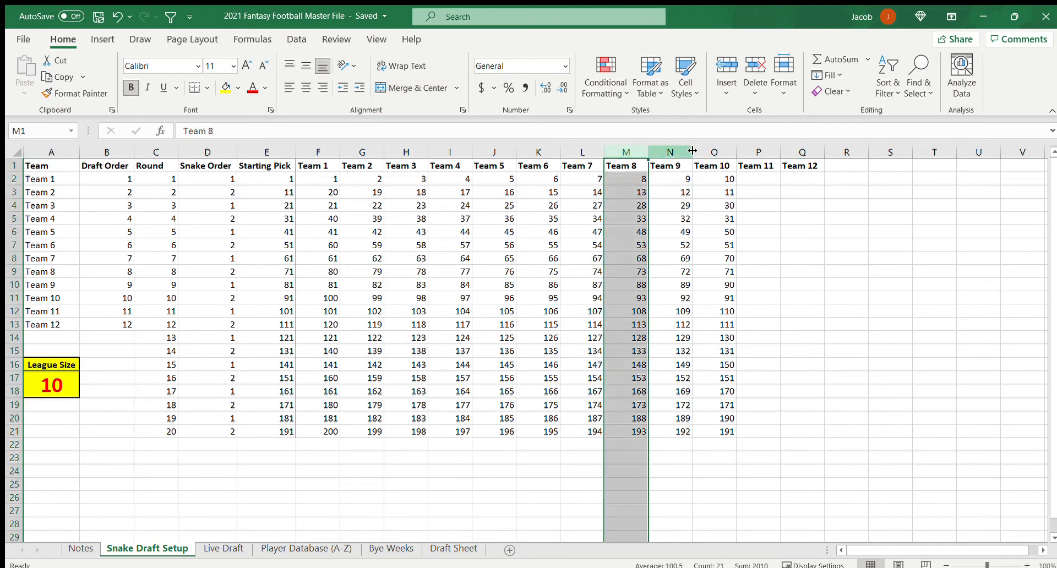
pyautogui.click(317, 178)
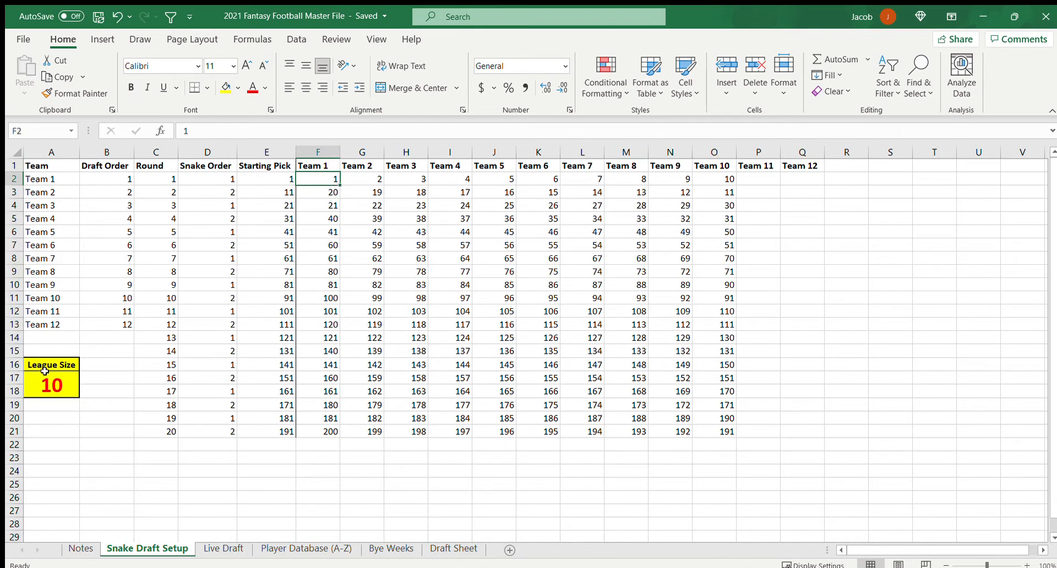
pyautogui.moveTo(609, 136)
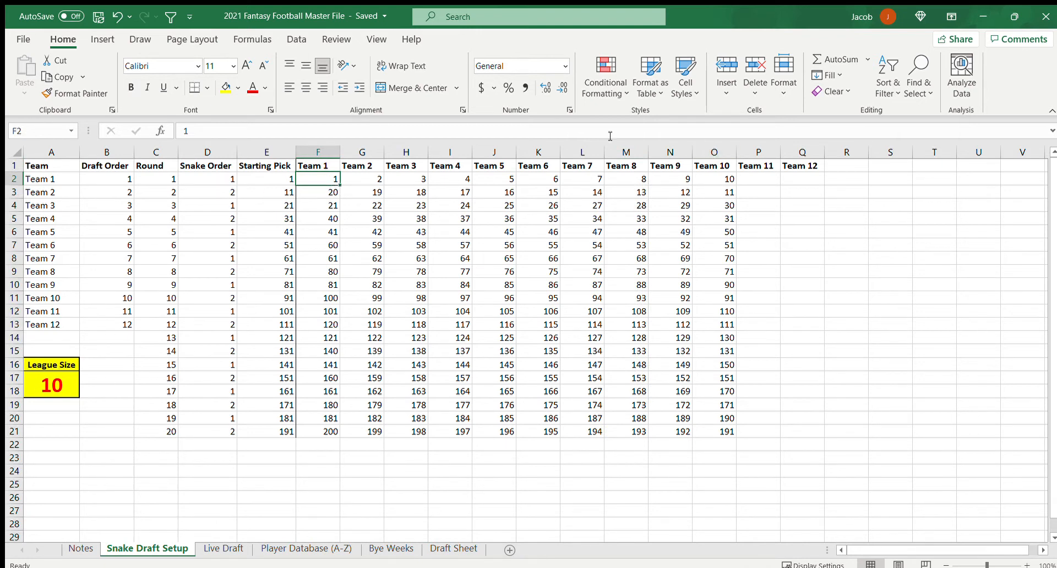
pyautogui.write('8')
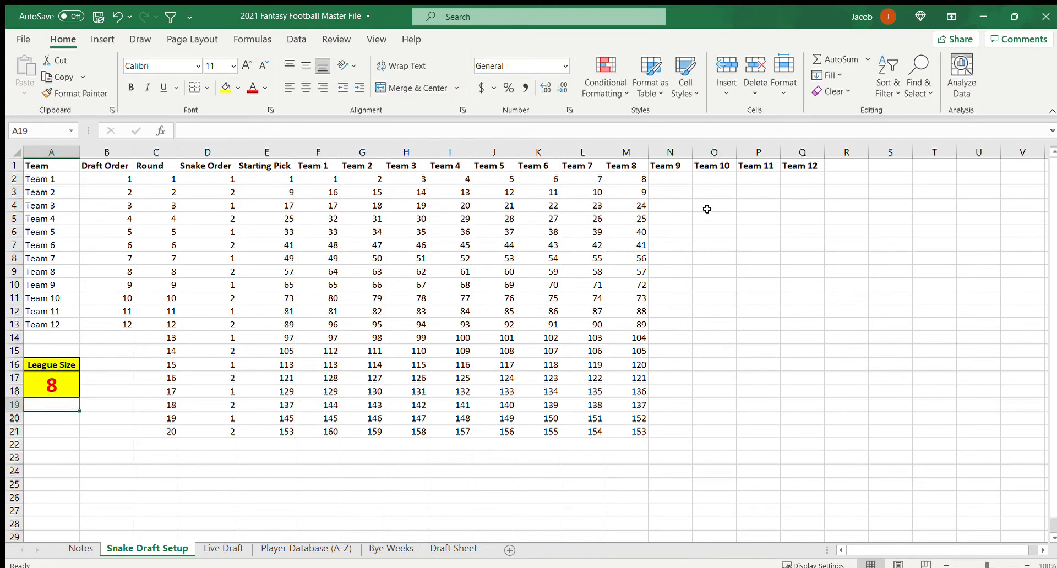
pyautogui.moveTo(681, 245)
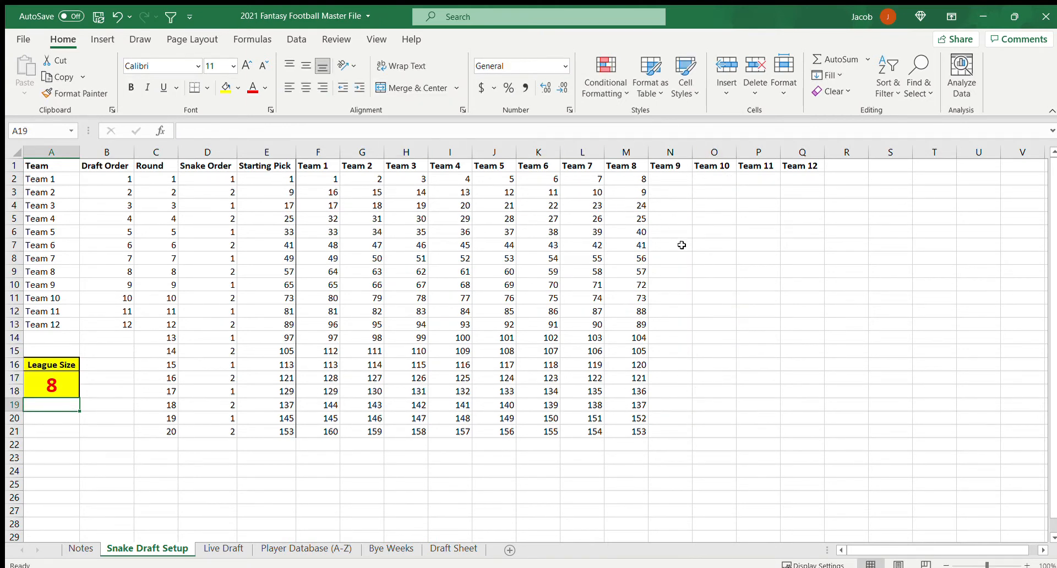
pyautogui.click(51, 385)
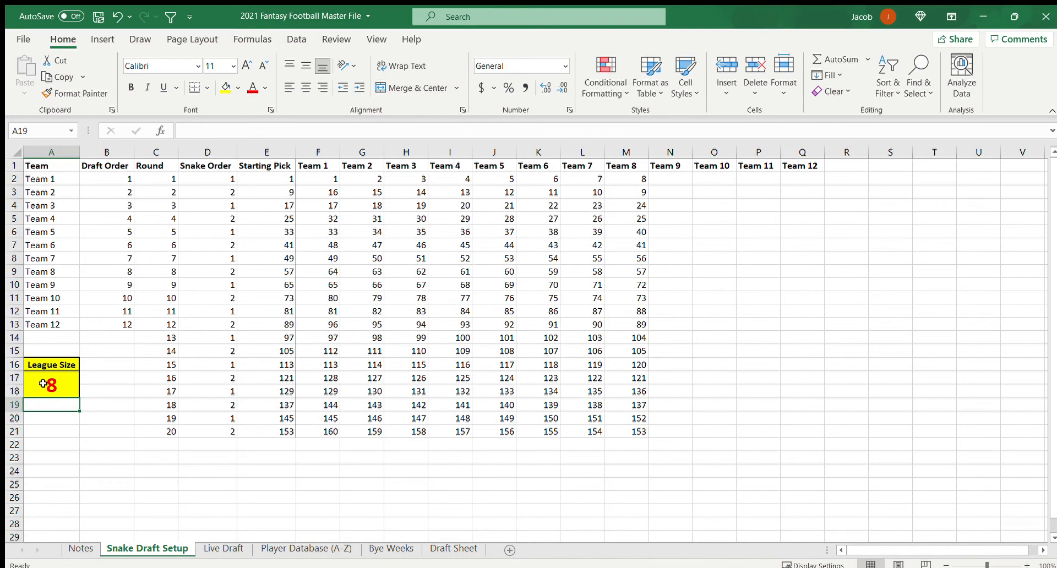
pyautogui.moveTo(323, 180)
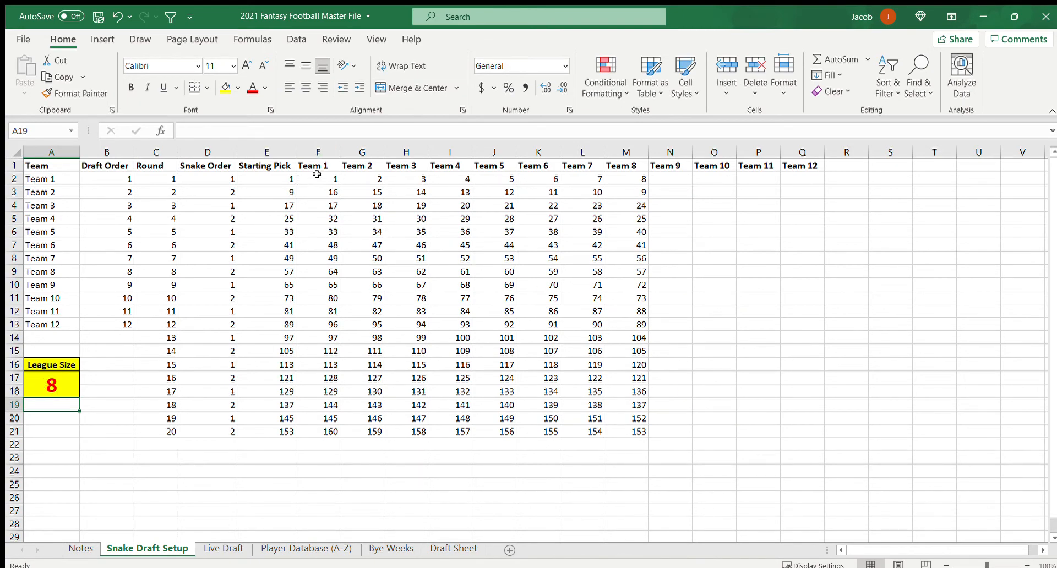
pyautogui.moveTo(317, 178); pyautogui.dragTo(538, 179)
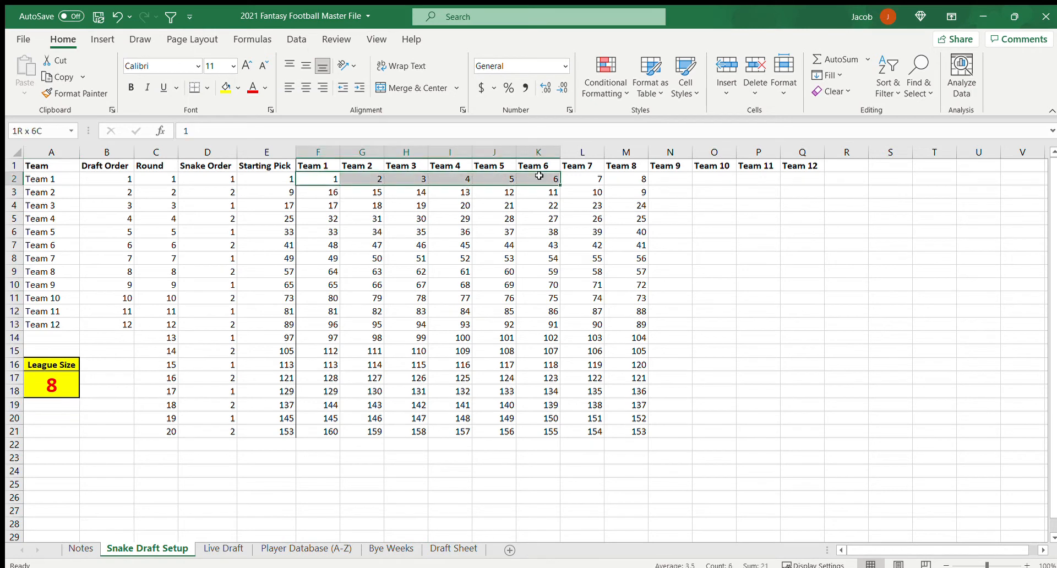
pyautogui.click(624, 165)
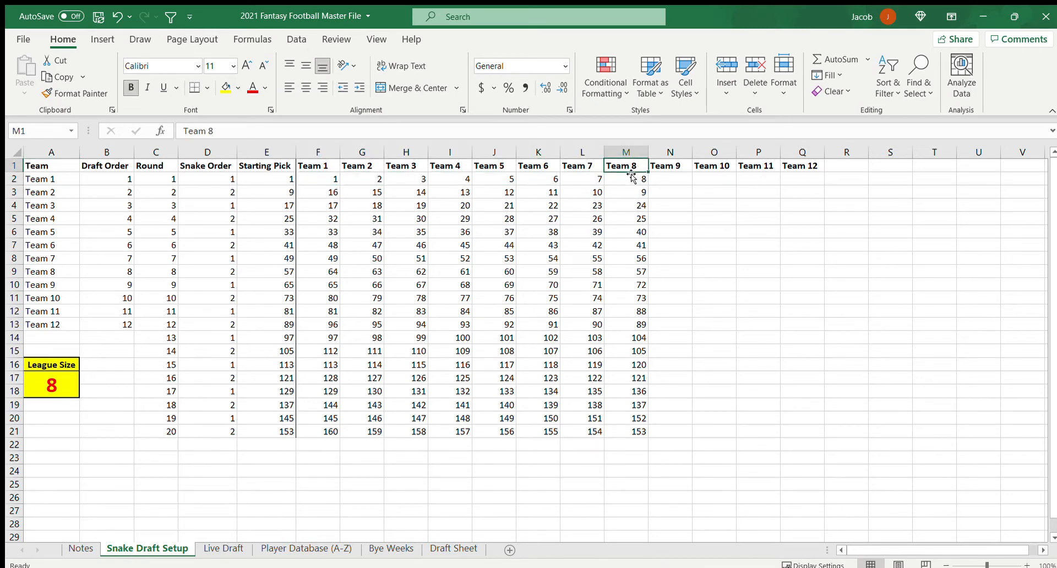
pyautogui.click(626, 179)
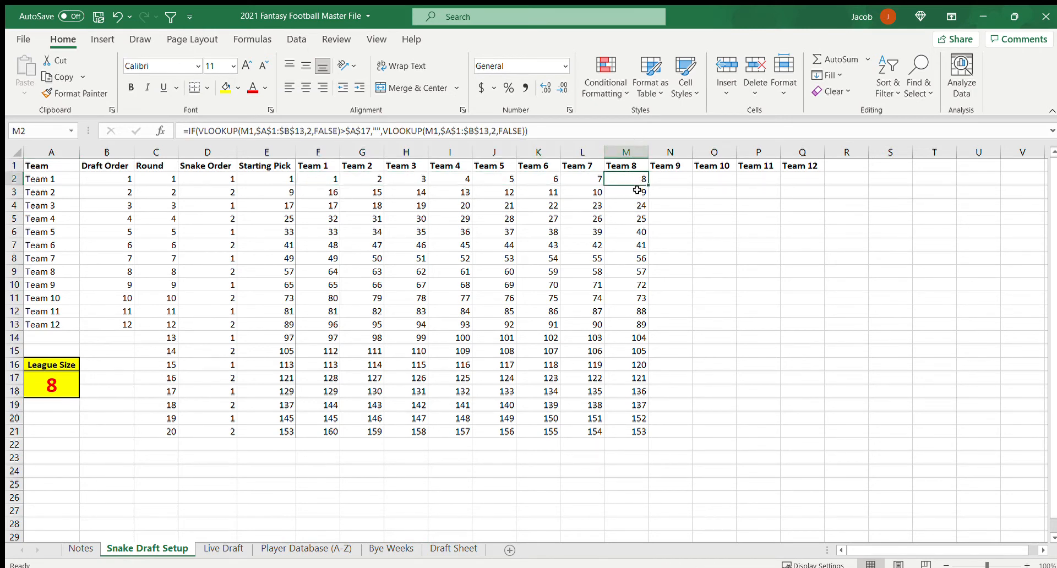
pyautogui.click(625, 192)
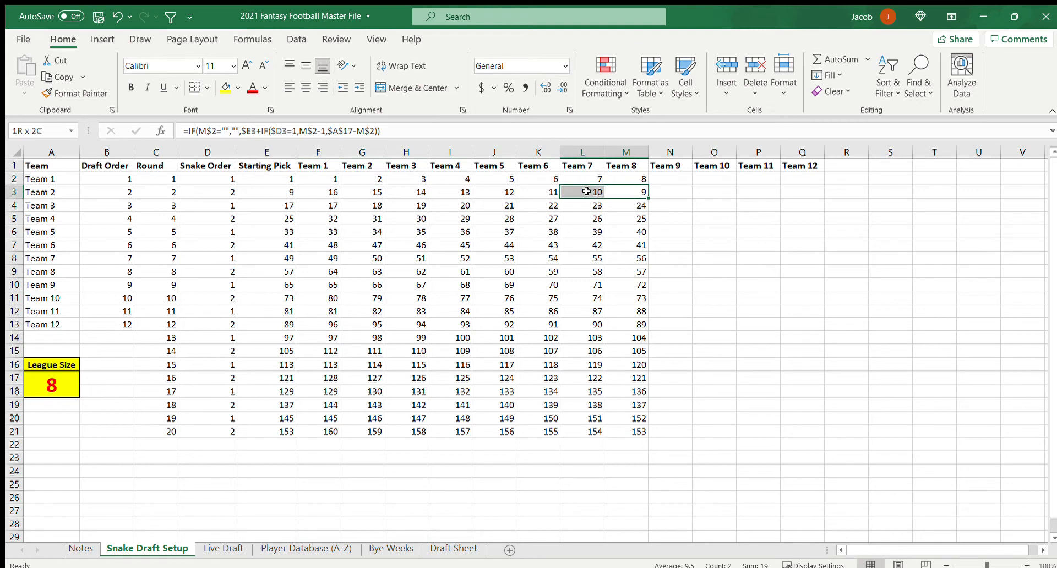
pyautogui.click(317, 192)
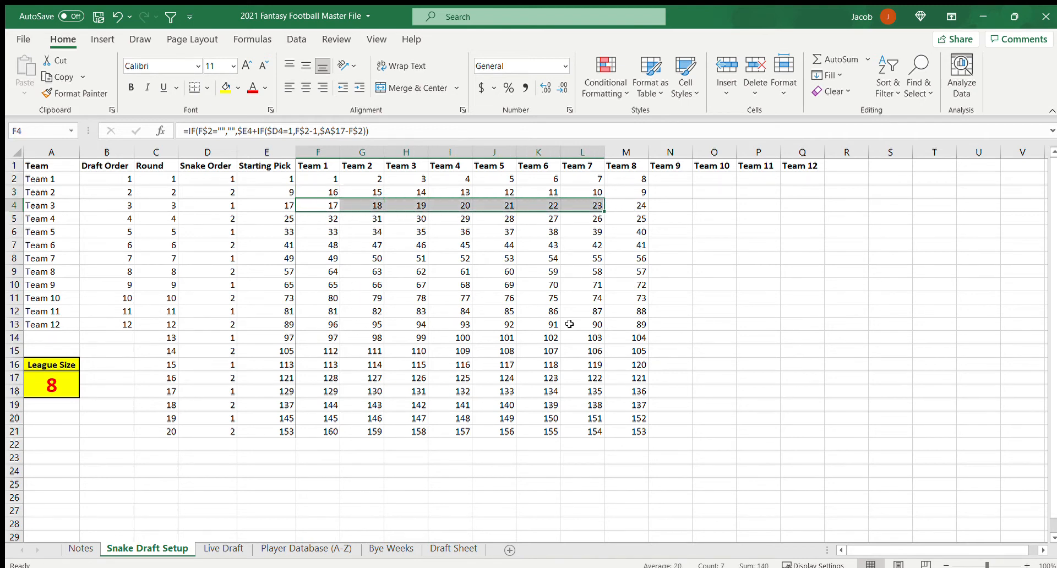
pyautogui.click(538, 298)
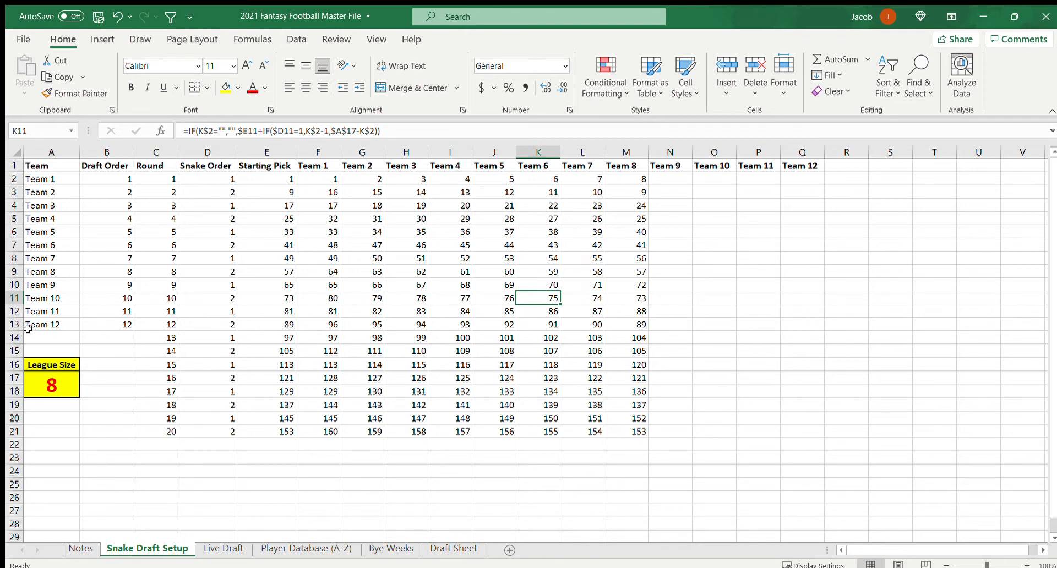
pyautogui.click(50, 325)
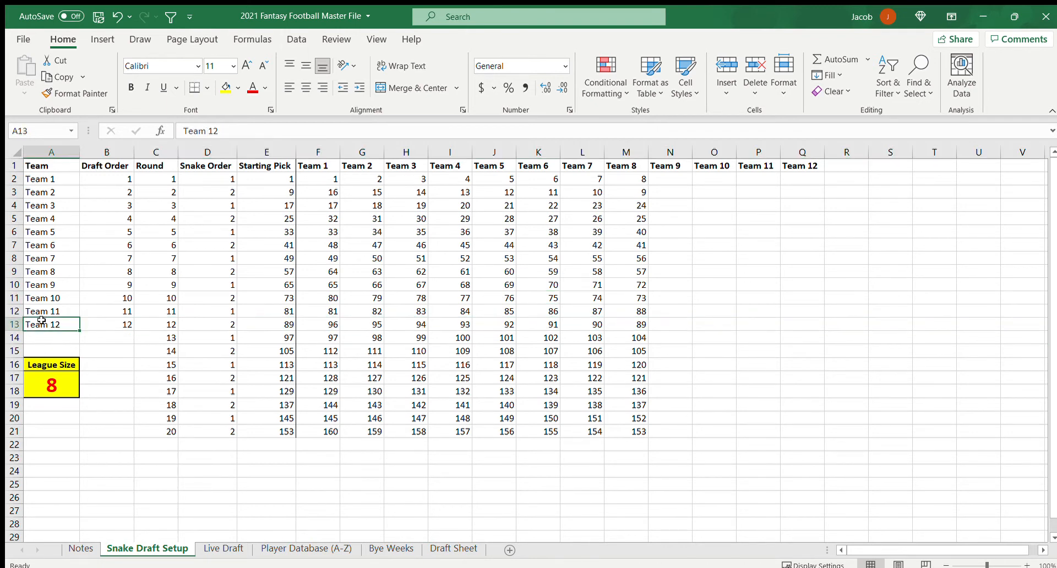
pyautogui.click(51, 385)
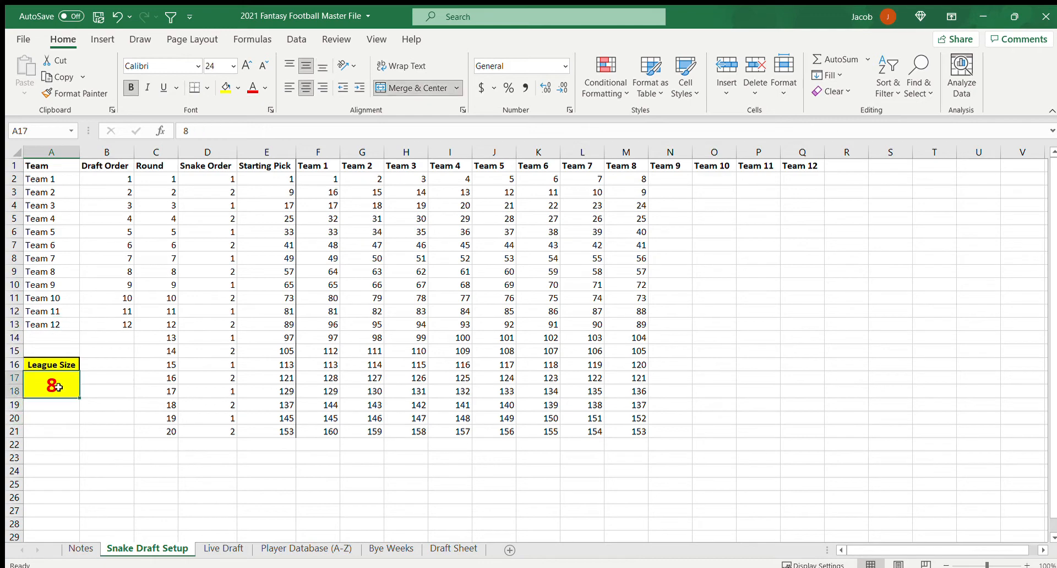
pyautogui.write('12')
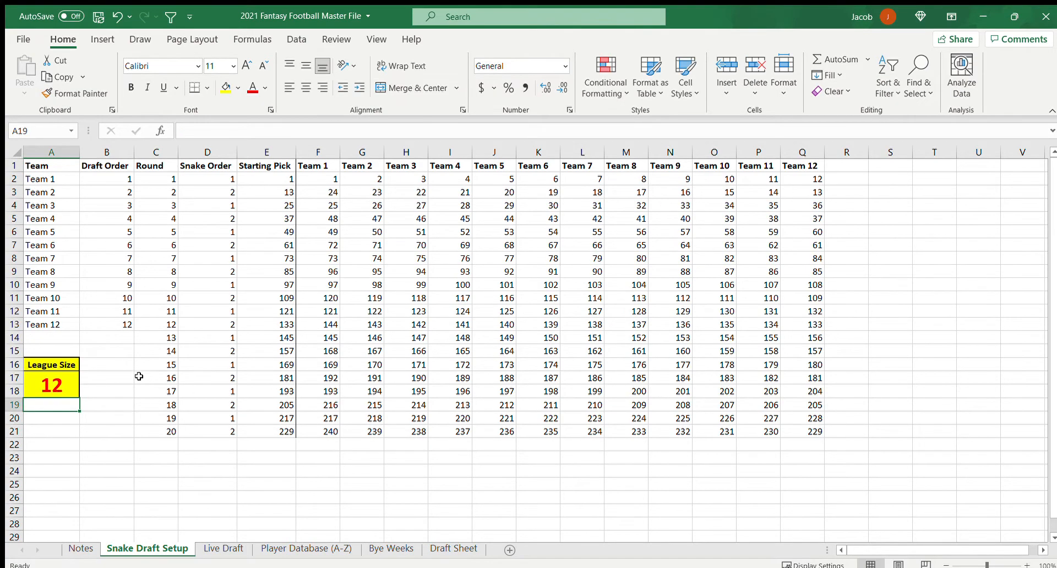
pyautogui.write('9')
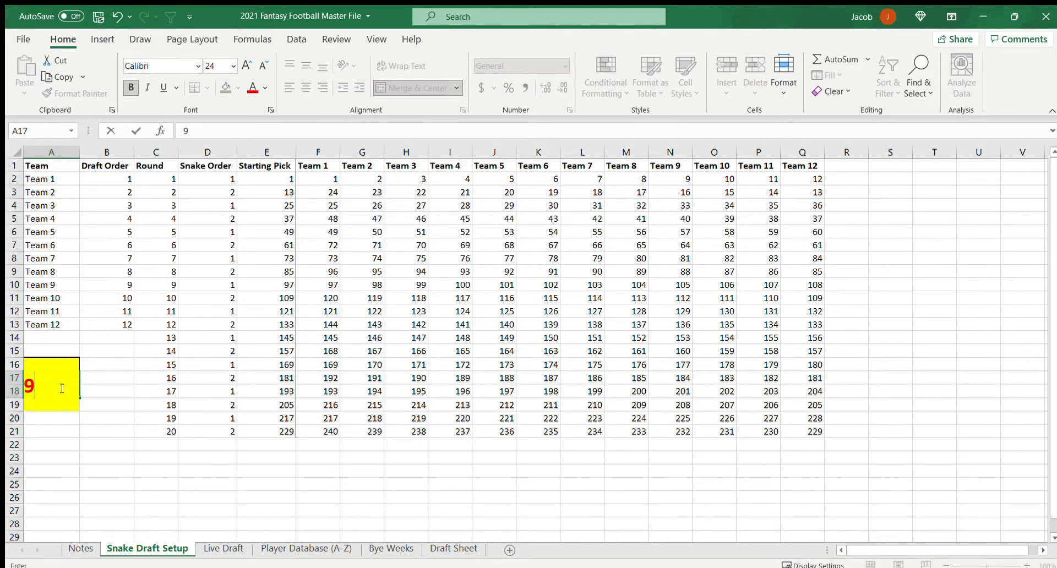
pyautogui.press('Return')
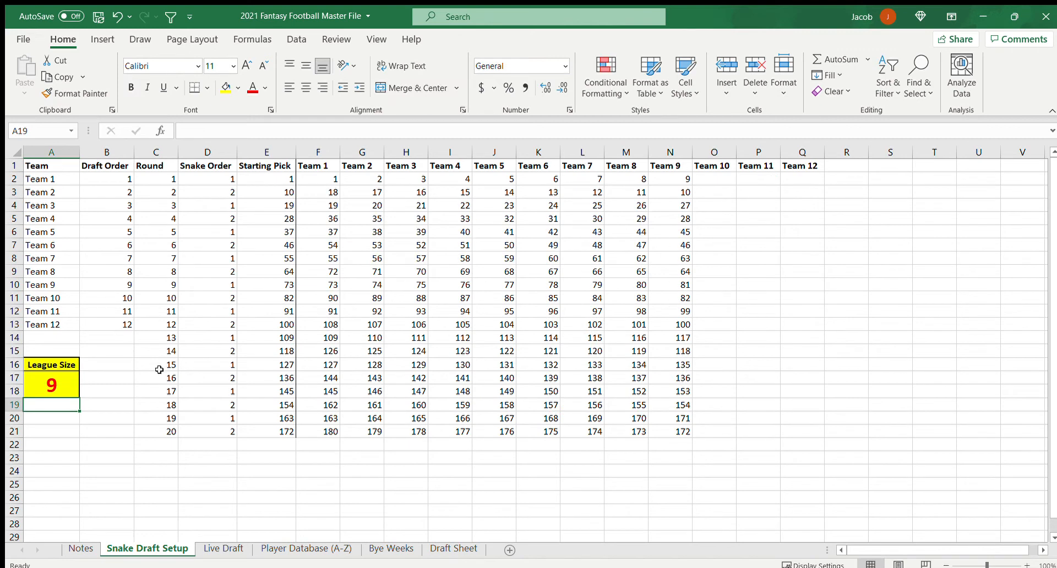
pyautogui.click(50, 385)
pyautogui.write('8')
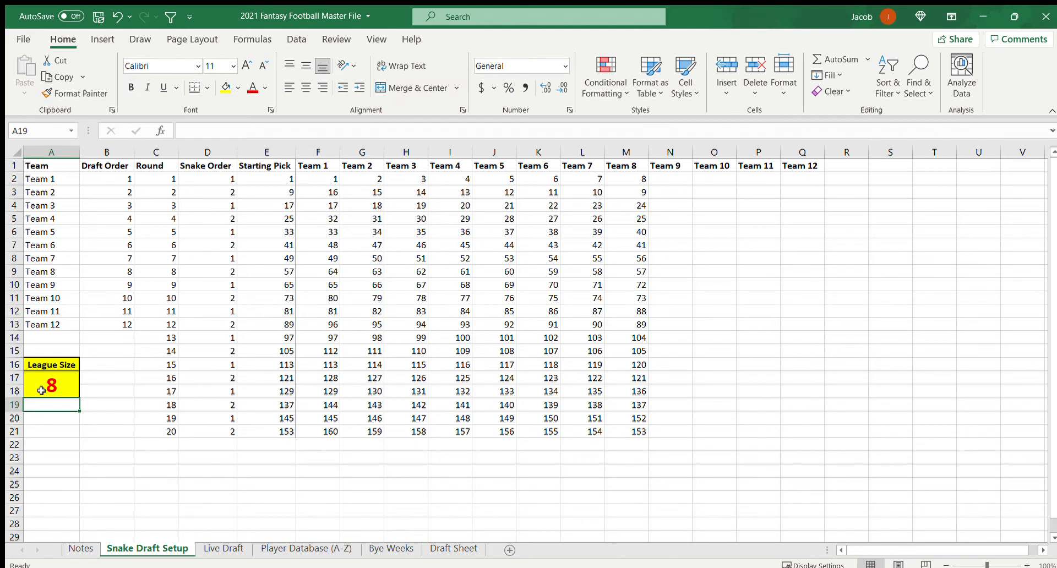
pyautogui.moveTo(258, 309)
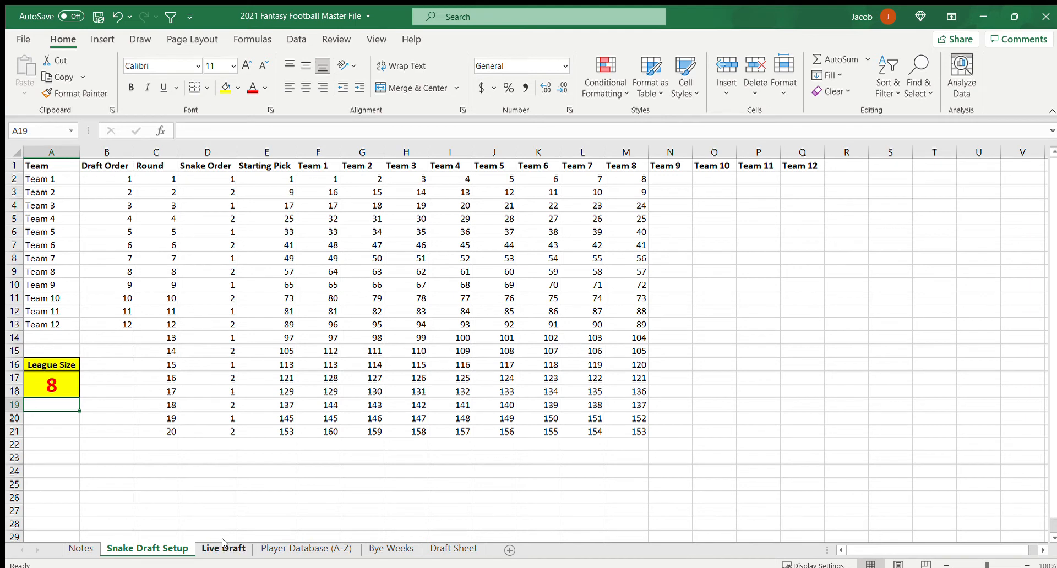
pyautogui.moveTo(286, 534)
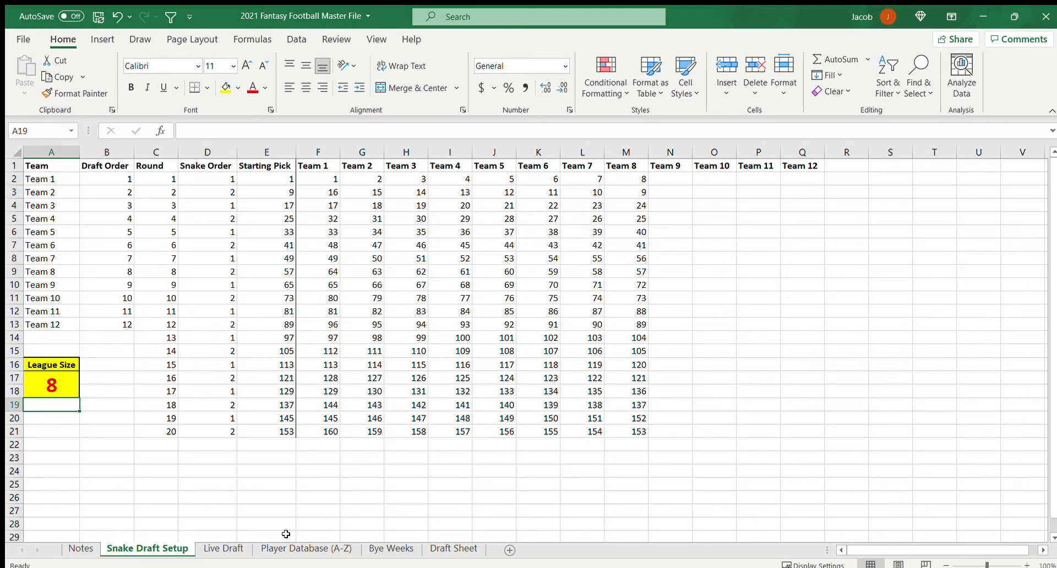
# View the empty eight-team Live Draft roster board, then move to Player Database (A-Z)
pyautogui.click(223, 547)
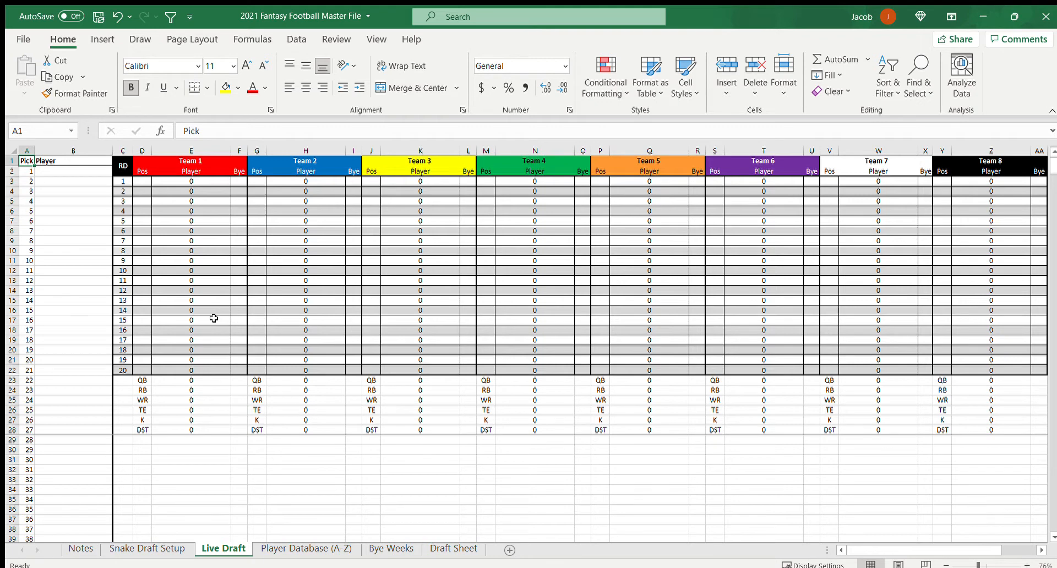
pyautogui.moveTo(503, 531)
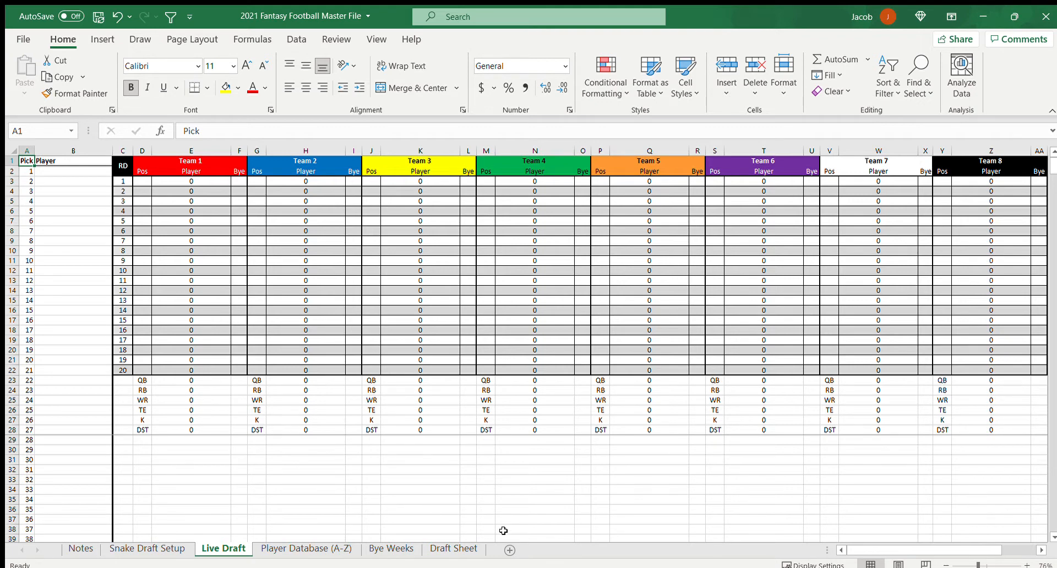
pyautogui.click(305, 552)
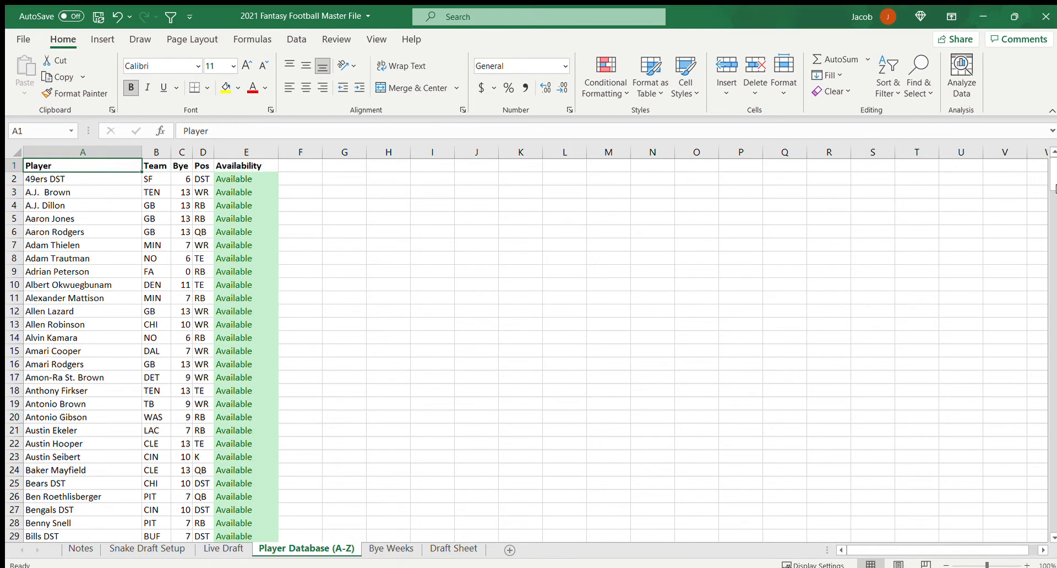
# Scroll through all 322 players in the Player Database, confirming each is Available
pyautogui.scroll(-3)
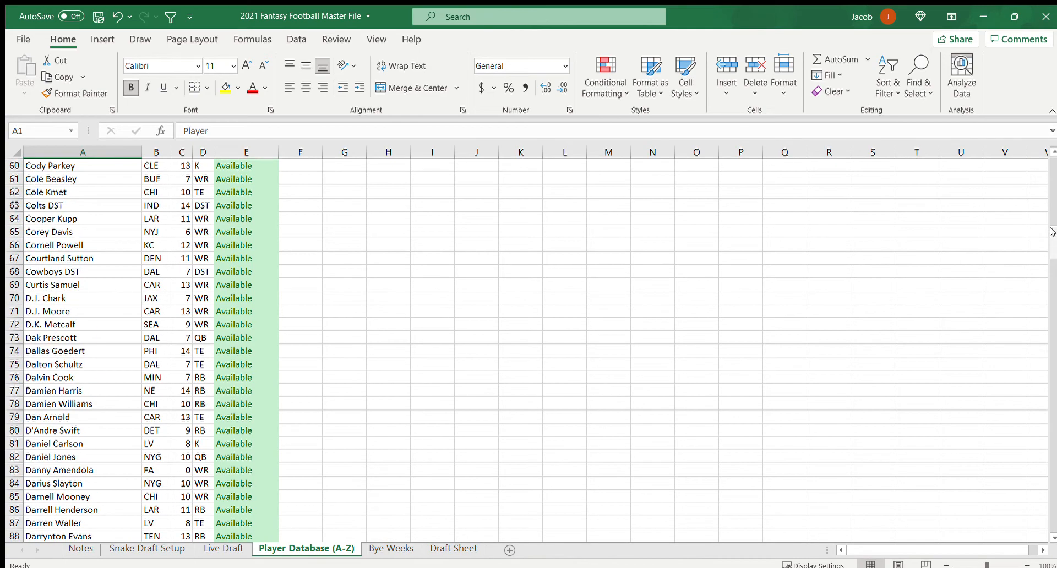
pyautogui.scroll(-3)
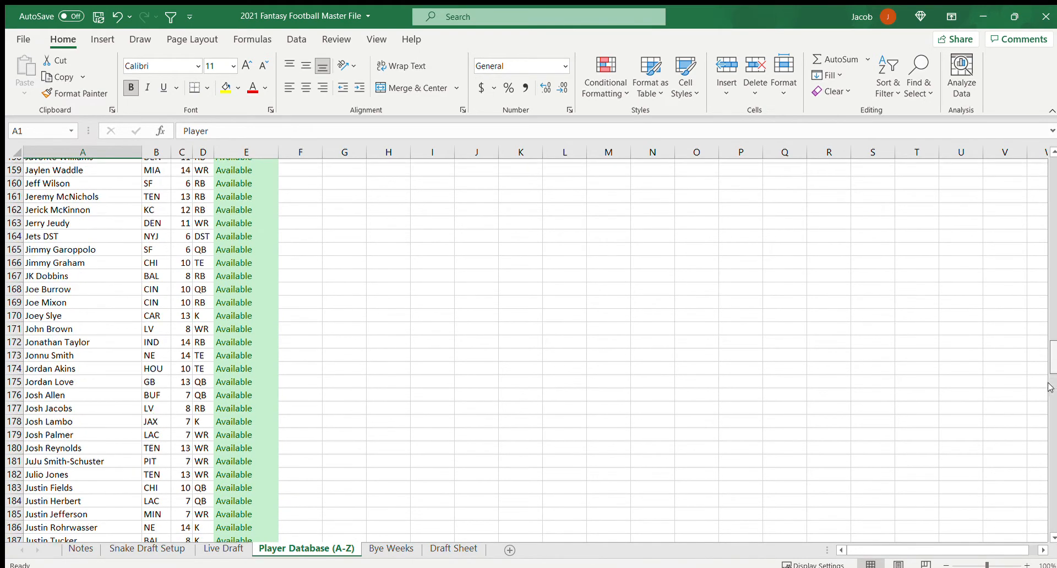
pyautogui.scroll(-3)
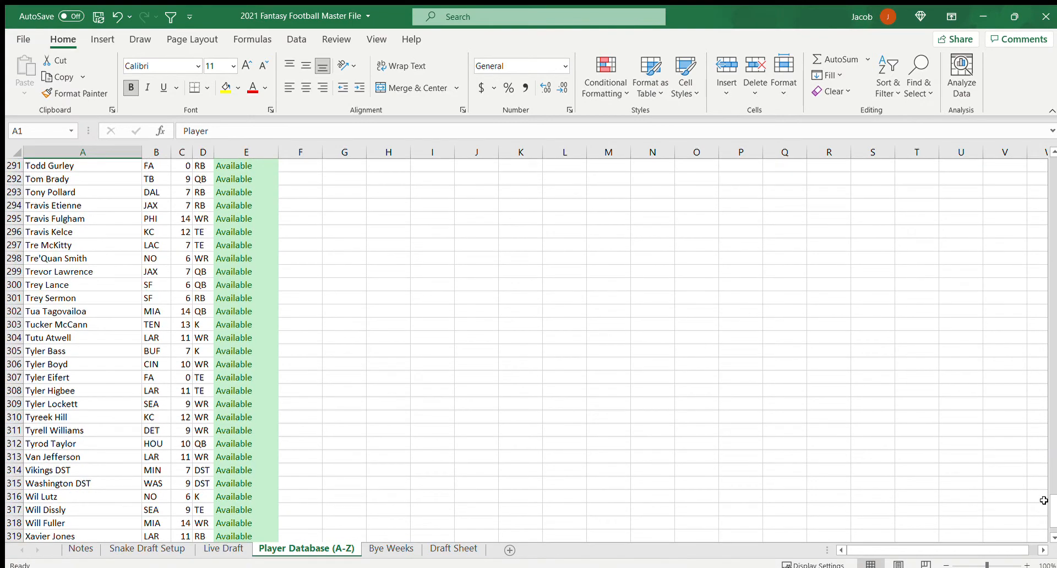
pyautogui.scroll(-3)
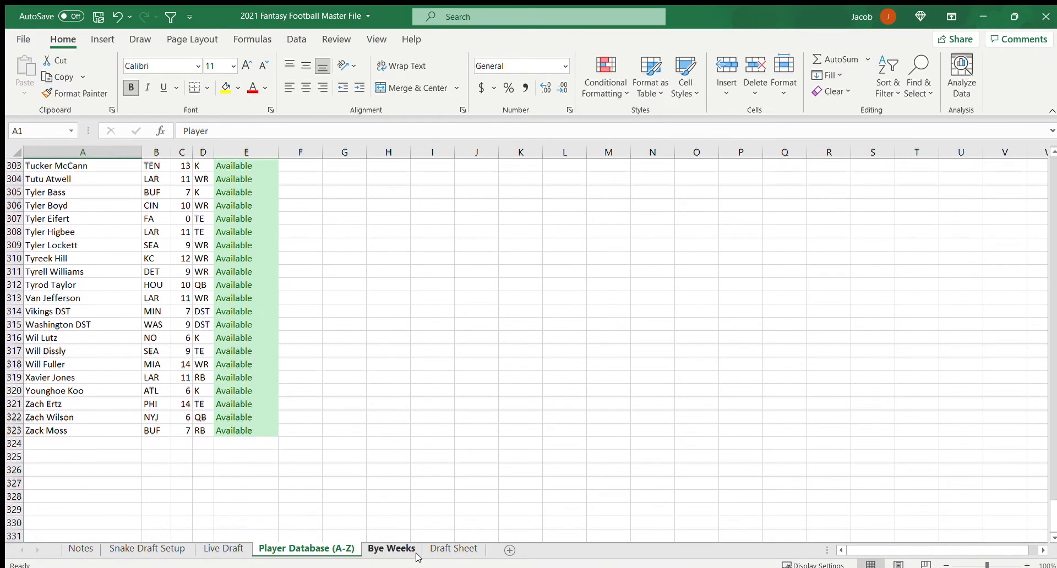
pyautogui.scroll(3)
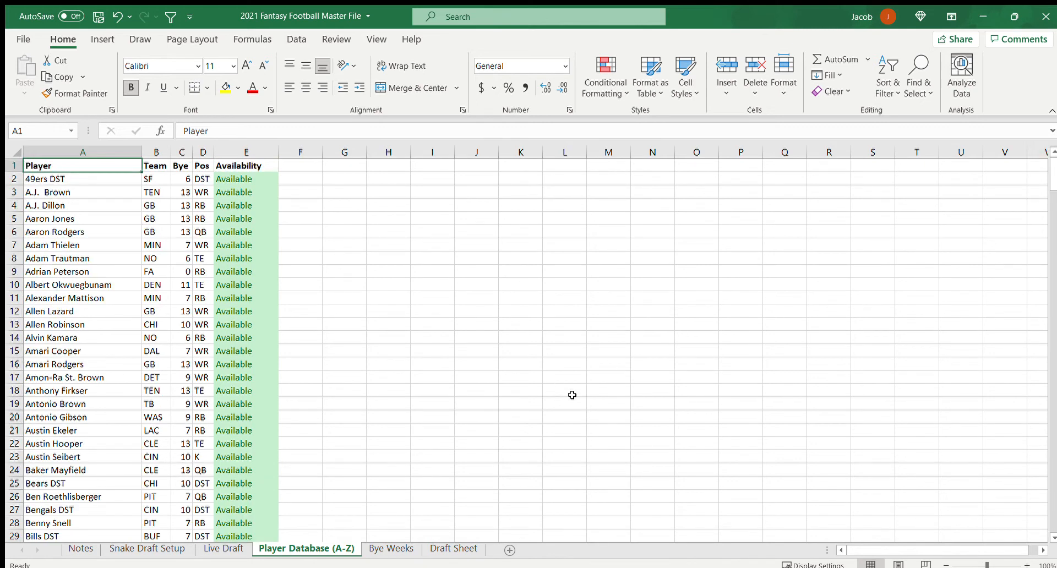
pyautogui.scroll(-3)
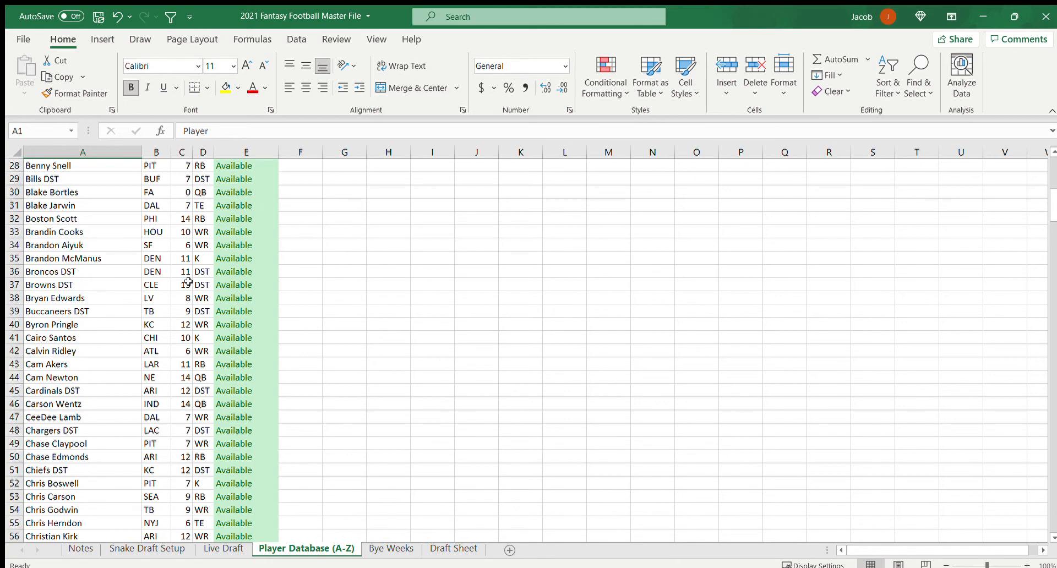
pyautogui.scroll(-3)
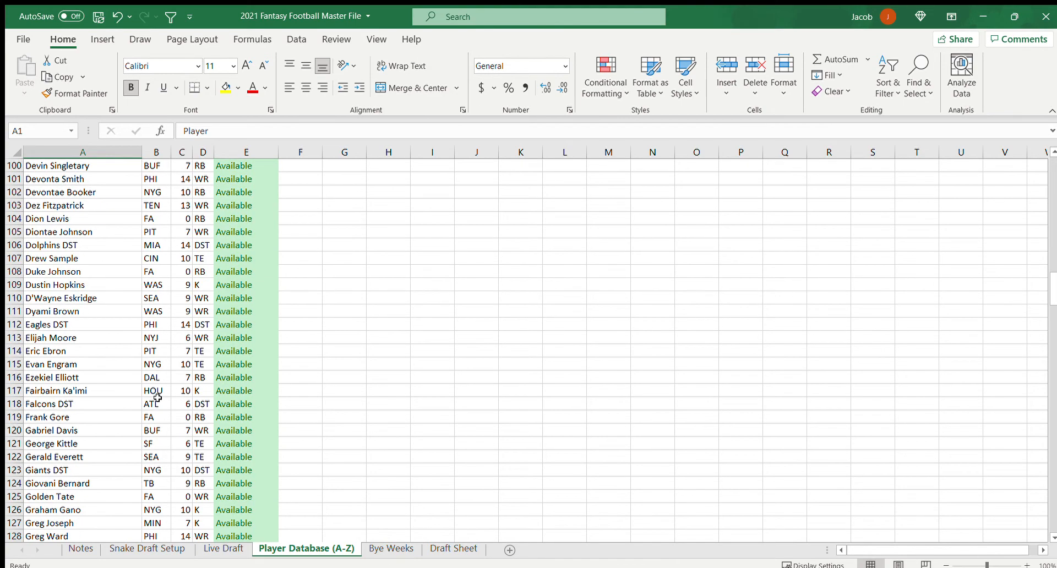
pyautogui.scroll(3)
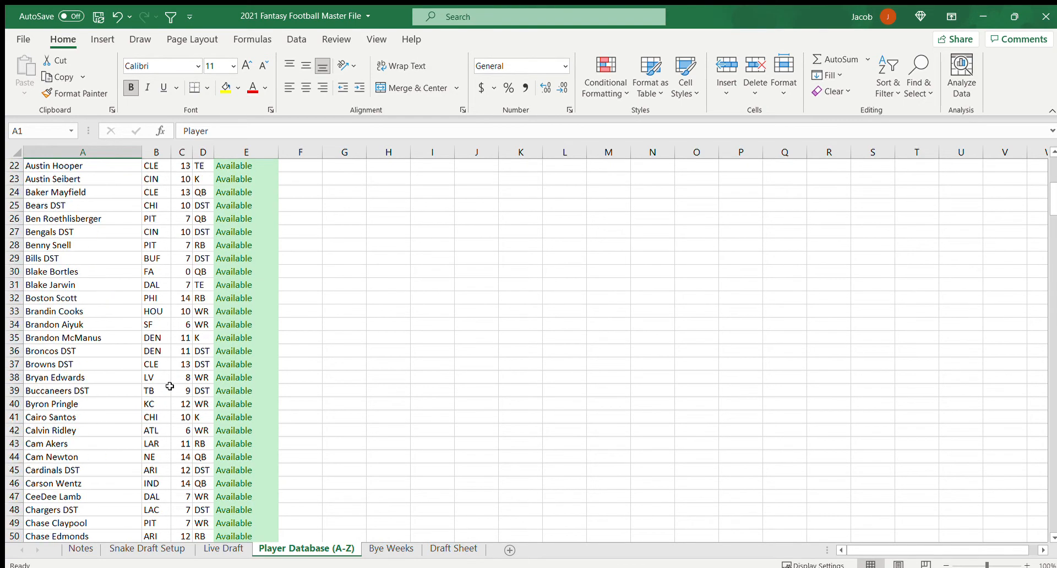
# Open the Bye Weeks sheet and check ARI's bye week of 12
pyautogui.click(391, 548)
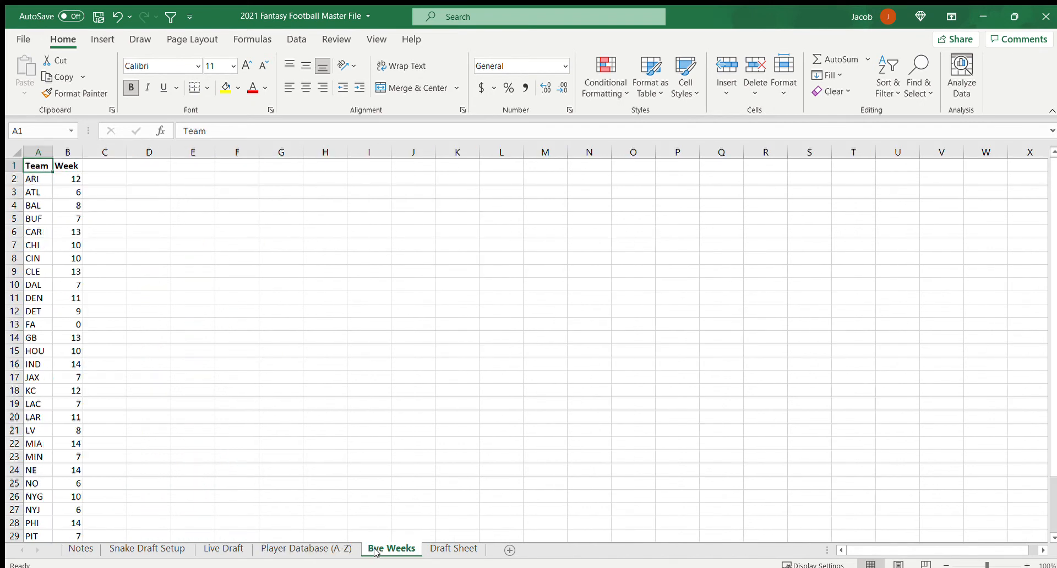
pyautogui.click(67, 179)
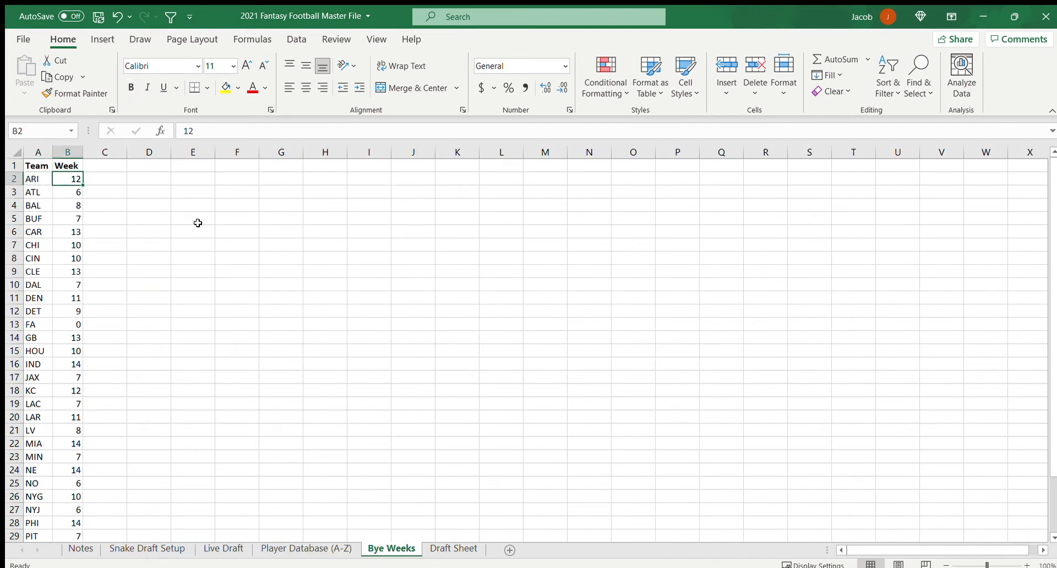
pyautogui.click(38, 178)
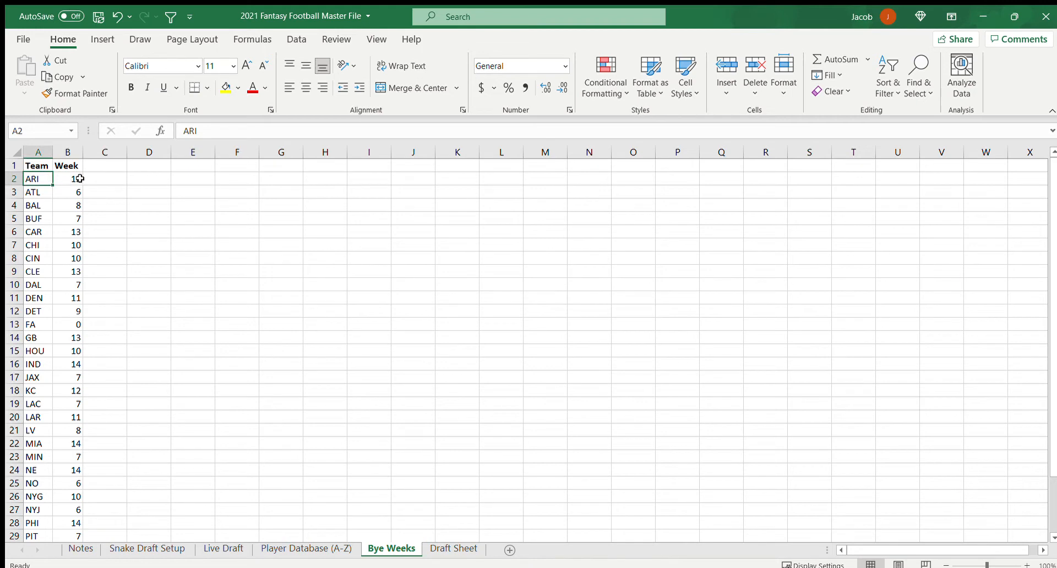
pyautogui.click(67, 178)
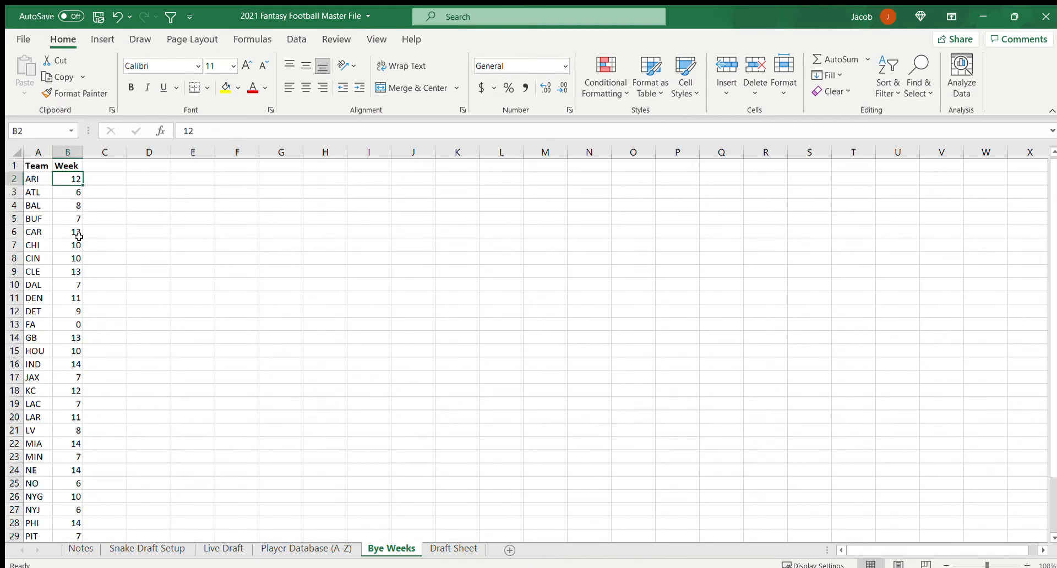
pyautogui.click(305, 548)
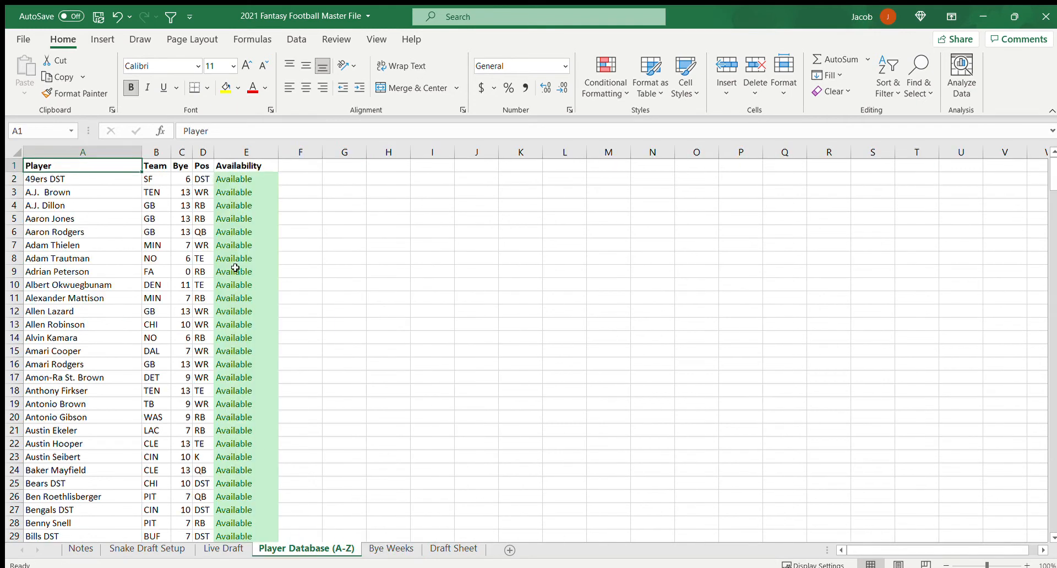
pyautogui.click(82, 179)
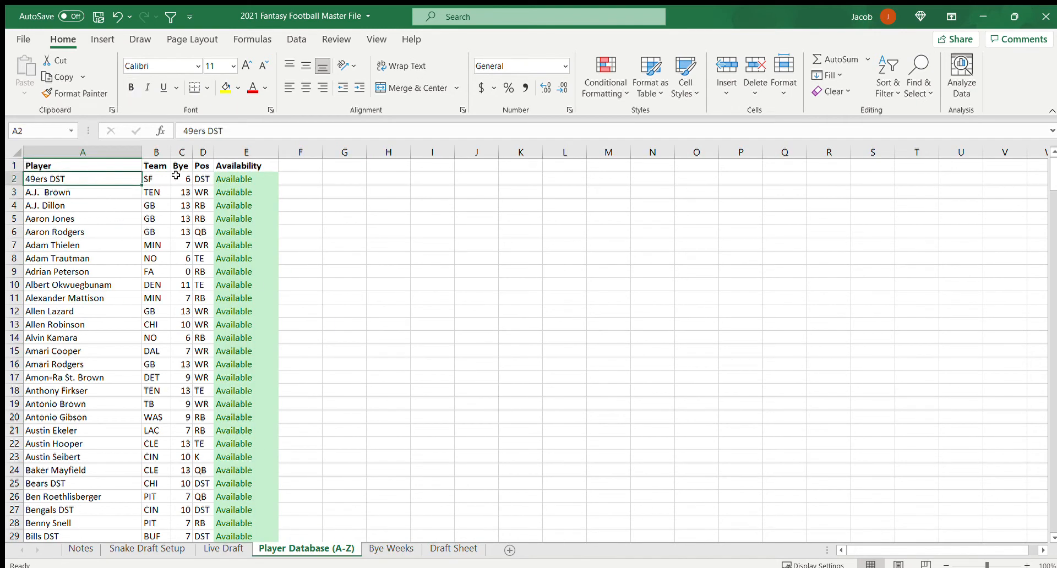
pyautogui.moveTo(58, 329)
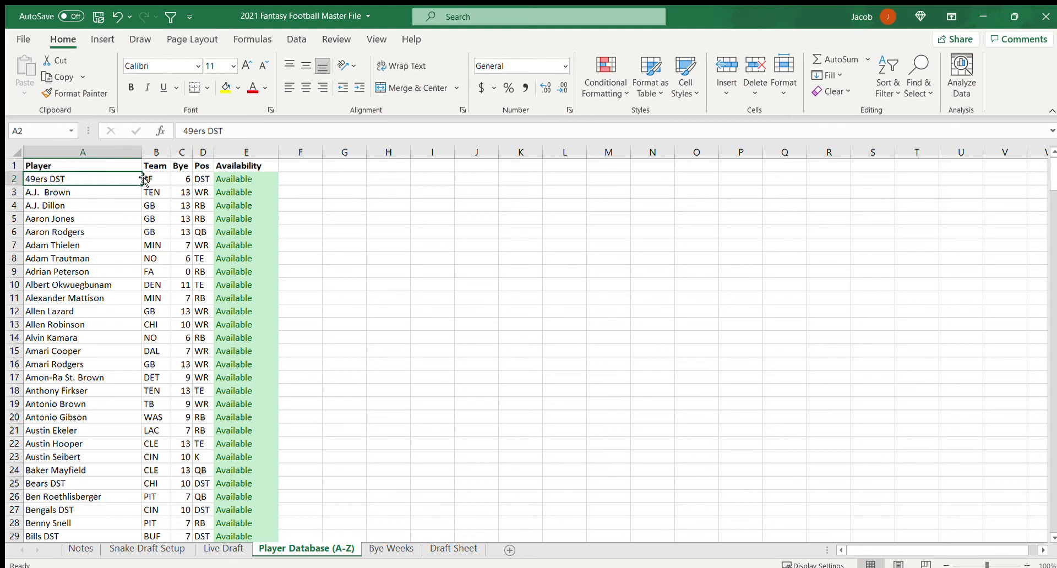
pyautogui.click(156, 178)
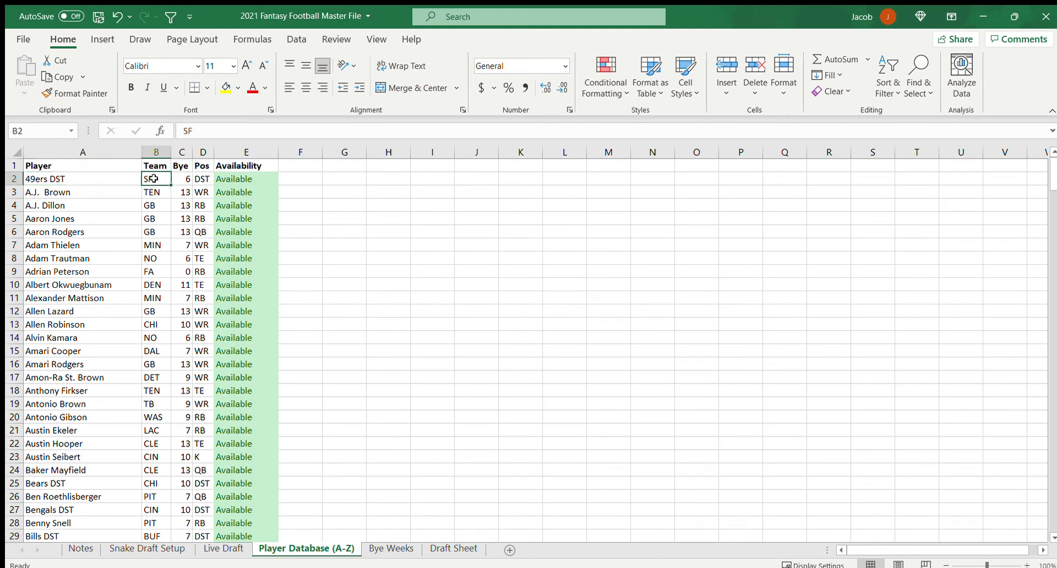
pyautogui.click(82, 178)
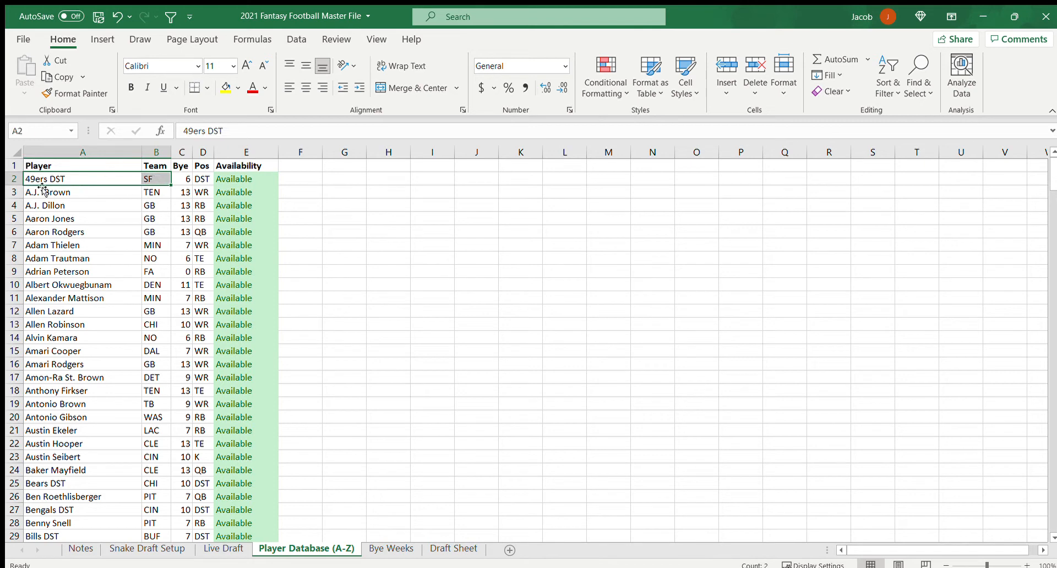
pyautogui.click(82, 192)
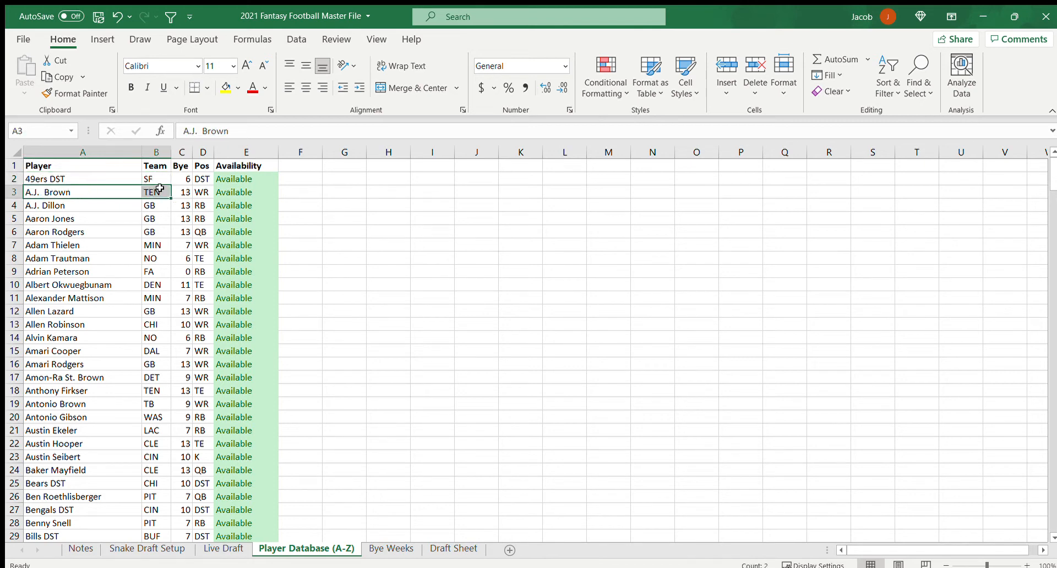
pyautogui.click(156, 193)
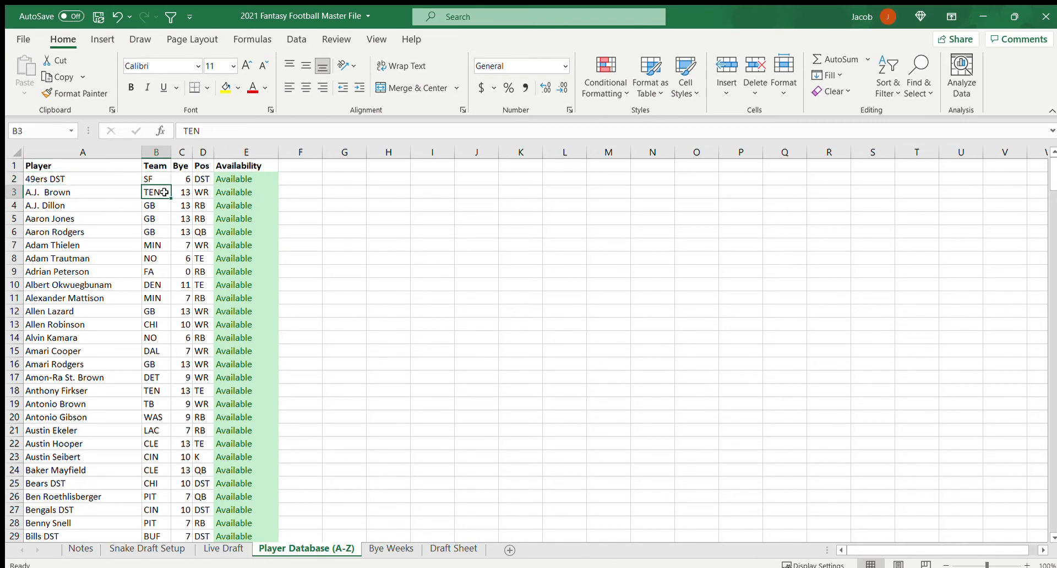
pyautogui.moveTo(276, 250)
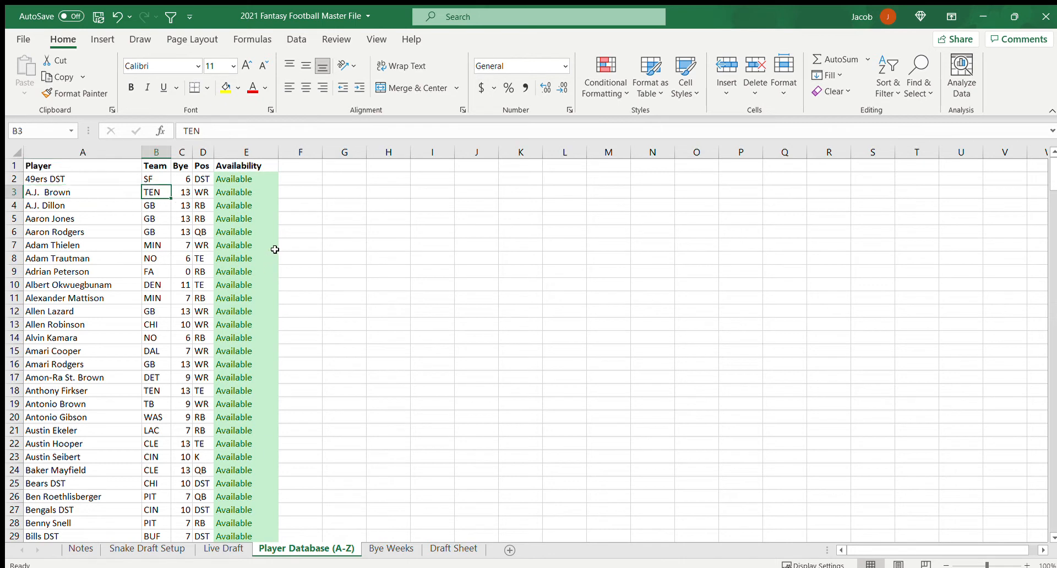
pyautogui.click(181, 192)
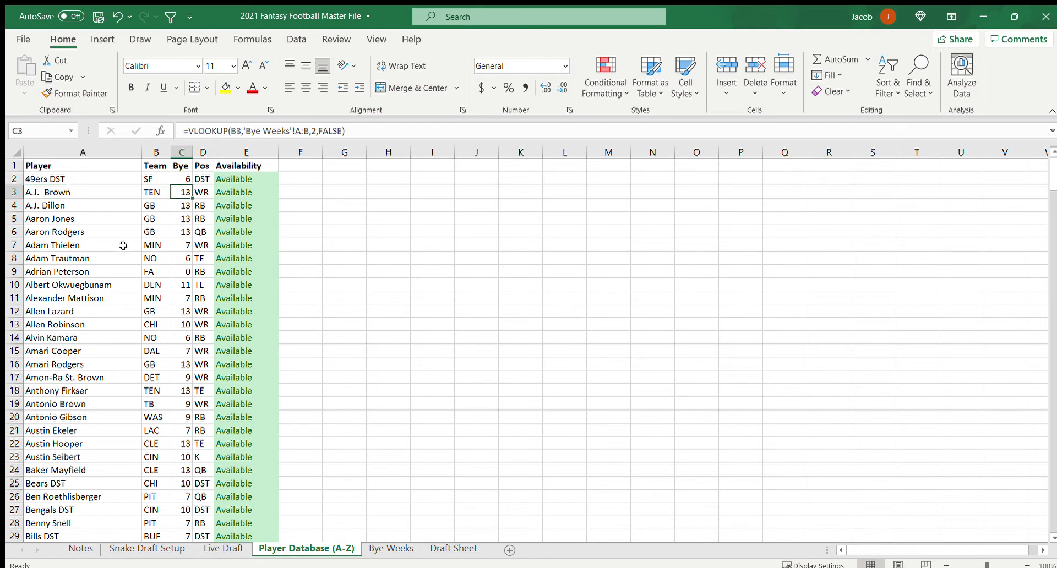
pyautogui.click(202, 192)
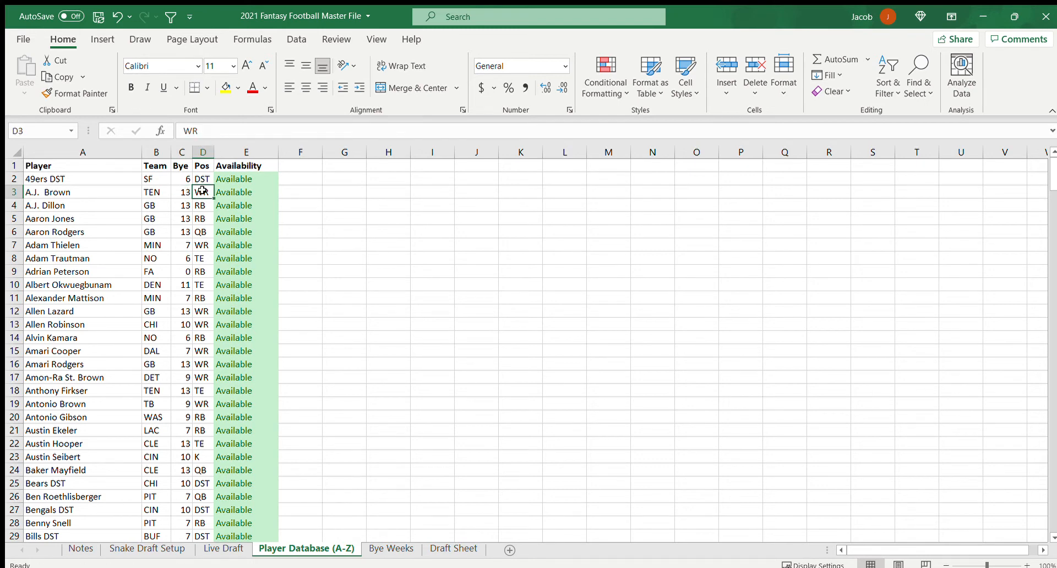
pyautogui.click(82, 192)
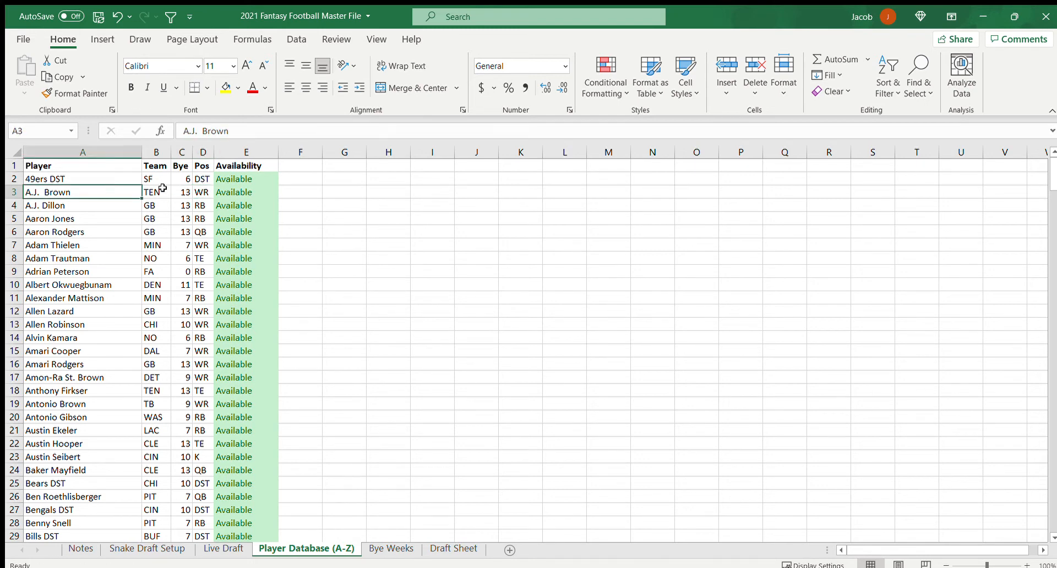
pyautogui.click(181, 192)
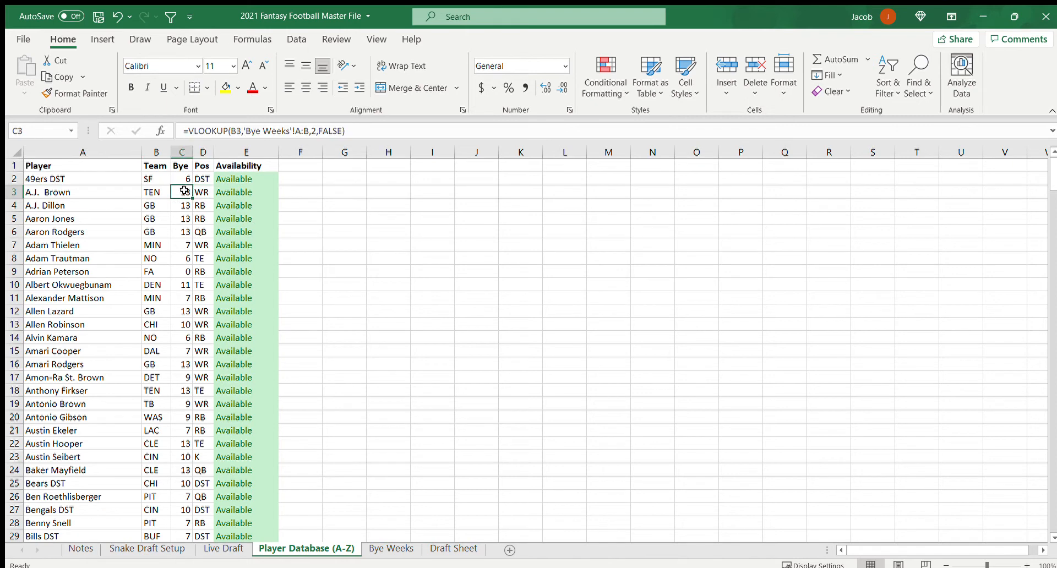
pyautogui.click(156, 193)
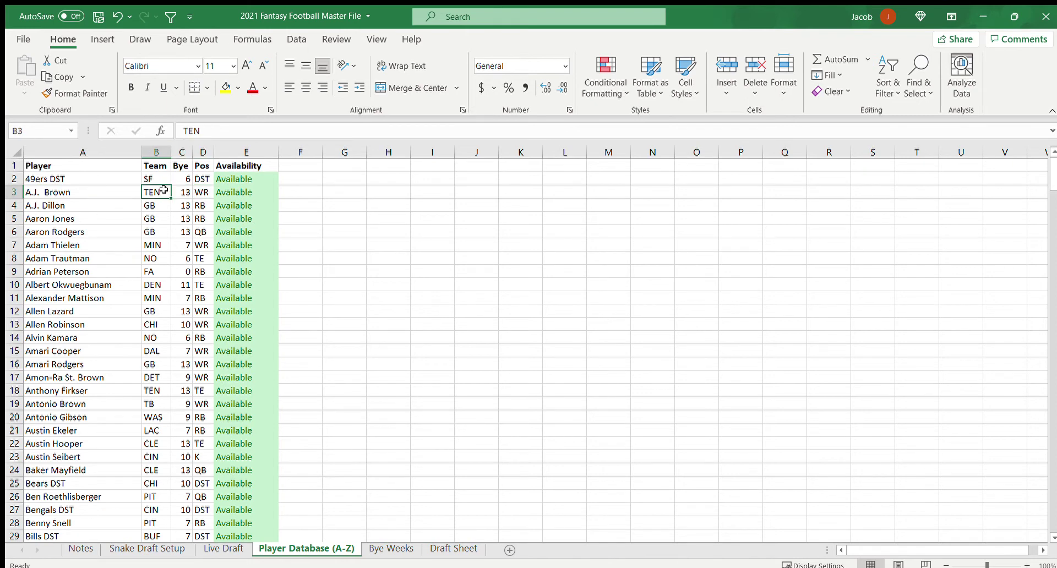
pyautogui.click(181, 192)
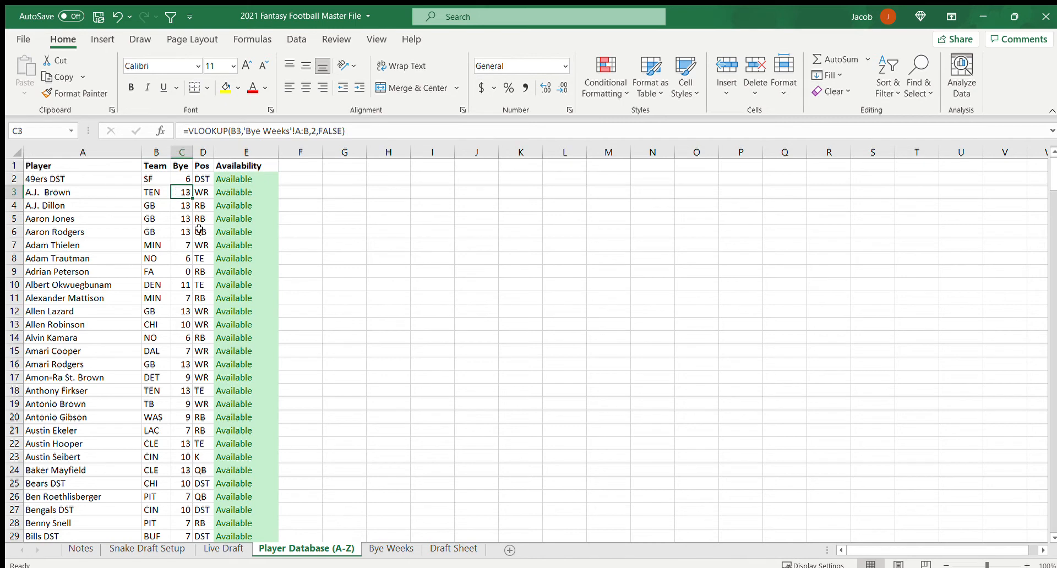
# Review the blank Draft Sheet's BYE cell, then visit Snake Draft Setup and end on Live Draft
pyautogui.click(453, 548)
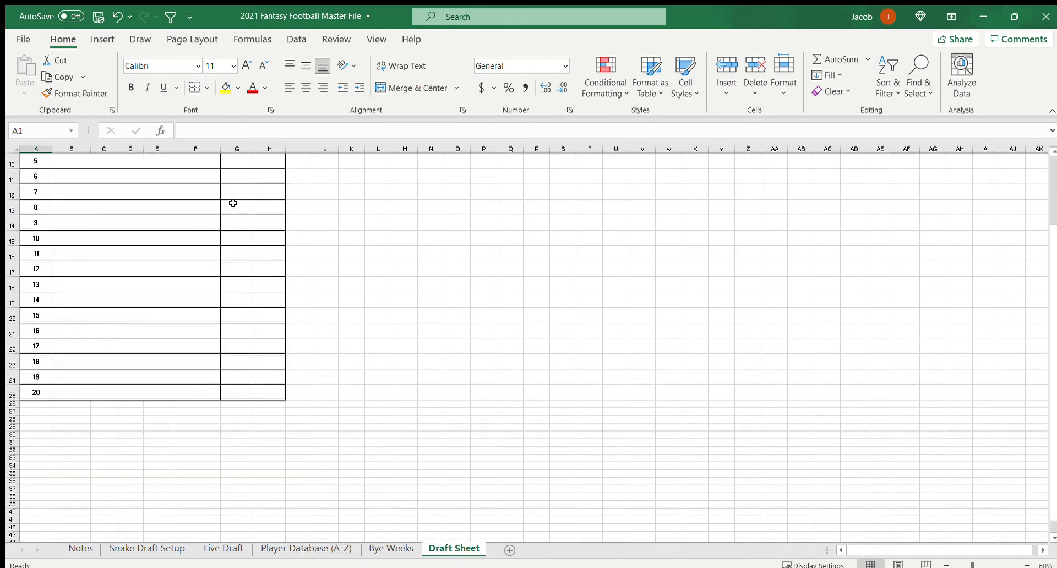
pyautogui.scroll(3)
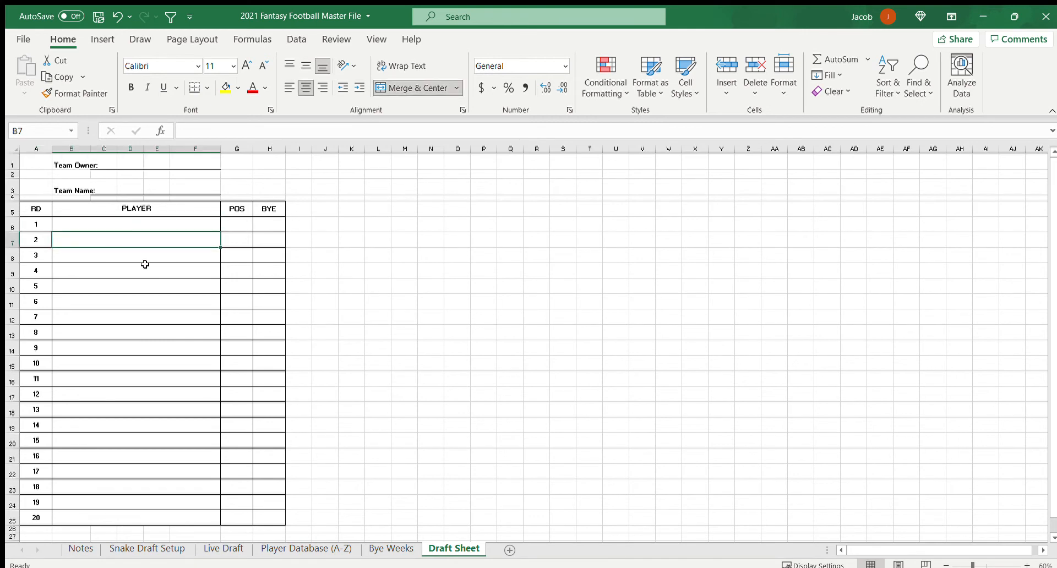
pyautogui.click(270, 224)
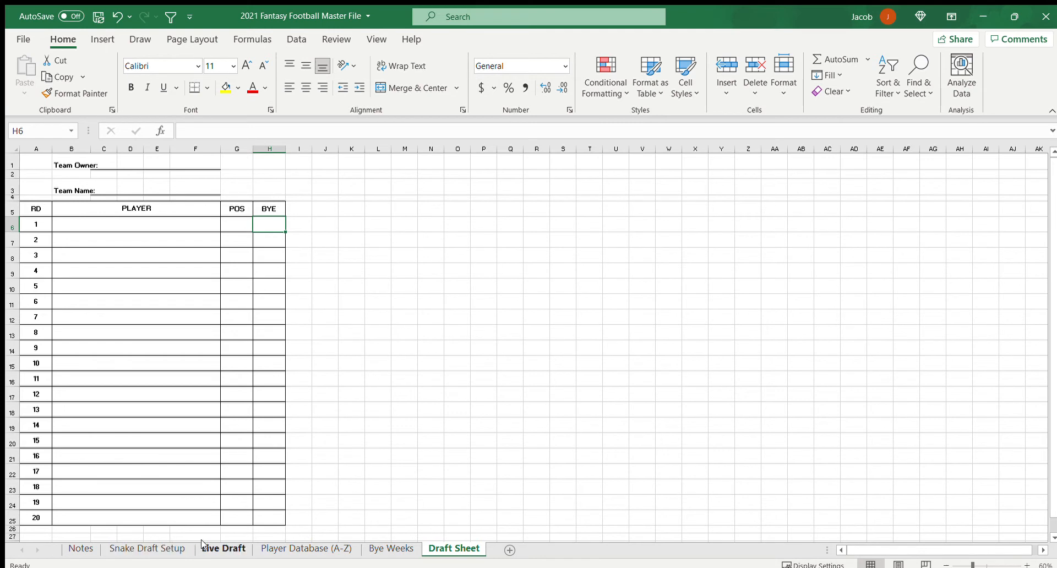
pyautogui.click(223, 547)
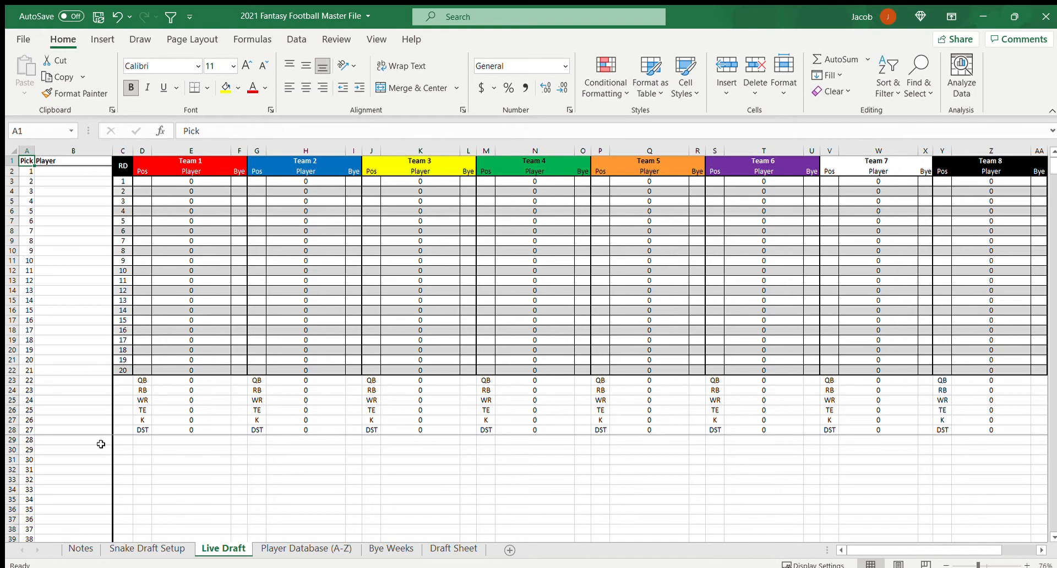
pyautogui.click(146, 552)
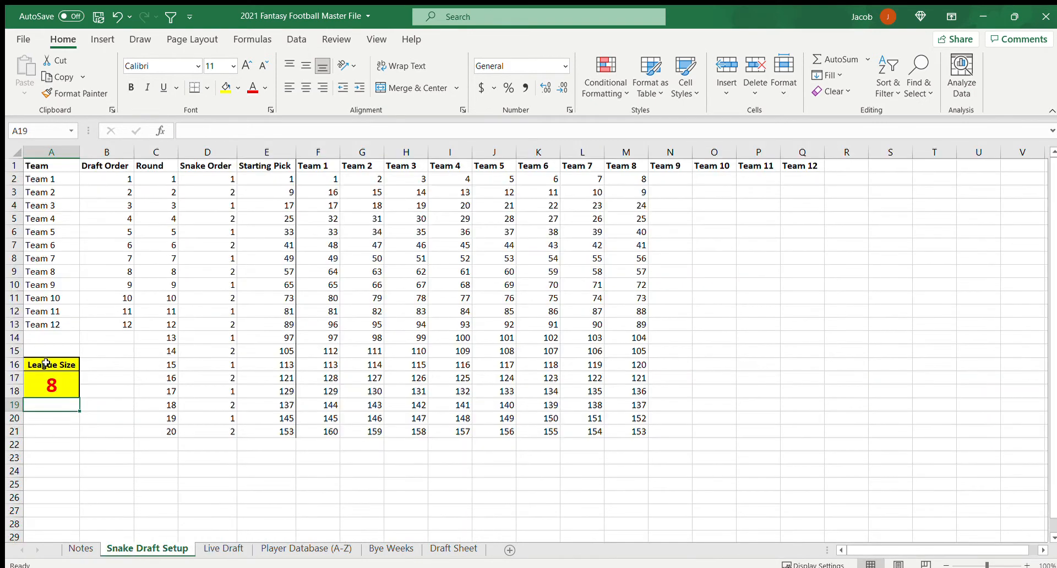
pyautogui.click(223, 548)
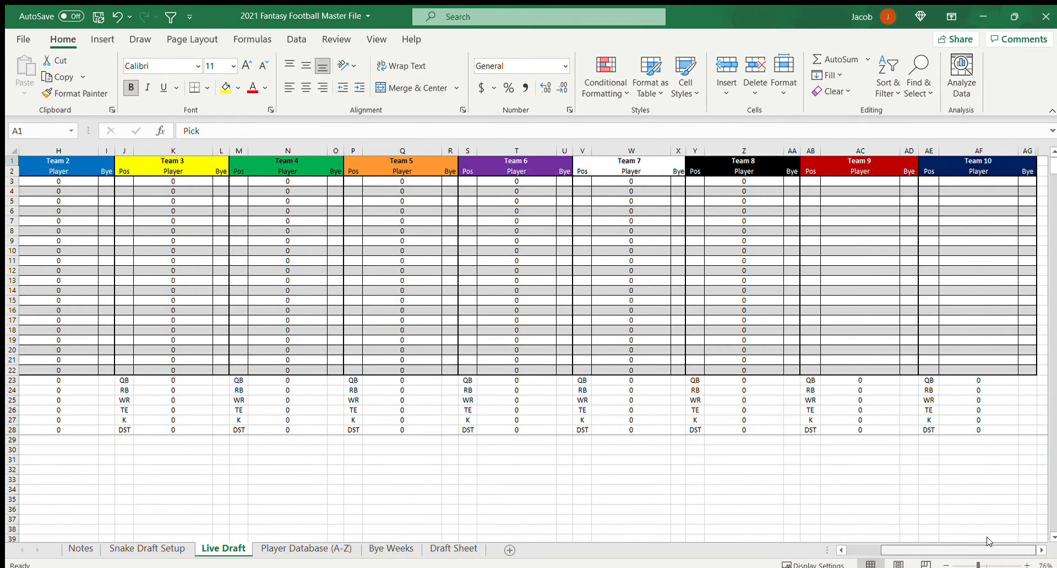
pyautogui.moveTo(1008, 304)
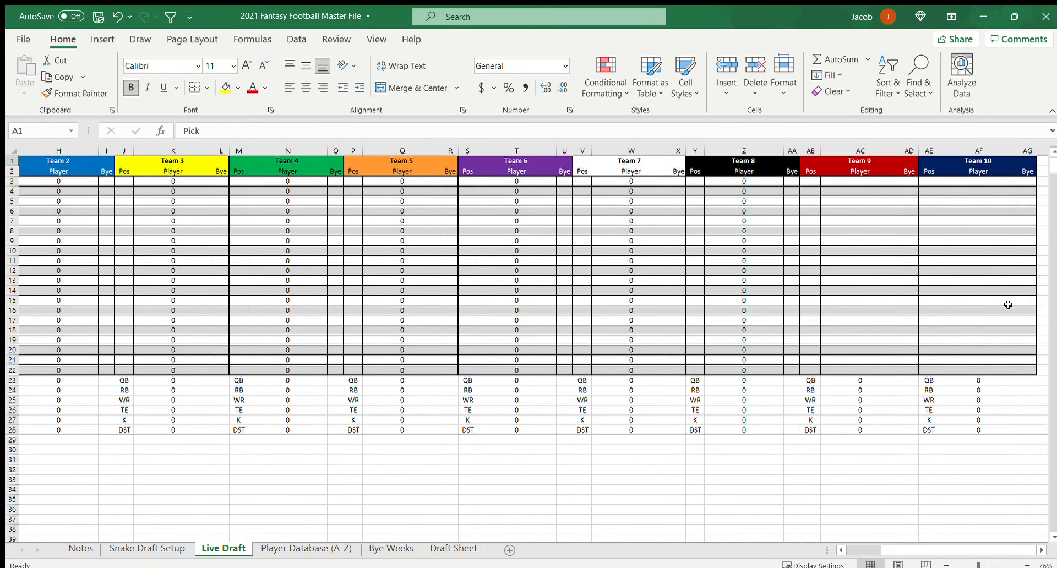
pyautogui.hscroll(3)
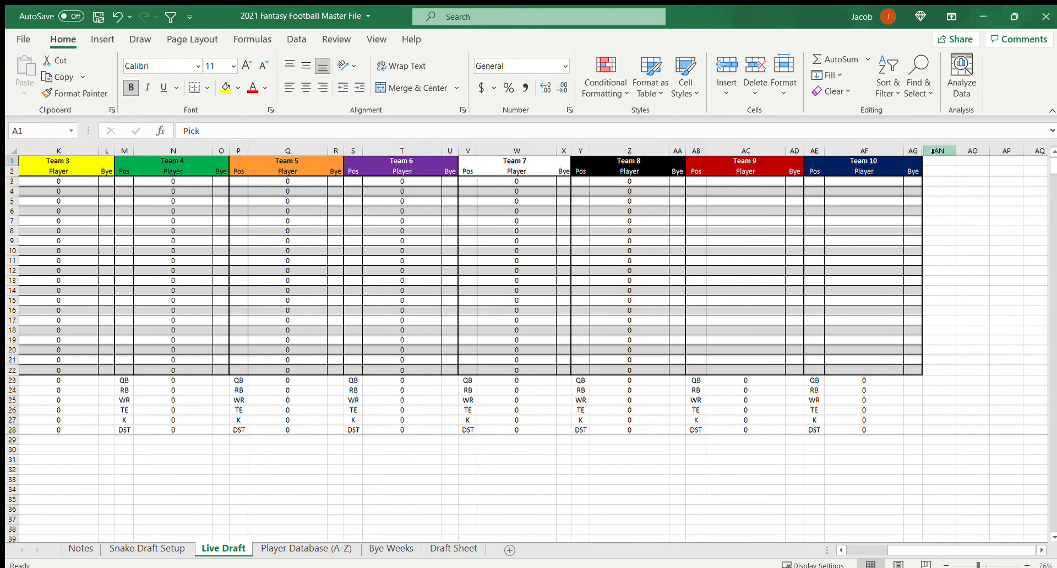
pyautogui.hscroll(-3)
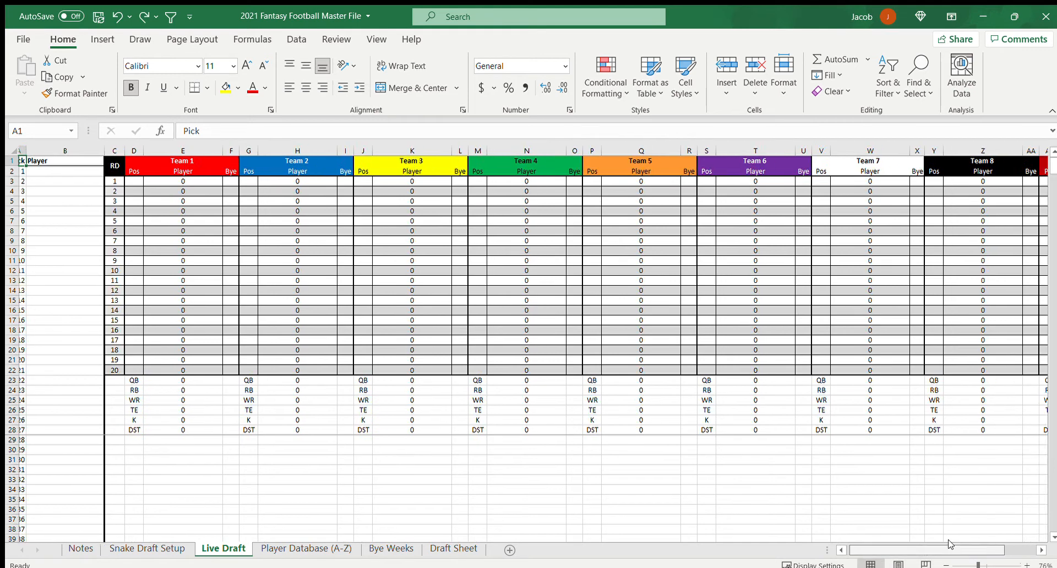
pyautogui.hscroll(3)
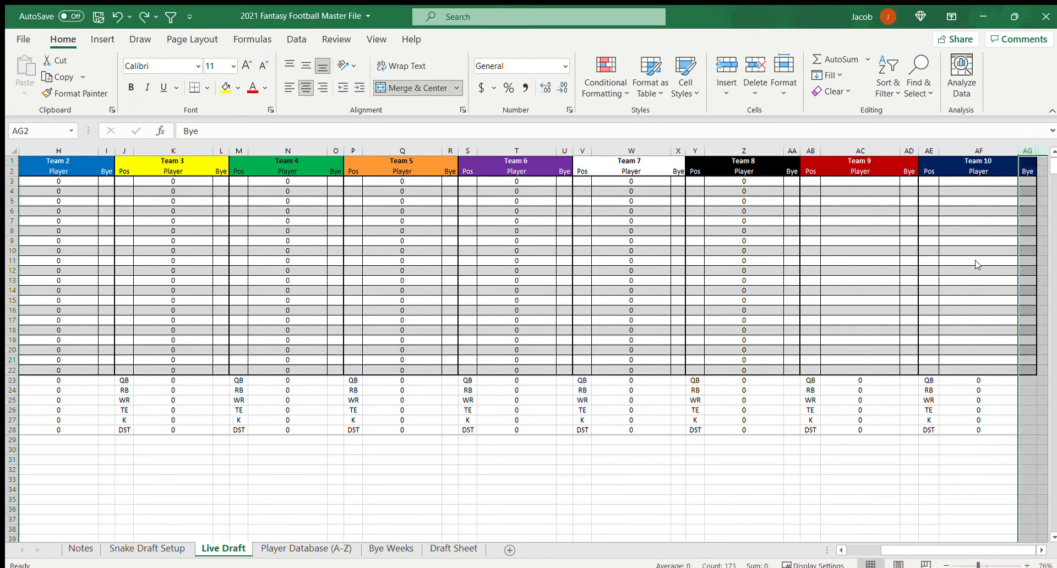
pyautogui.click(927, 380)
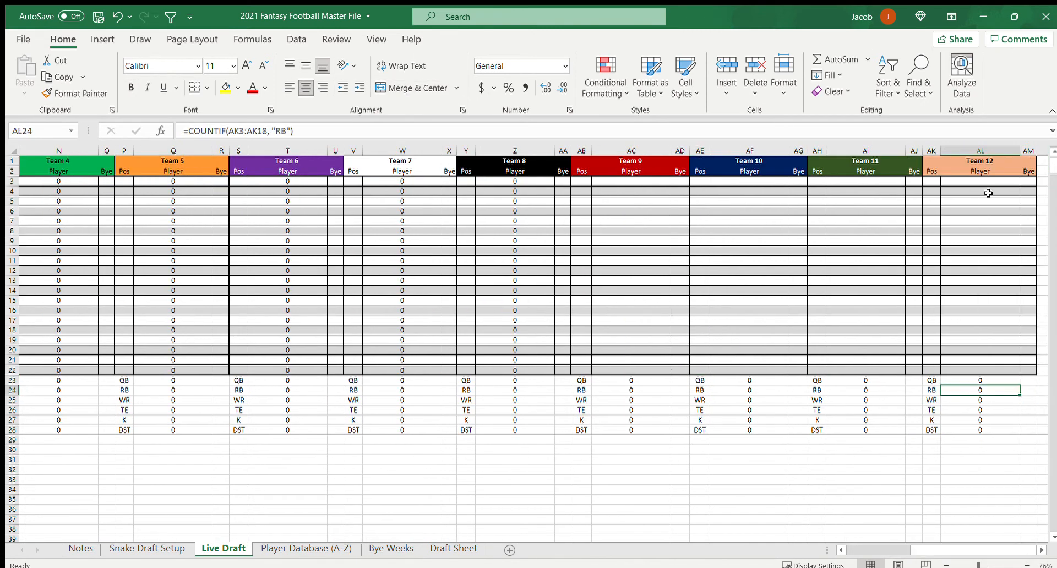
pyautogui.moveTo(817, 150)
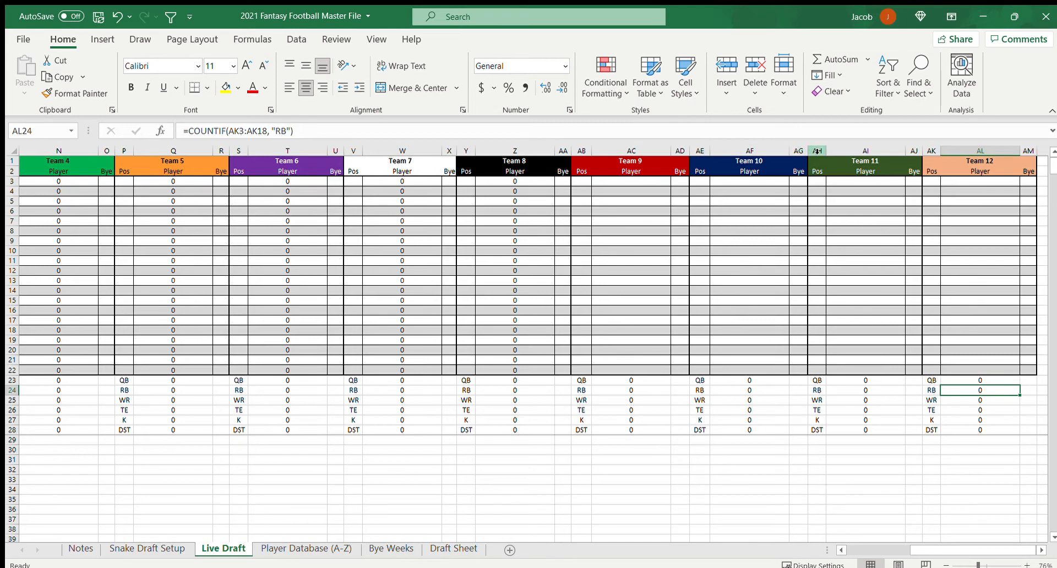
pyautogui.click(892, 300)
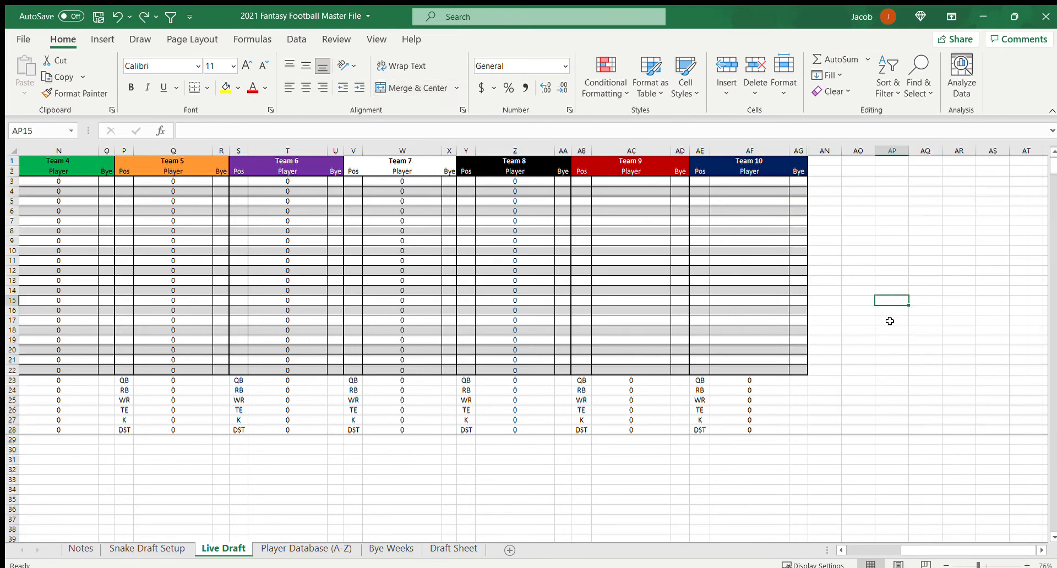
pyautogui.hscroll(-3)
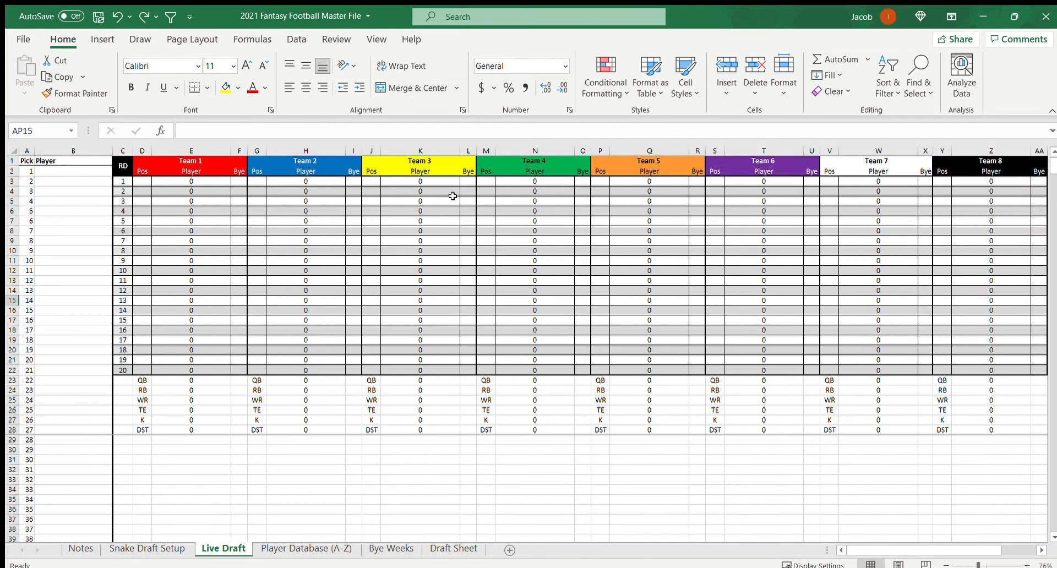
pyautogui.click(191, 181)
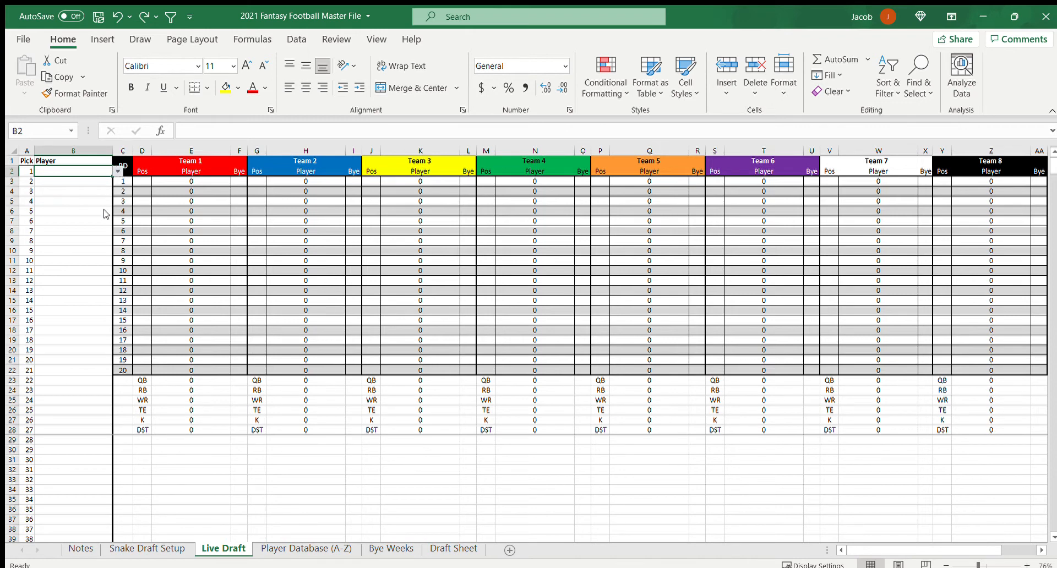
pyautogui.moveTo(86, 183)
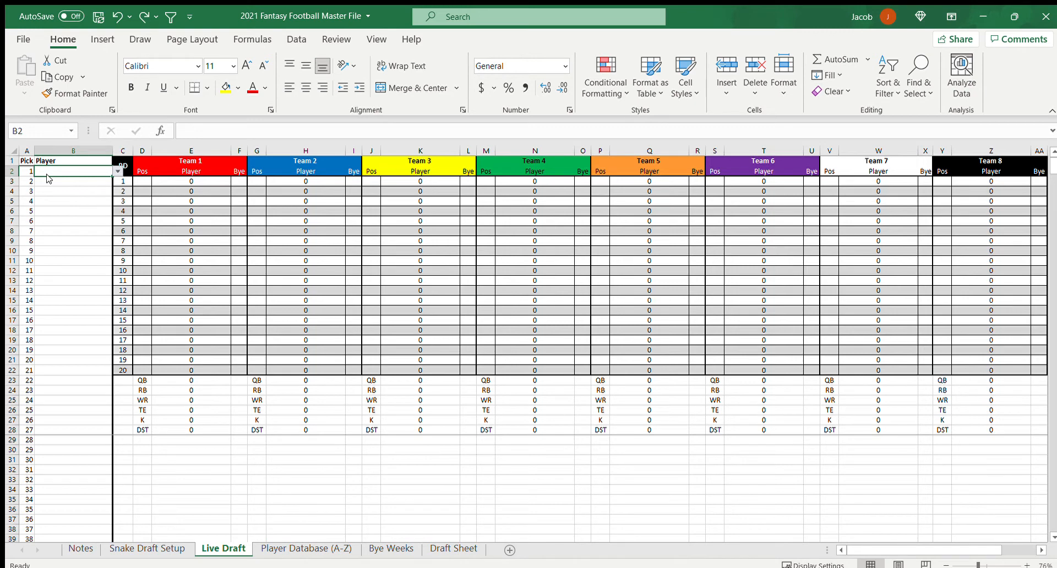
pyautogui.moveTo(123, 216)
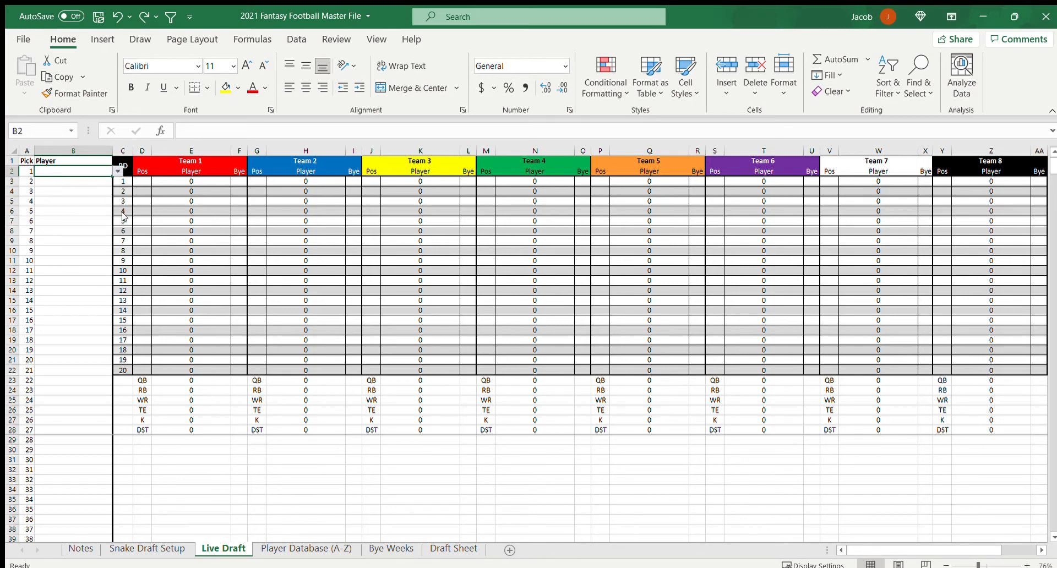
pyautogui.moveTo(121, 217)
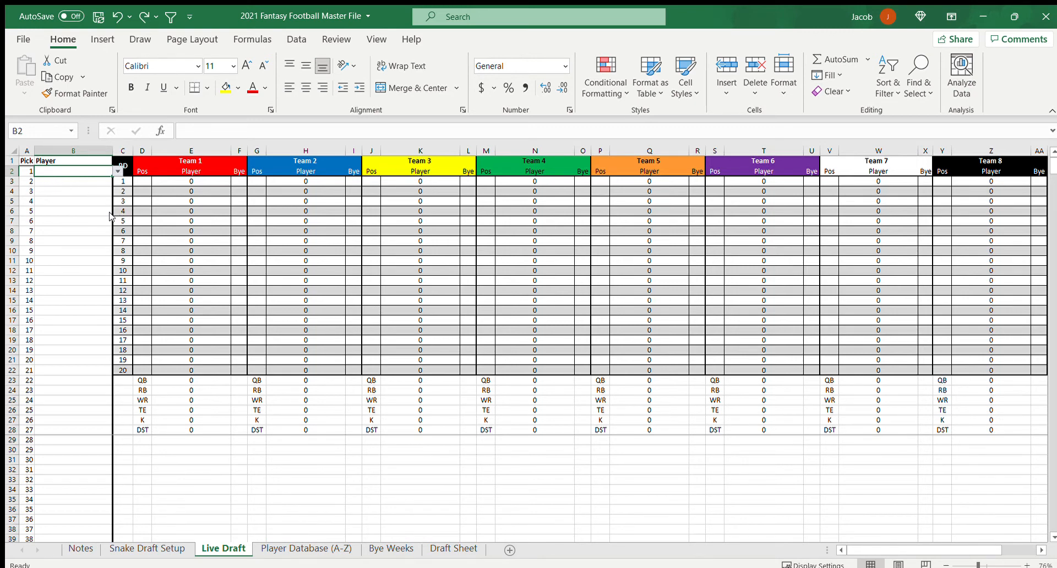
pyautogui.moveTo(80, 220)
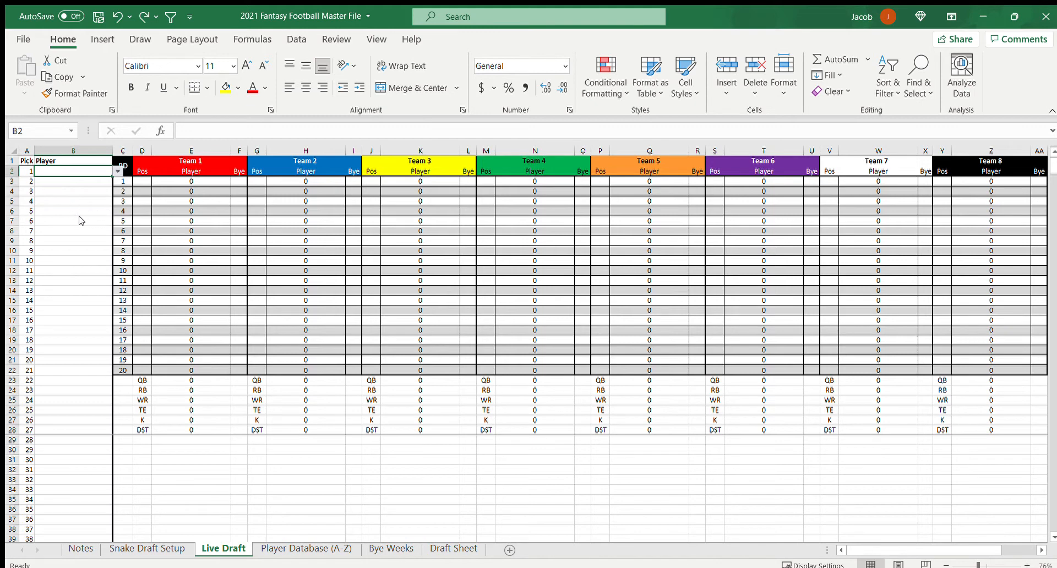
pyautogui.moveTo(114, 179)
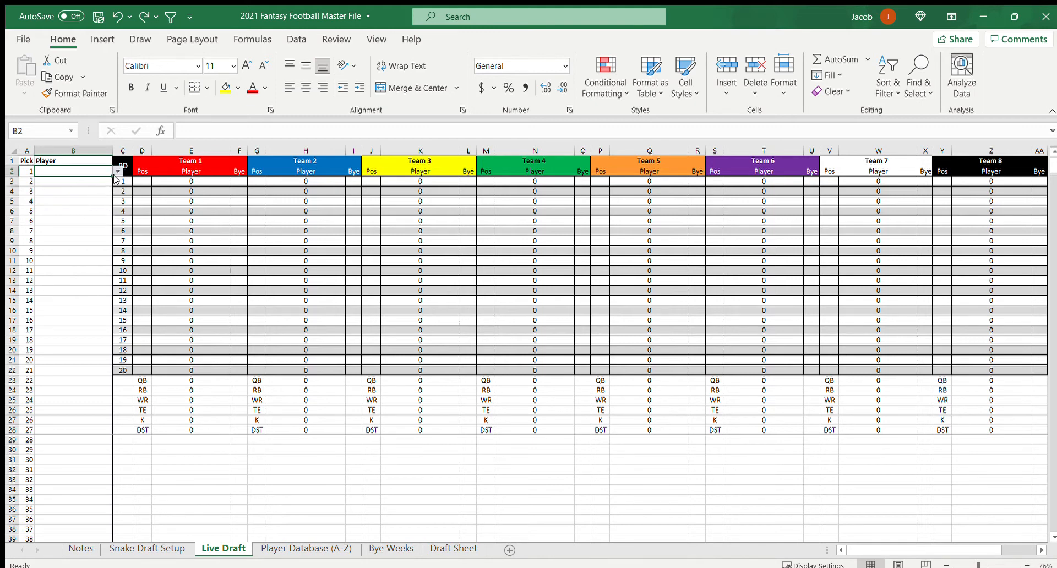
pyautogui.moveTo(116, 212)
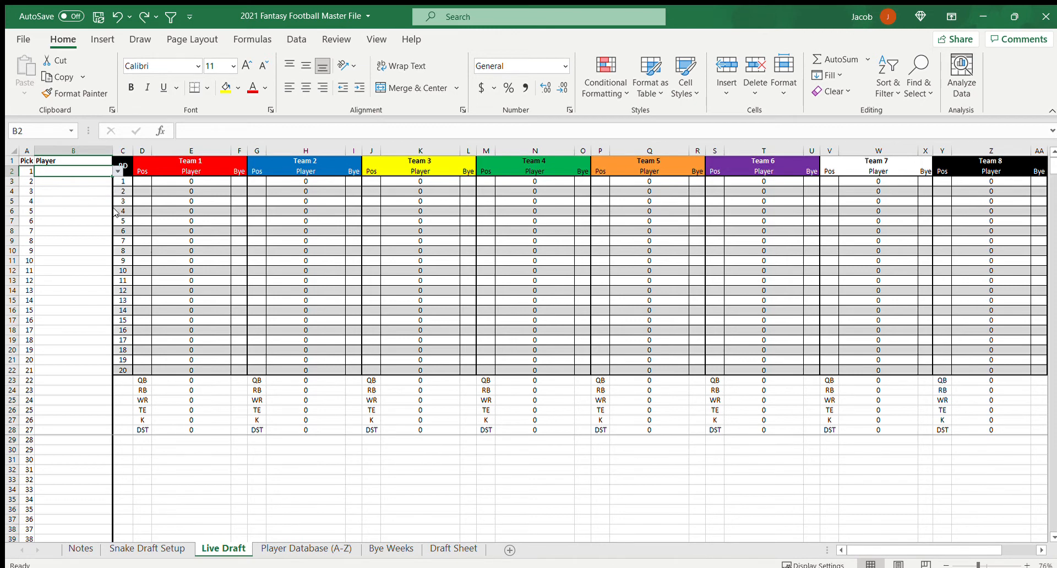
pyautogui.moveTo(86, 204)
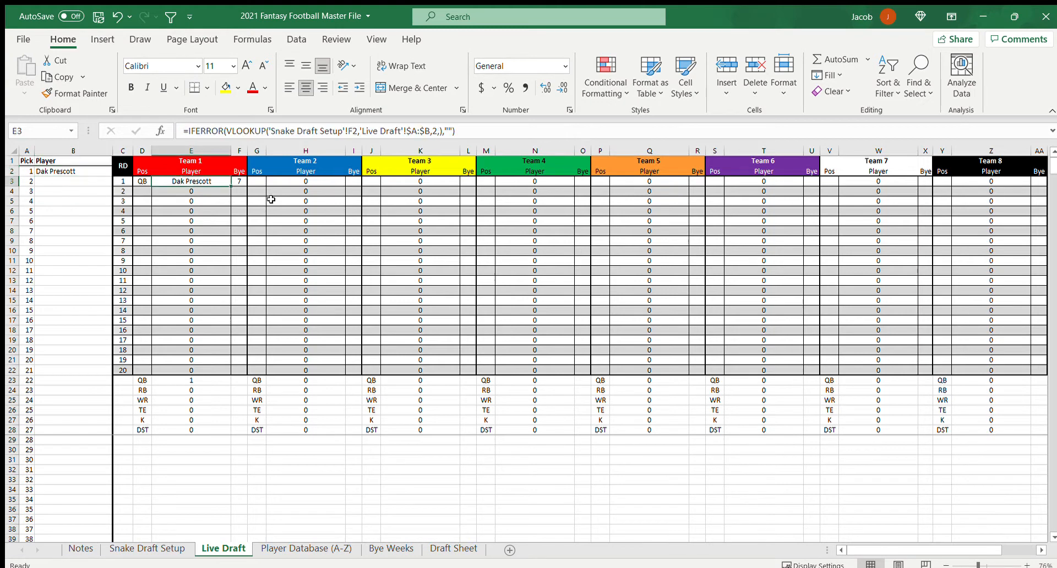
pyautogui.moveTo(316, 216)
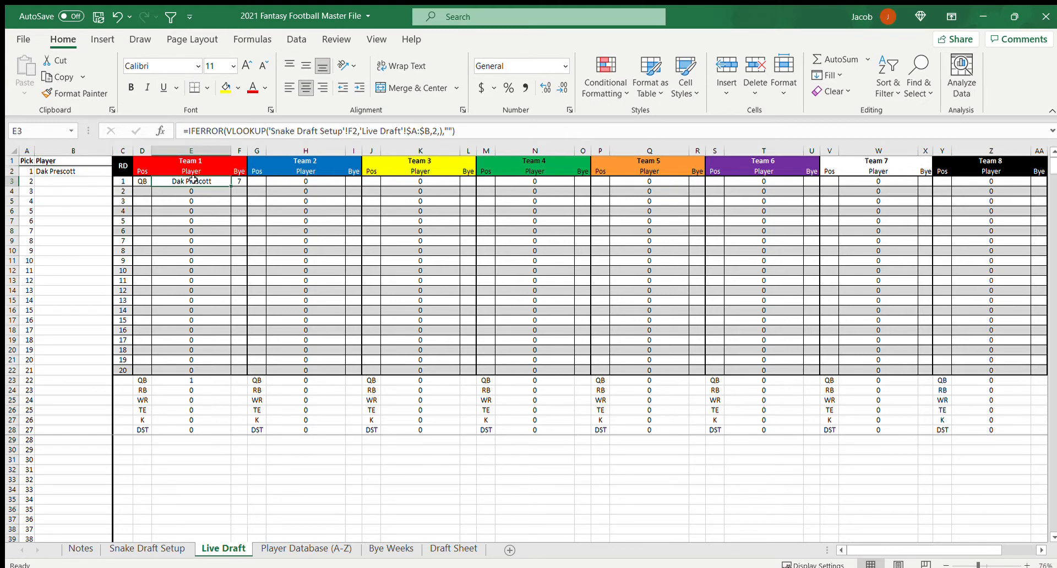
# Inspect Team 1's position VLOOKUP, pick formula, and quarterback COUNTIF for Dak Prescott's pick
pyautogui.click(142, 181)
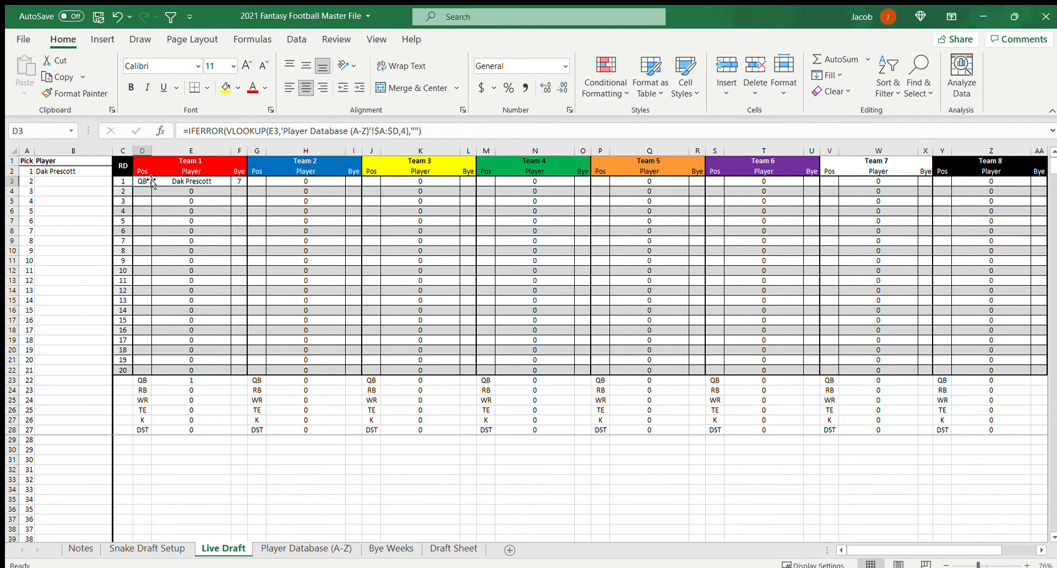
pyautogui.click(239, 170)
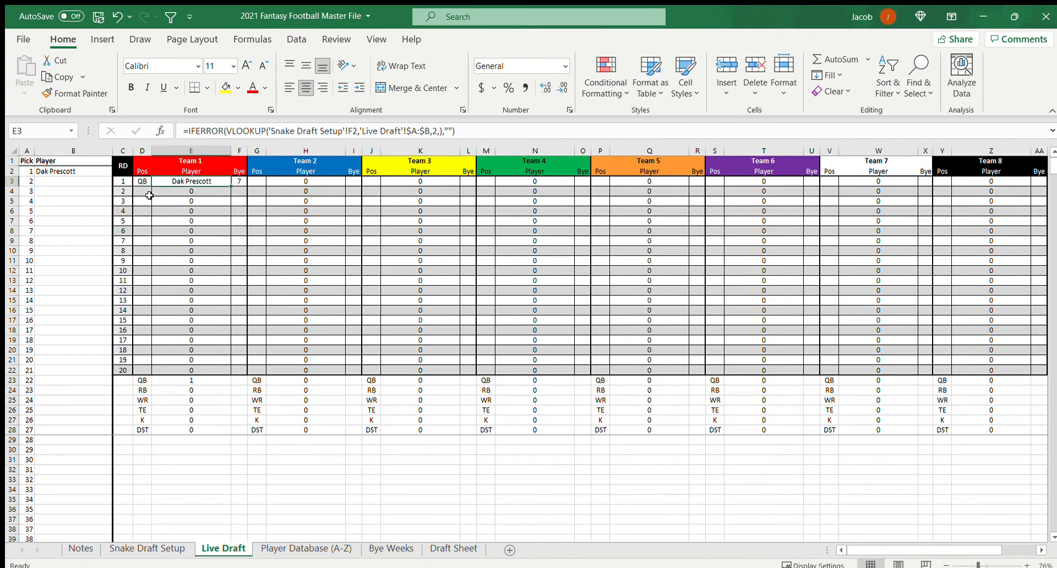
pyautogui.click(191, 379)
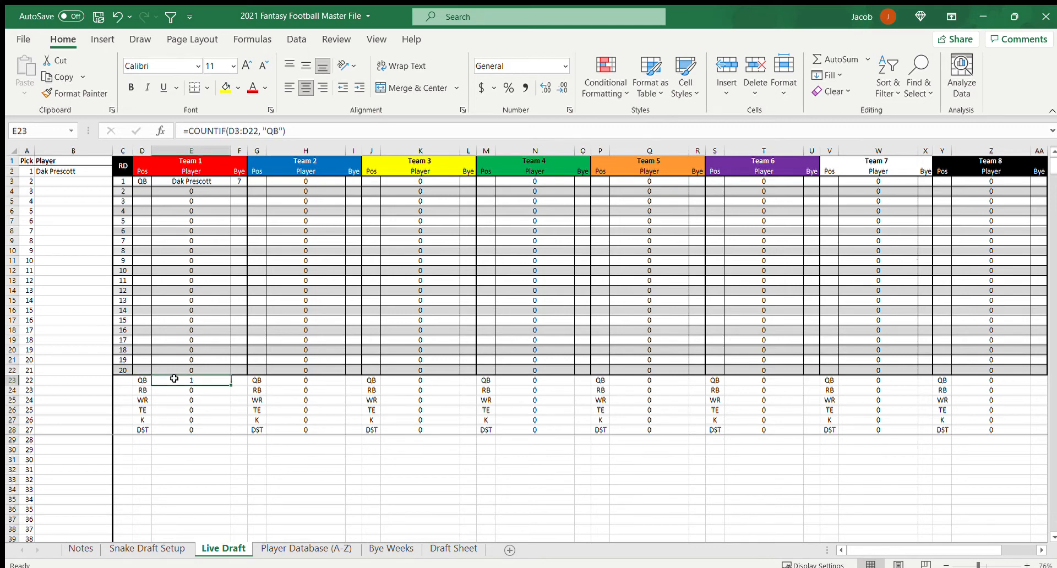
pyautogui.moveTo(142, 181); pyautogui.dragTo(142, 261)
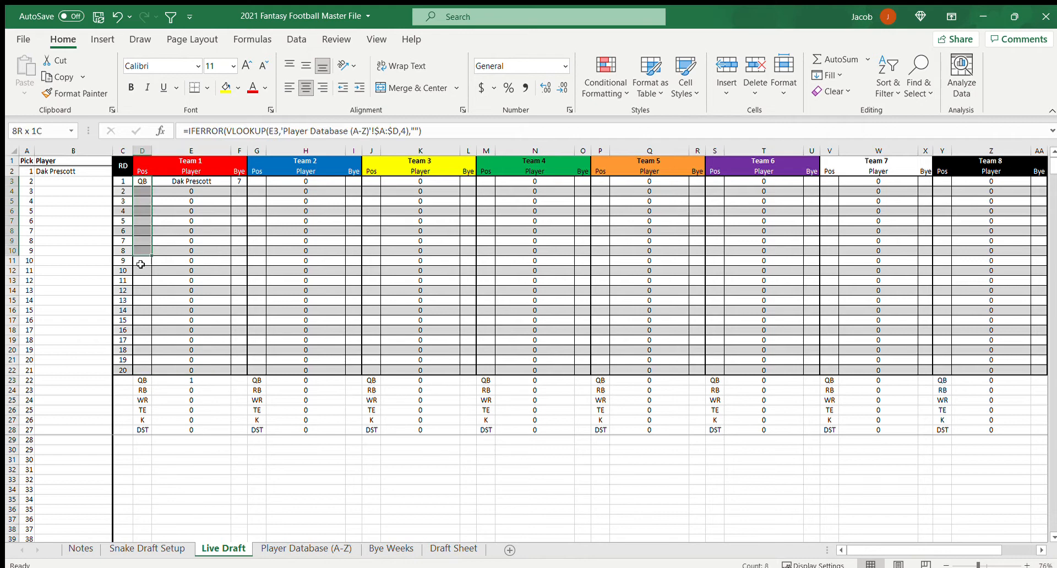
pyautogui.moveTo(141, 264); pyautogui.dragTo(141, 358)
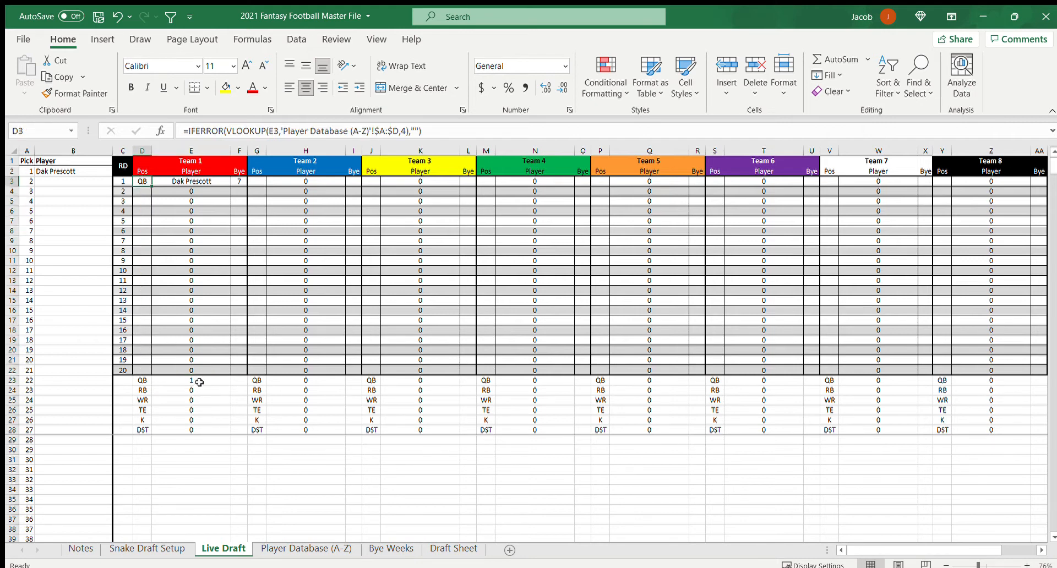
pyautogui.click(191, 379)
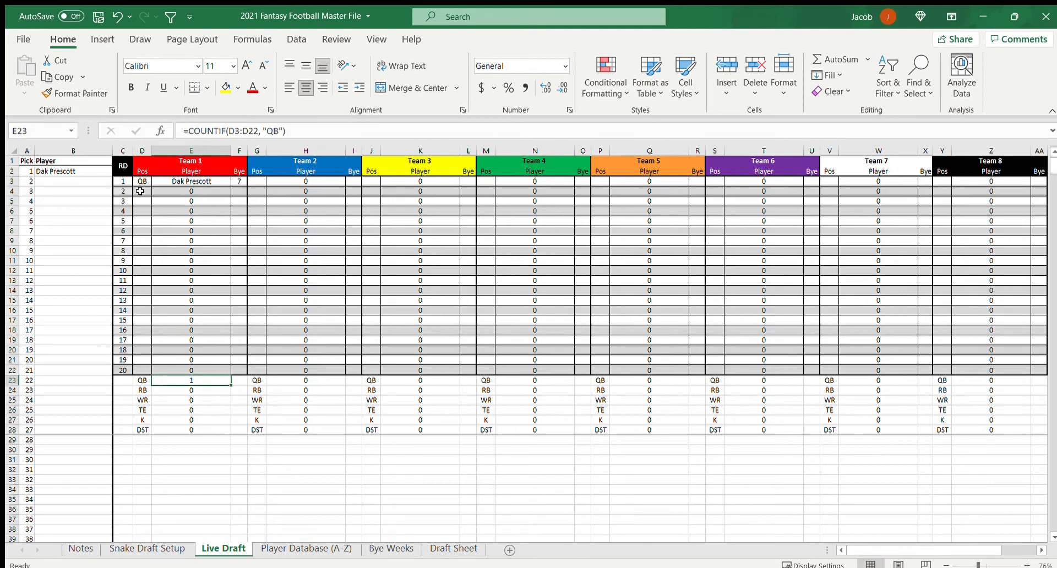
pyautogui.moveTo(44, 178)
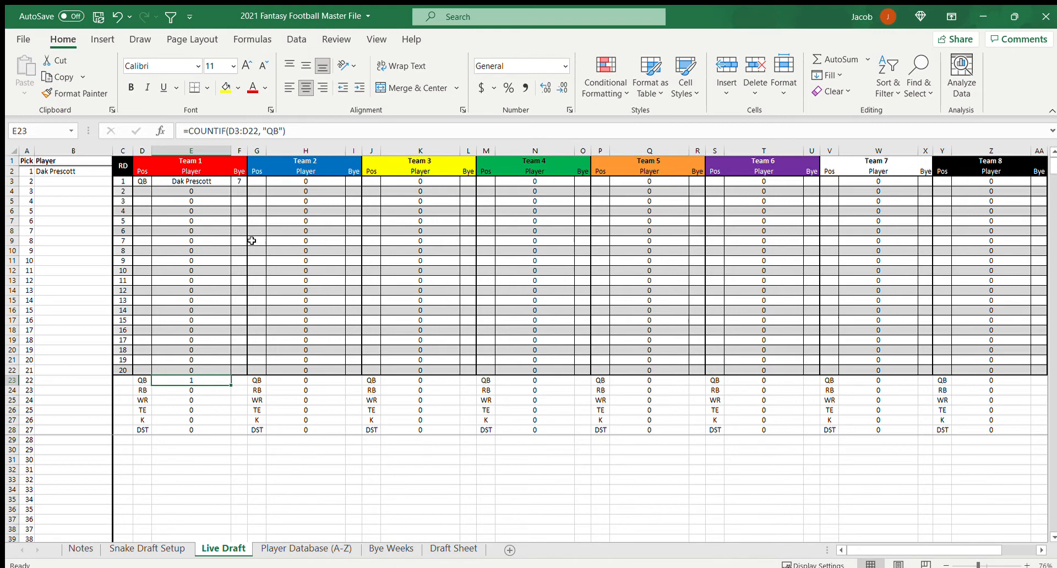
# Enter Aaron Rodgers as pick 16 after first trying him at pick 20
pyautogui.click(73, 360)
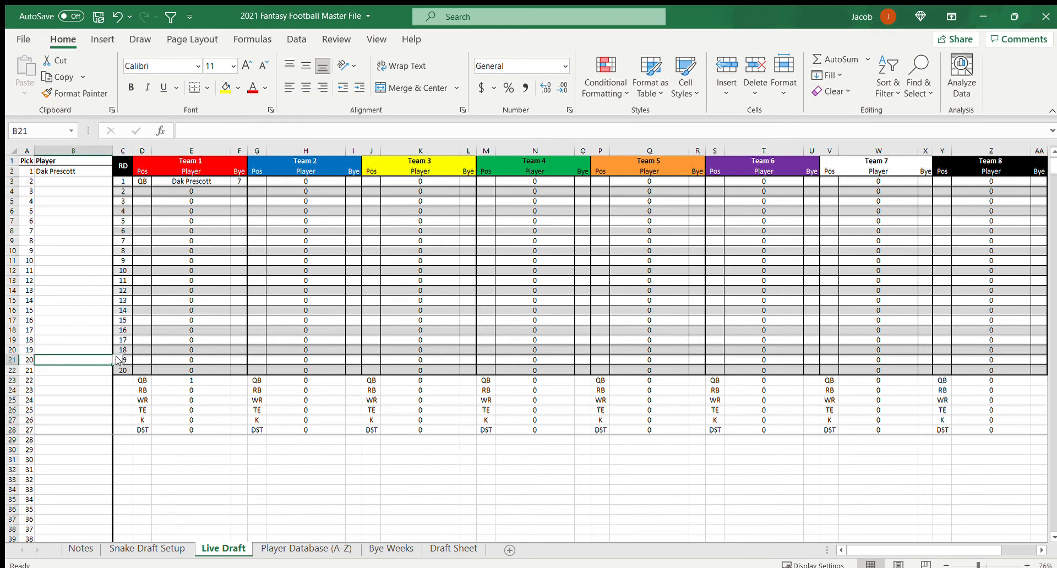
pyautogui.moveTo(113, 402)
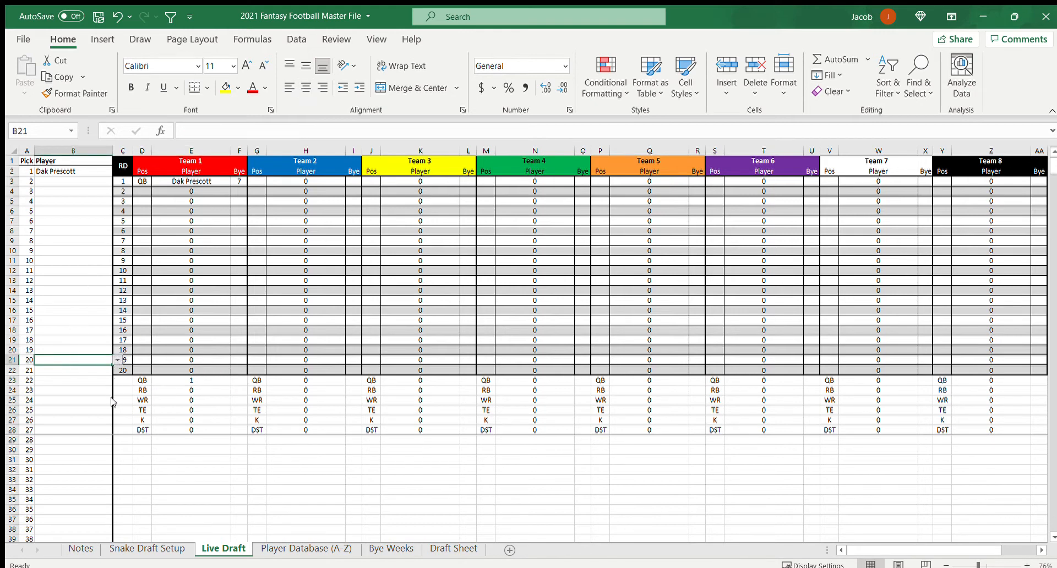
pyautogui.write('Aaron Rodgers')
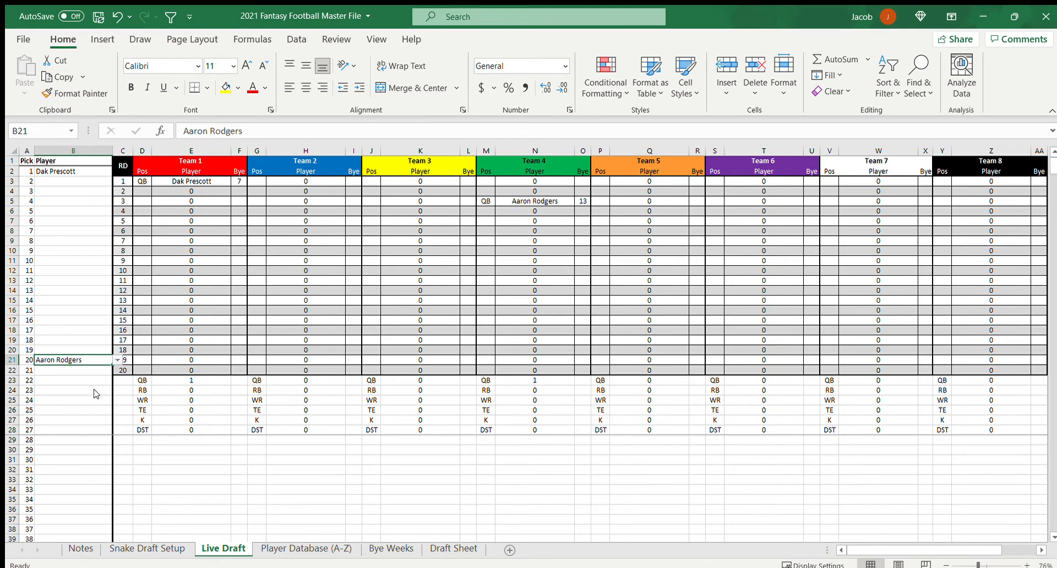
pyautogui.moveTo(108, 379)
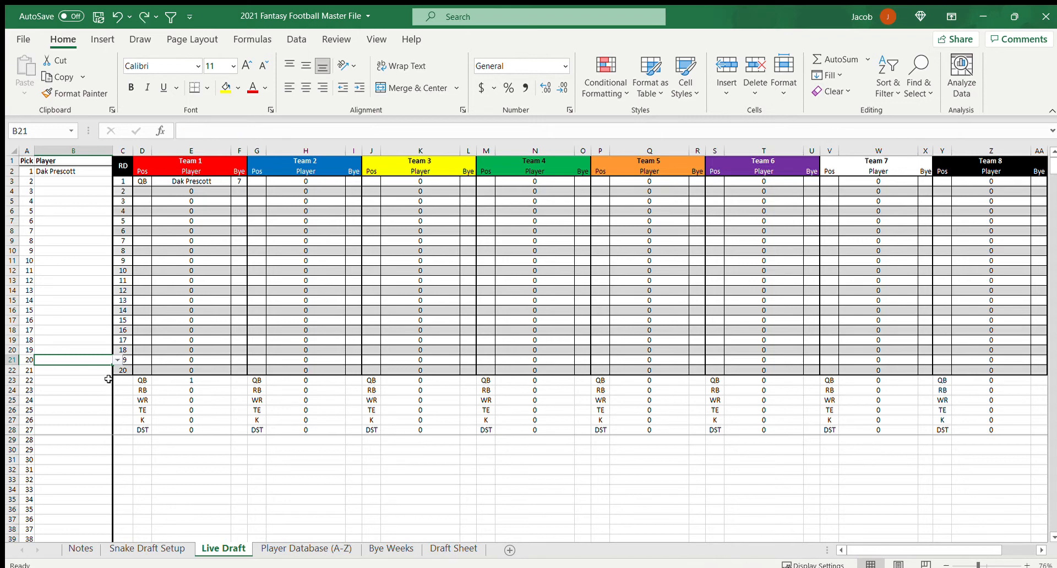
pyautogui.click(72, 319)
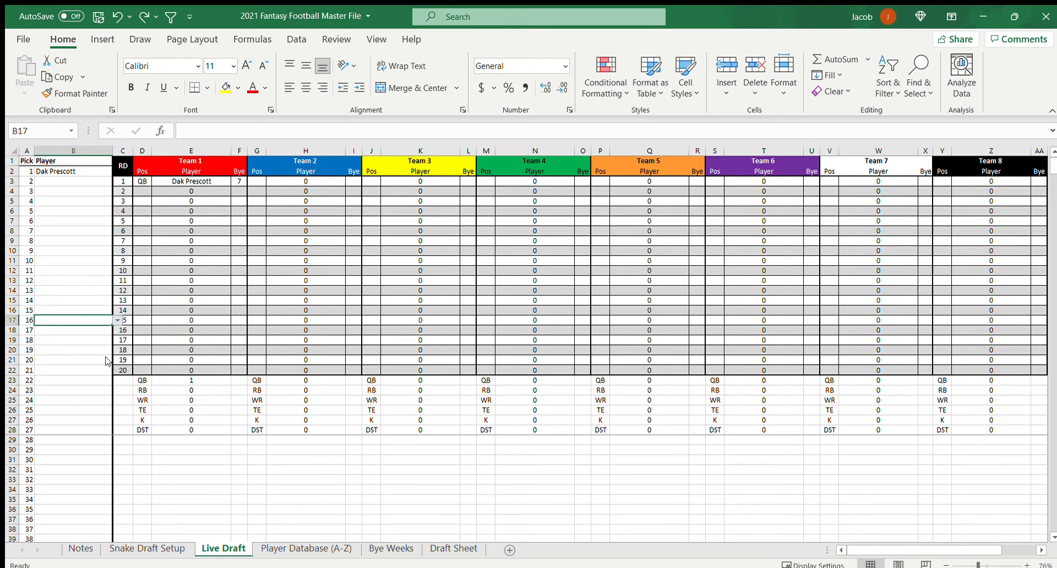
pyautogui.write('Aaron Rodgers')
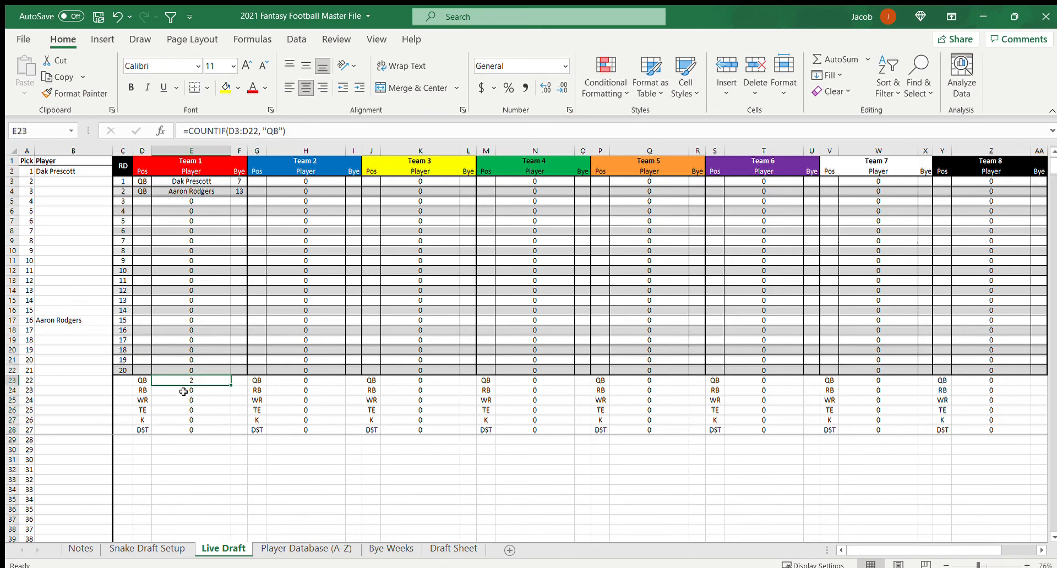
# Check Team 1's DST count formula and select the rows for picks 21 and 17
pyautogui.click(191, 429)
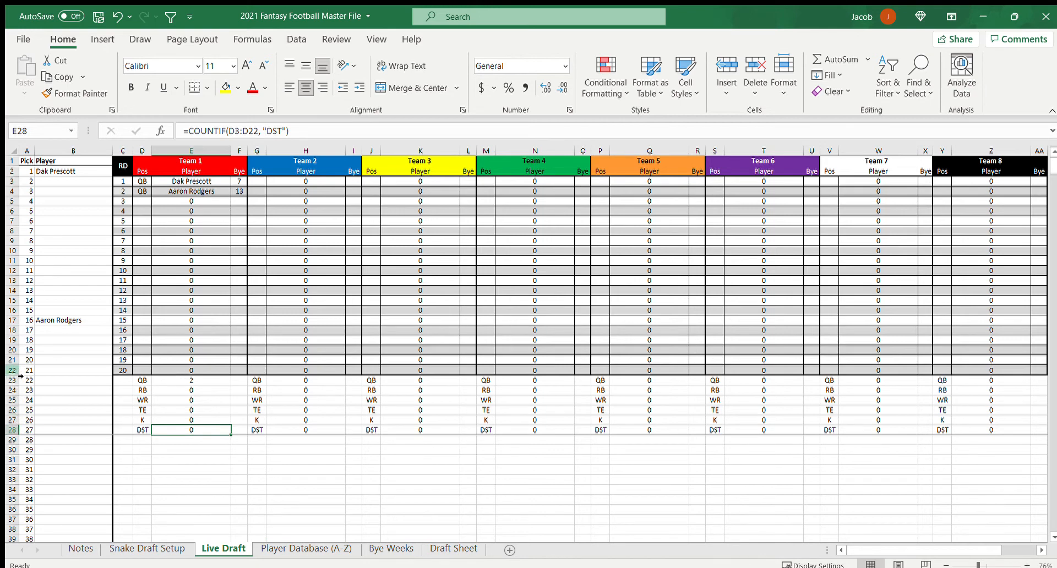
pyautogui.moveTo(24, 386)
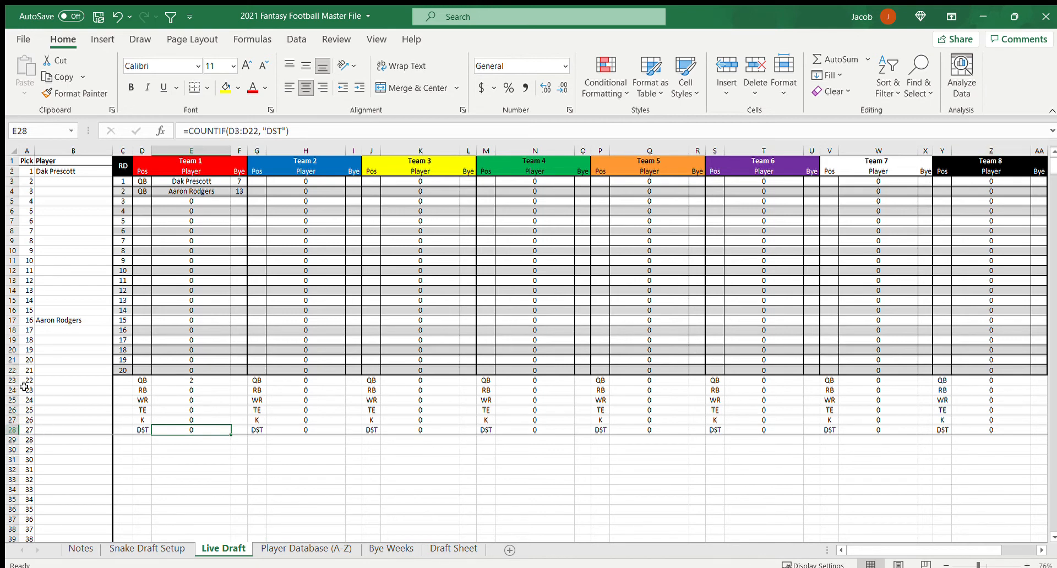
pyautogui.click(11, 369)
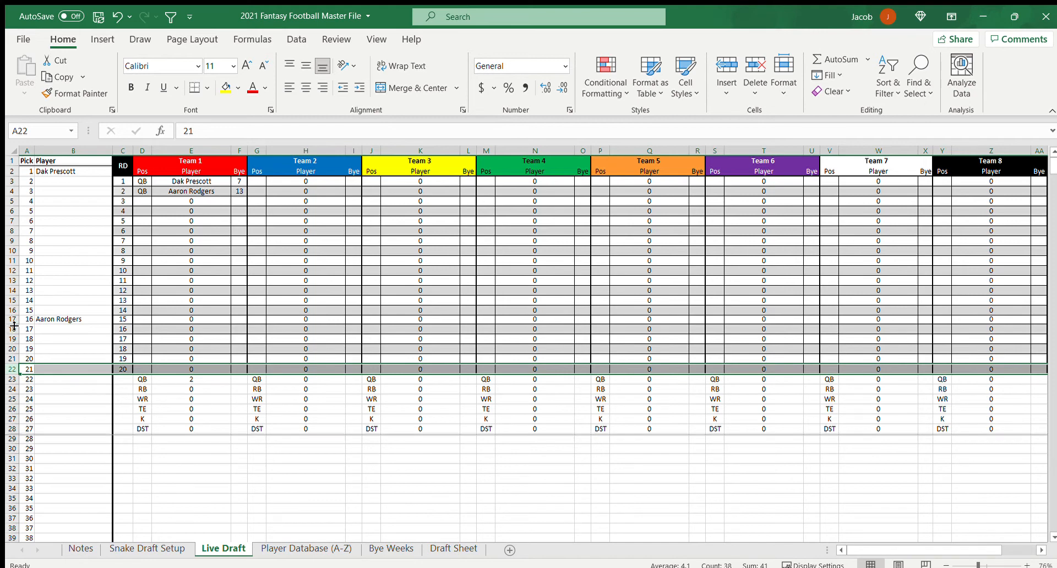
pyautogui.click(26, 330)
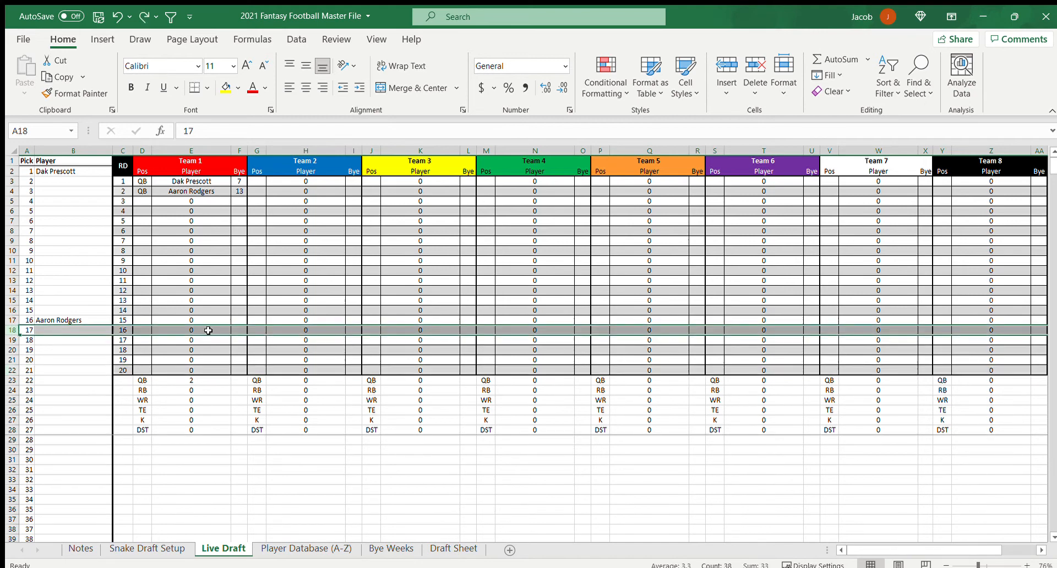
pyautogui.moveTo(141, 330)
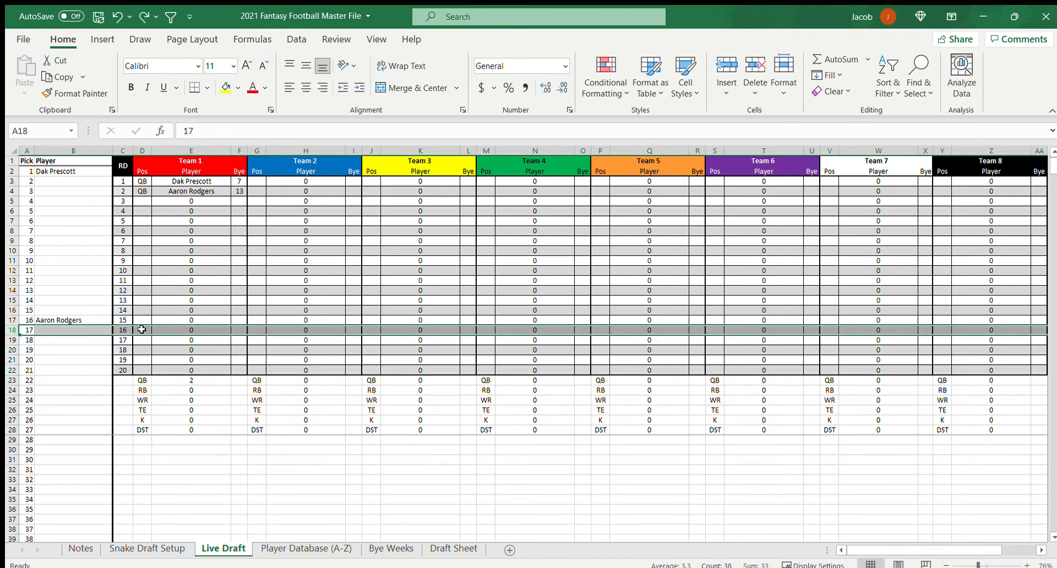
pyautogui.moveTo(181, 344)
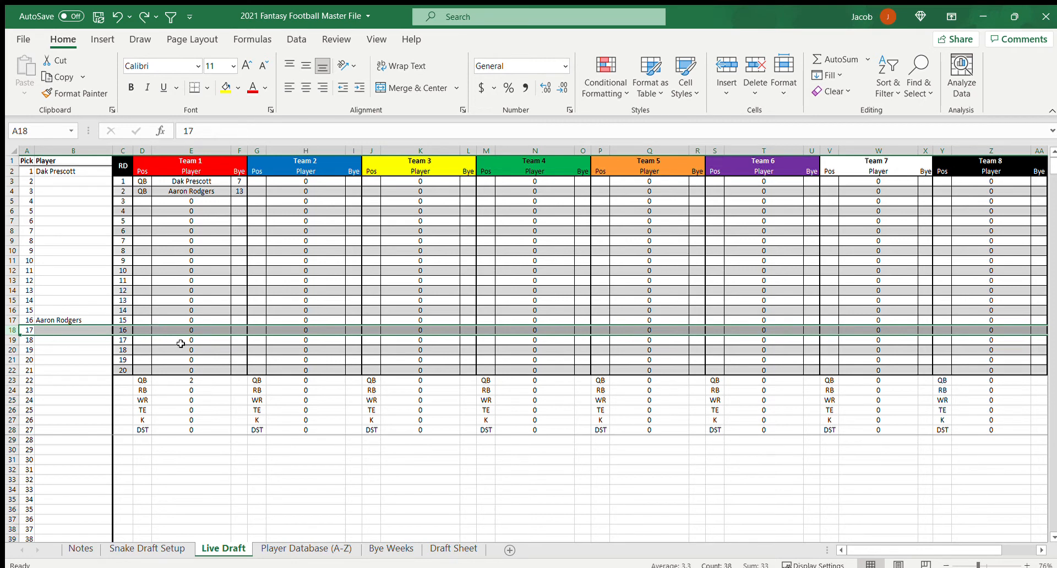
pyautogui.moveTo(191, 328)
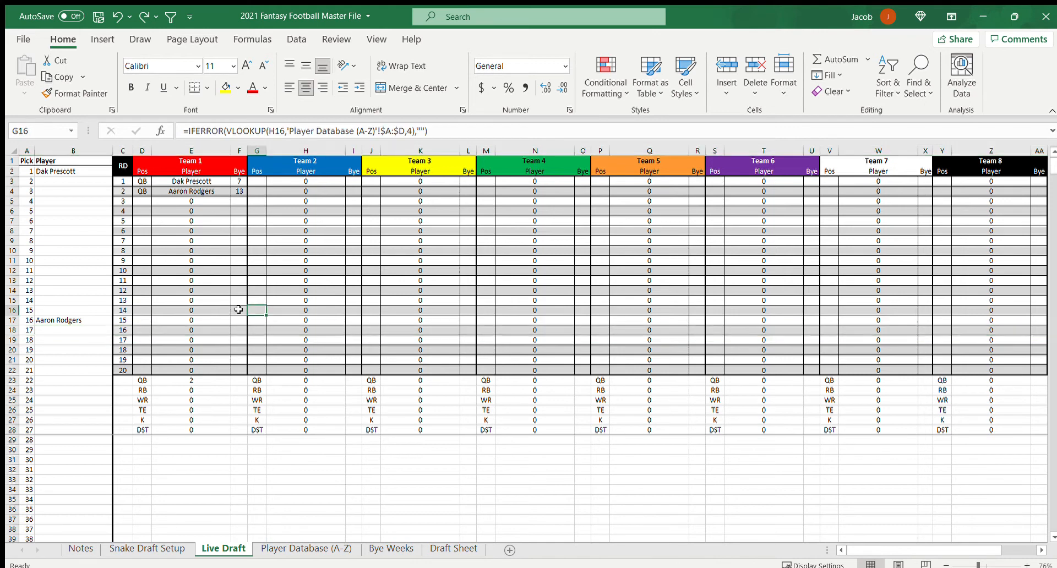
# Enter Aaron Jones at pick 8 and Alvin Kamara at pick 9, checking Team 8's slot formulas
pyautogui.click(990, 181)
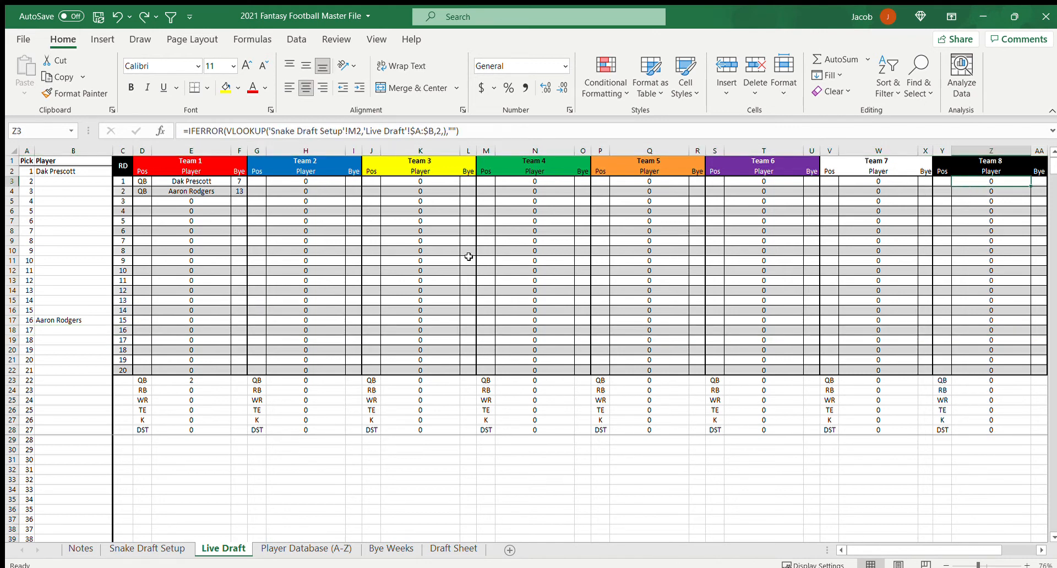
pyautogui.moveTo(75, 241)
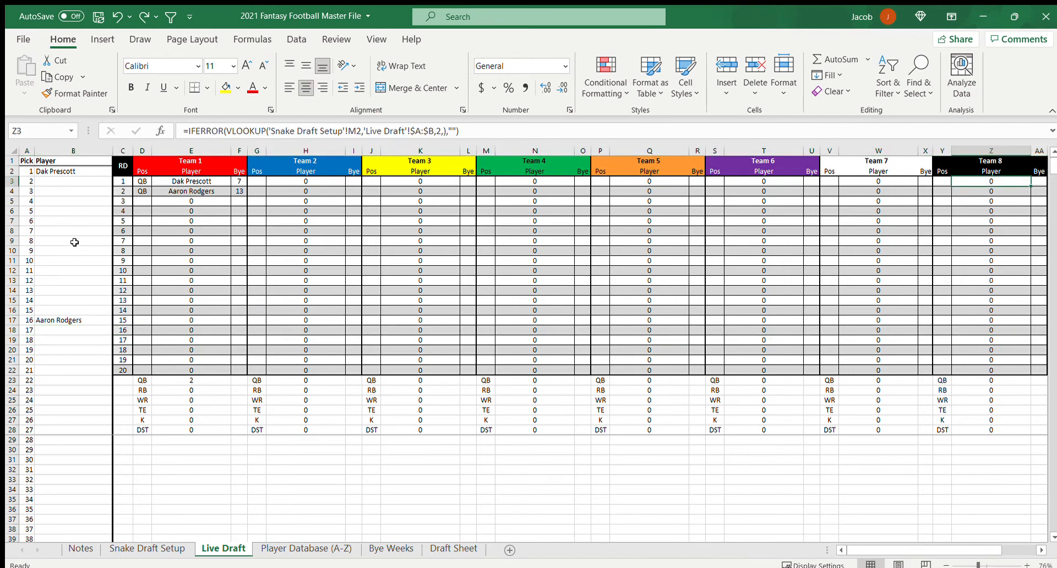
pyautogui.click(73, 241)
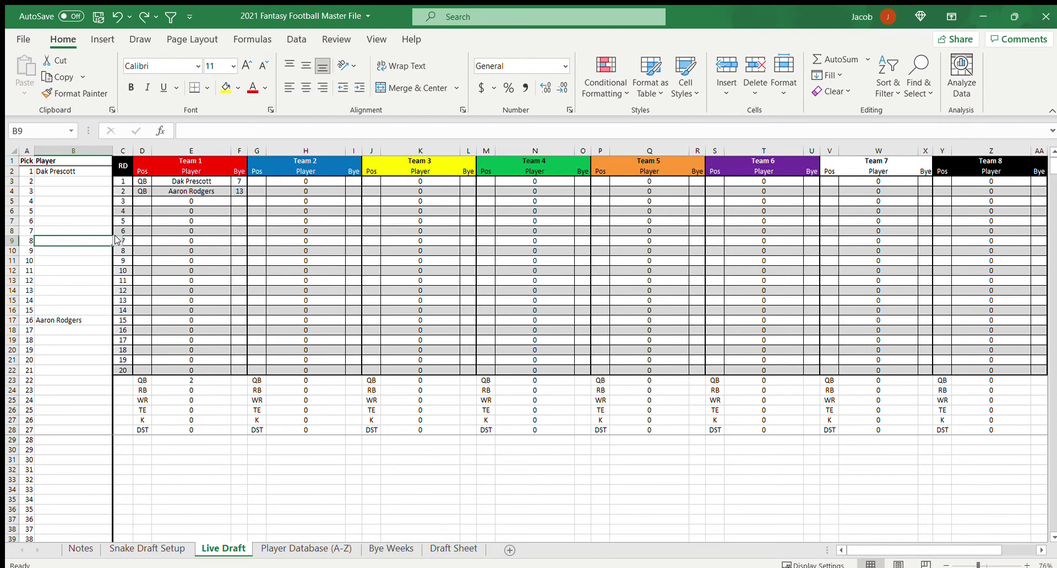
pyautogui.write('Aaron Jones')
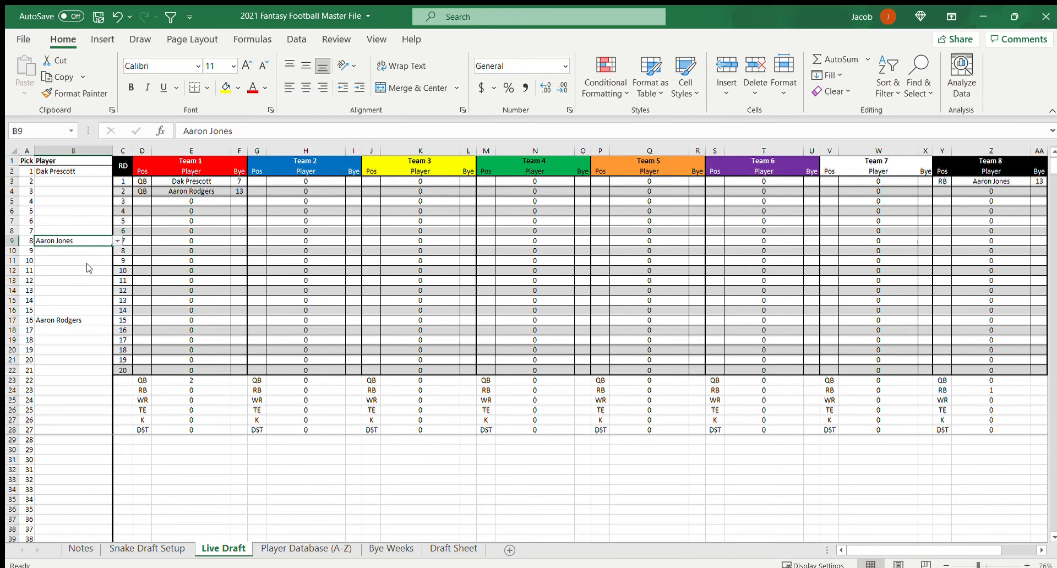
pyautogui.moveTo(60, 250)
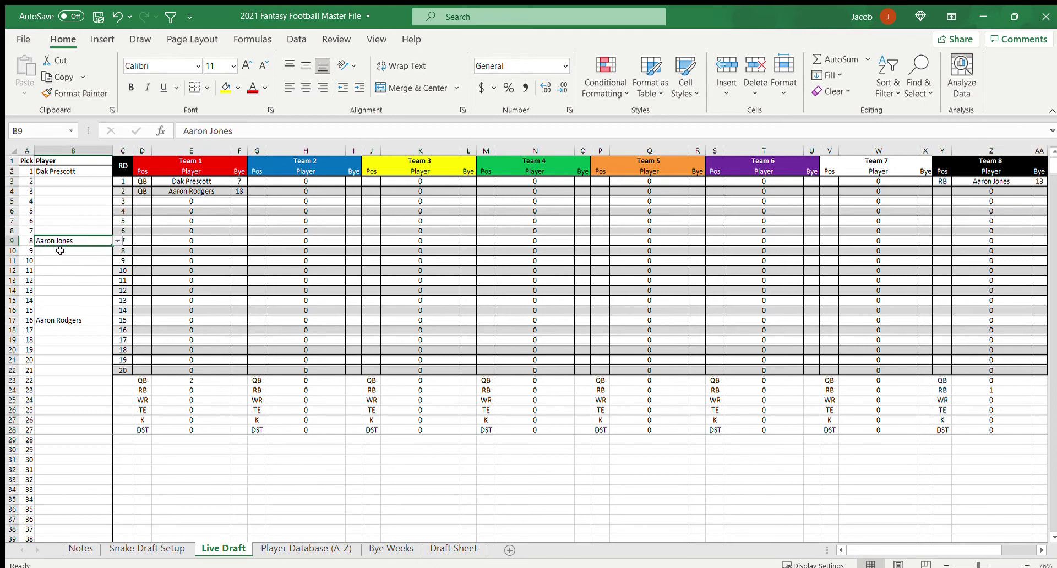
pyautogui.click(72, 251)
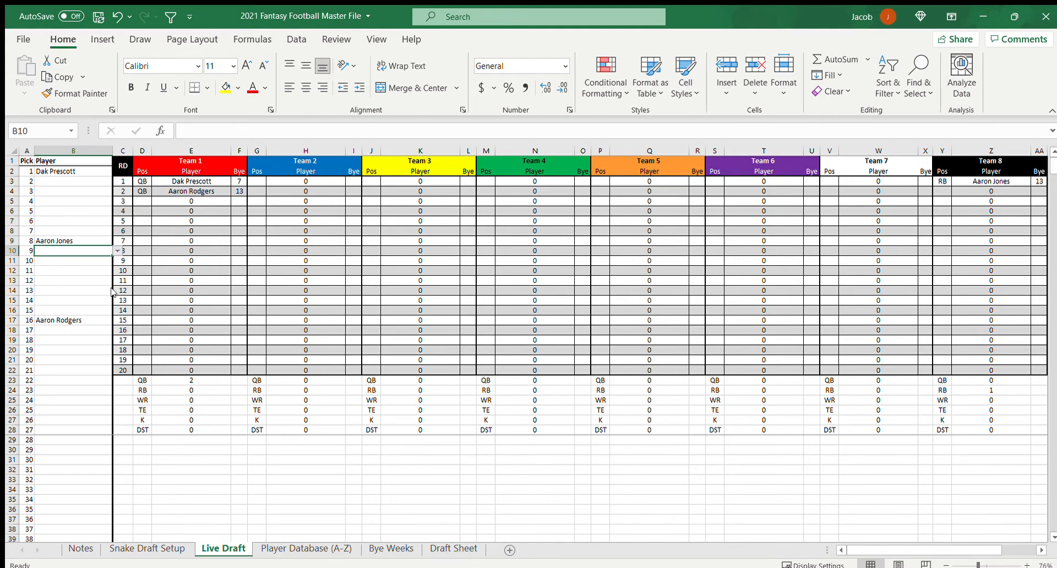
pyautogui.write('Alvin Kamara')
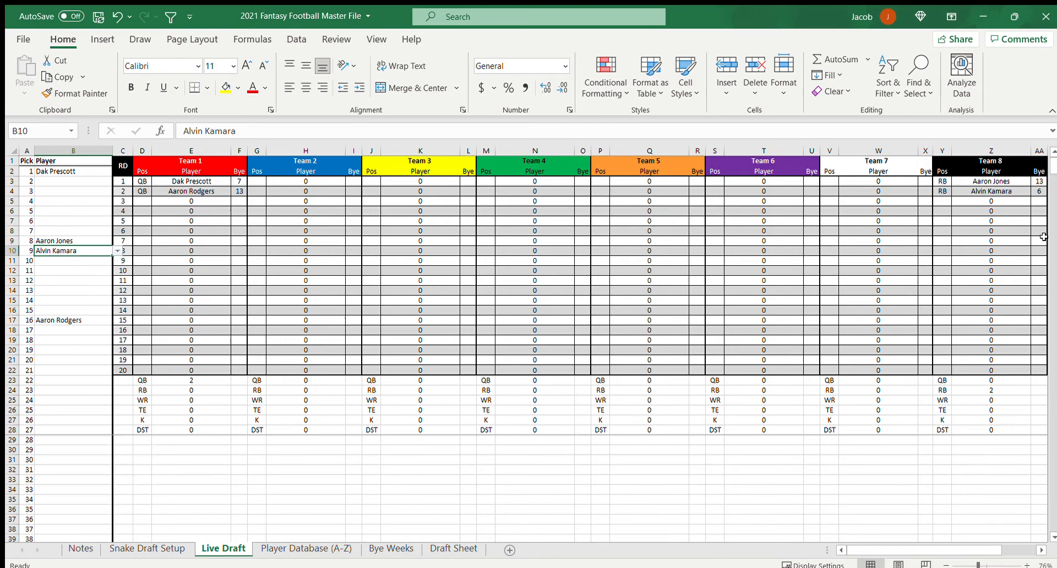
pyautogui.click(991, 190)
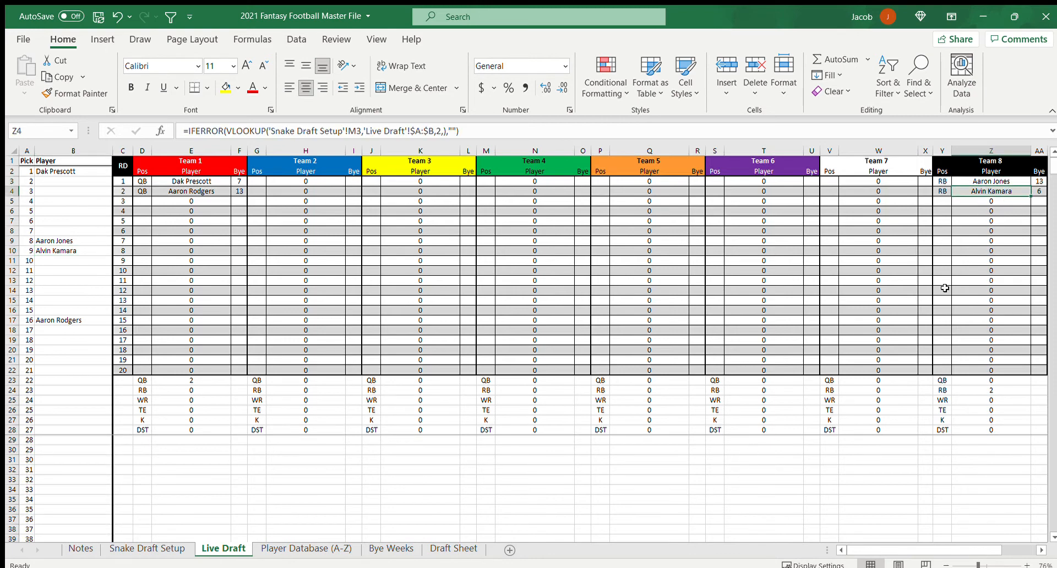
pyautogui.click(990, 180)
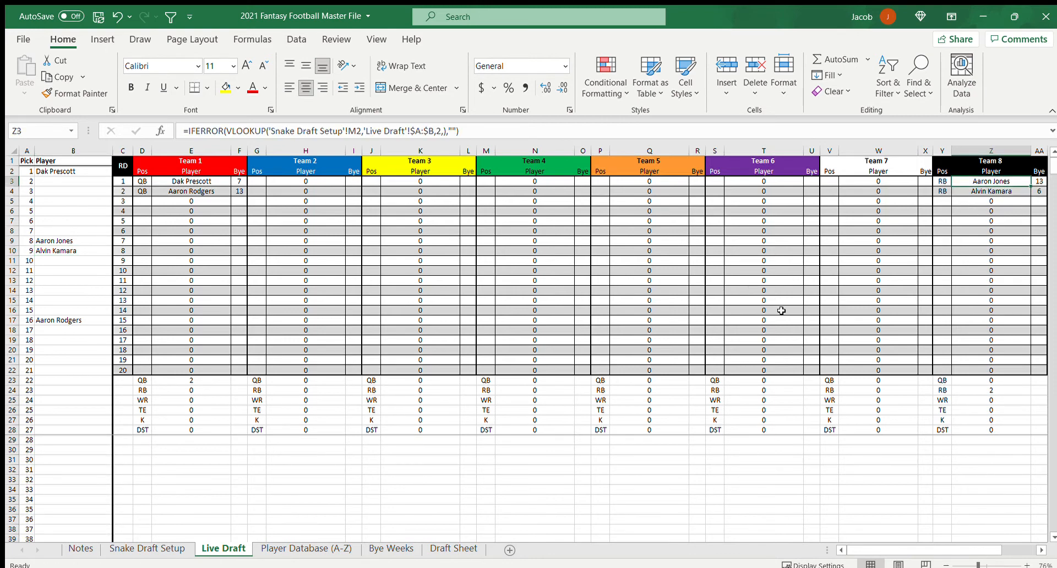
pyautogui.moveTo(952, 187)
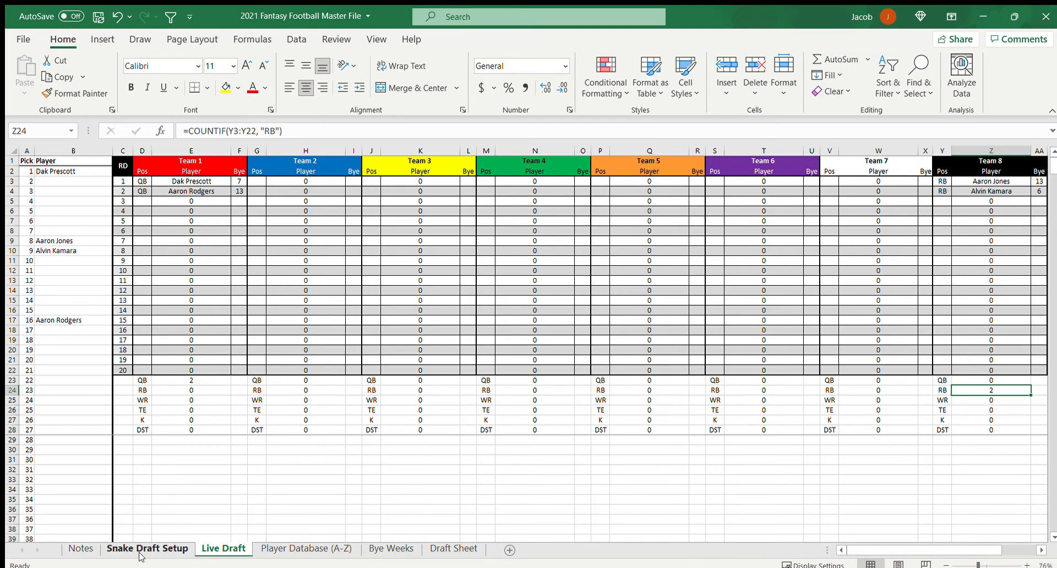
# Go to the Snake Draft Setup sheet showing the 10-team pick order grid
pyautogui.click(147, 548)
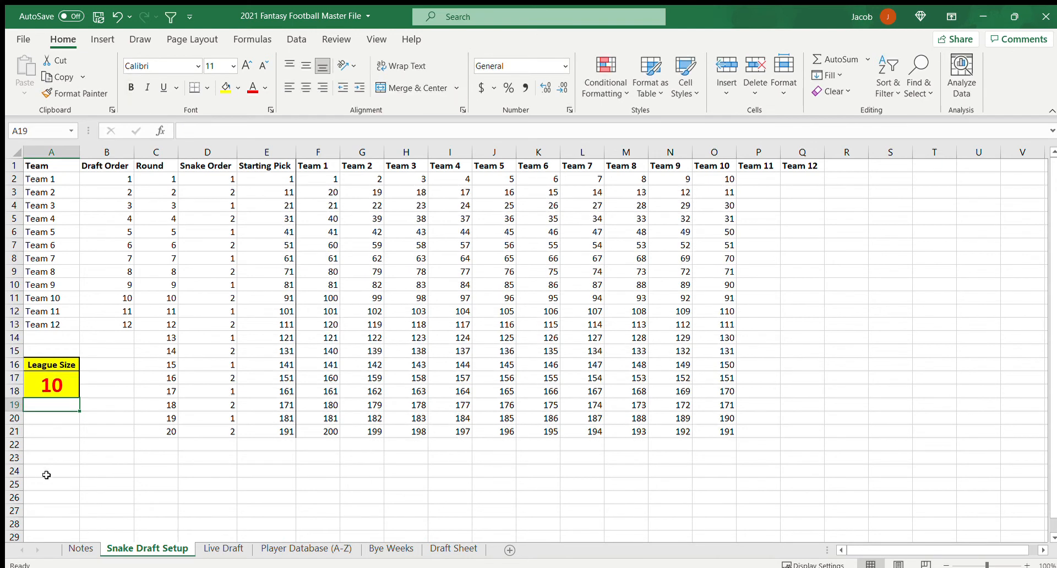
pyautogui.moveTo(562, 208)
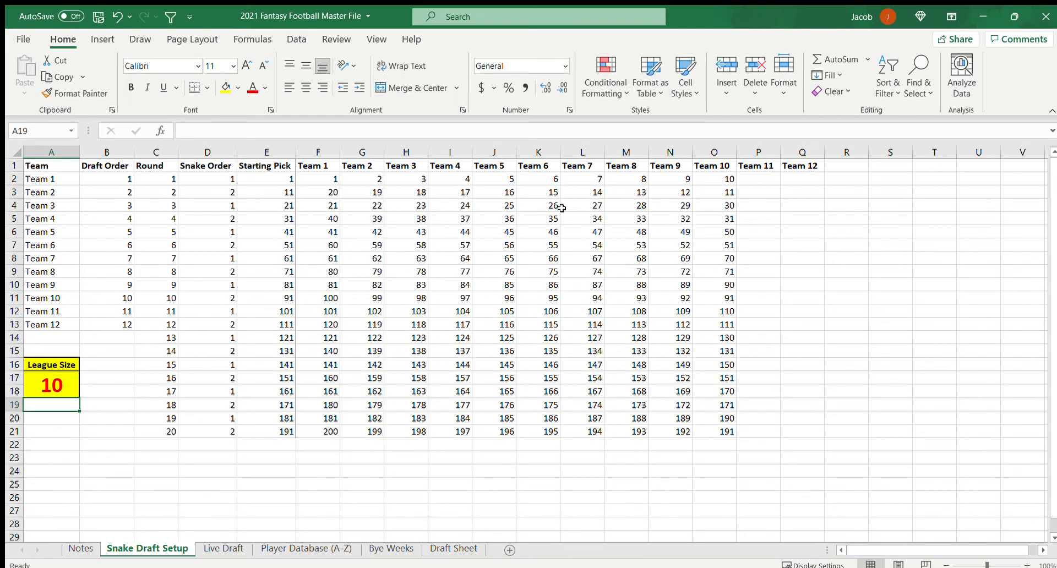
pyautogui.moveTo(493, 258)
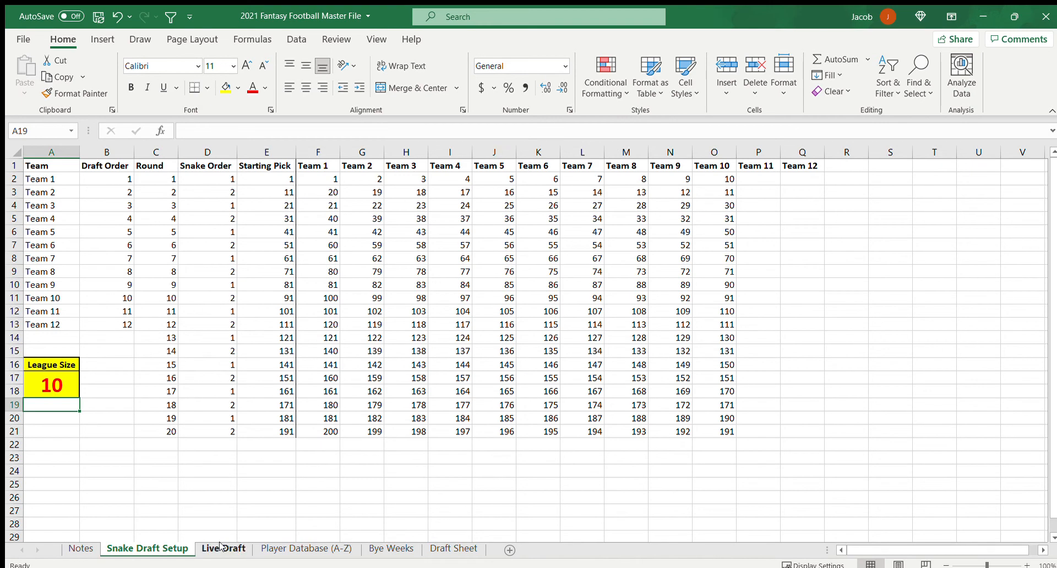
# On Live Draft, scroll right to inspect Team 8 and Team 9 columns and Team 9's slot formula
pyautogui.click(223, 548)
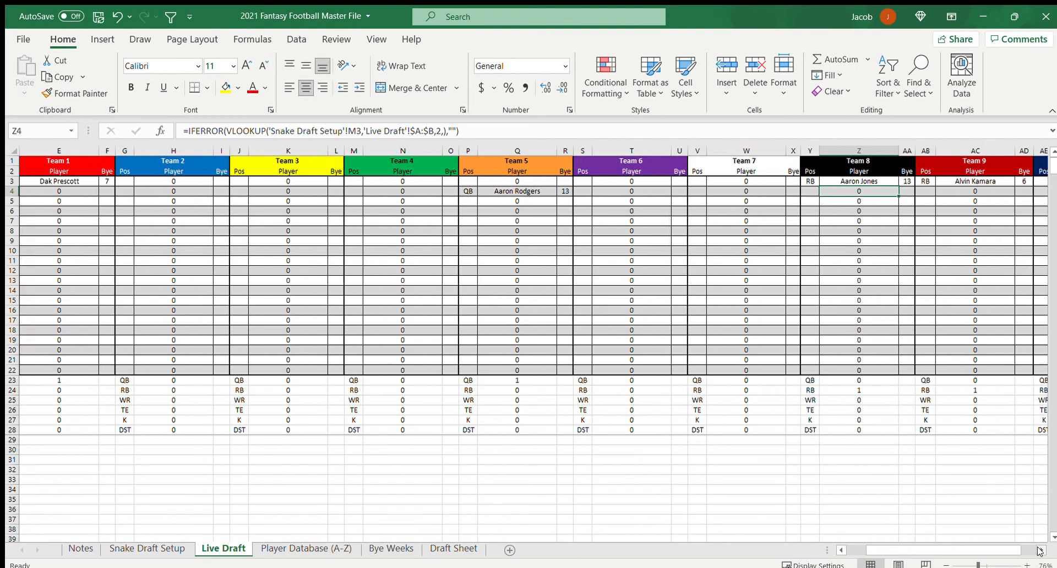
pyautogui.hscroll(3)
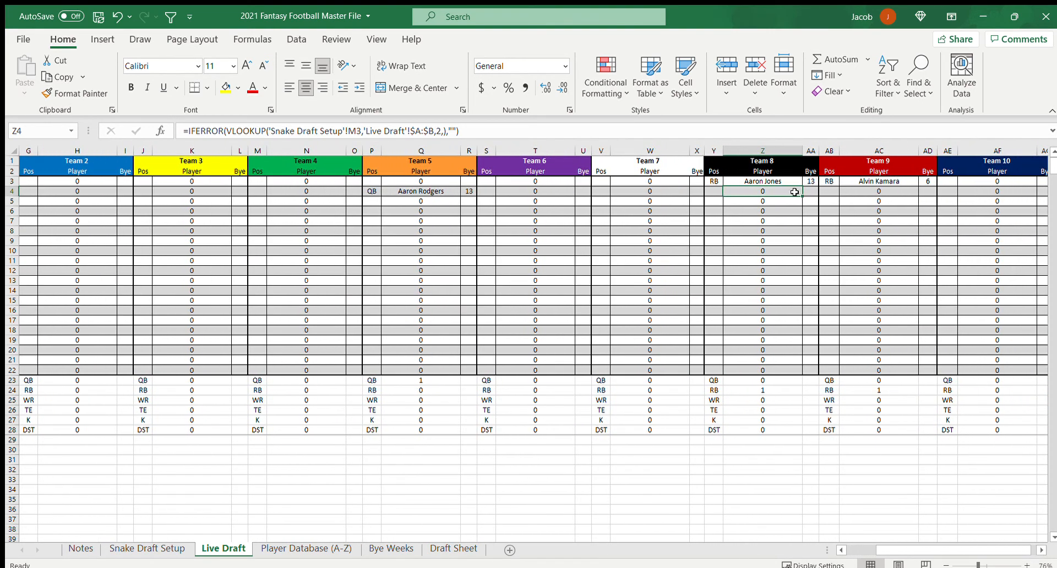
pyautogui.click(762, 180)
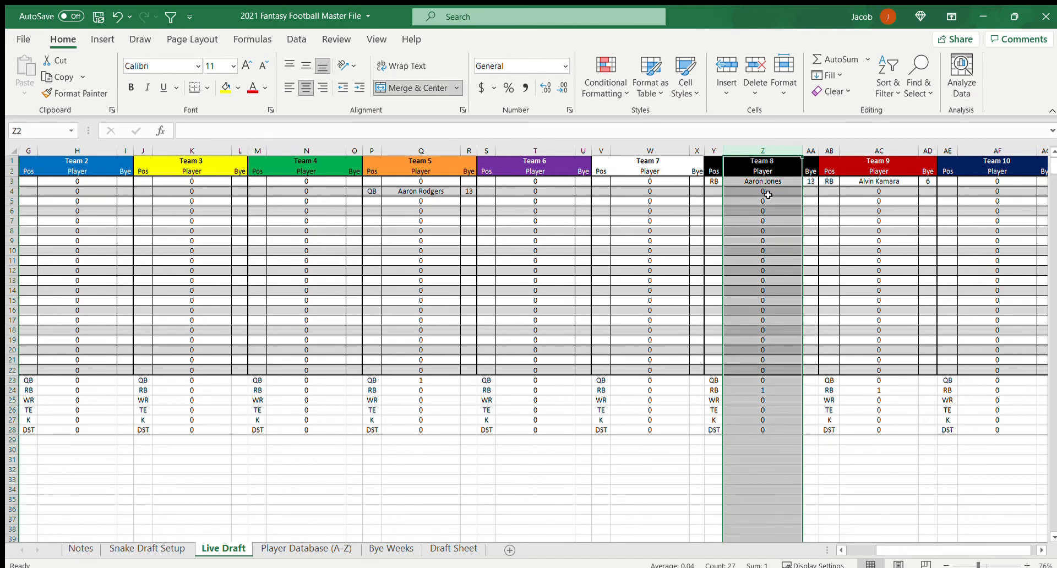
pyautogui.click(762, 190)
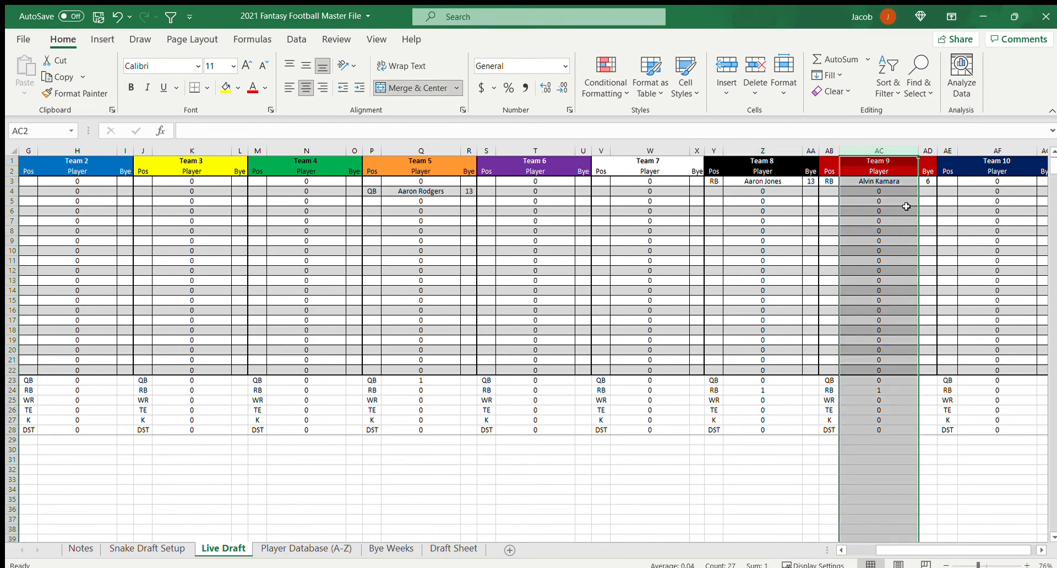
pyautogui.click(879, 191)
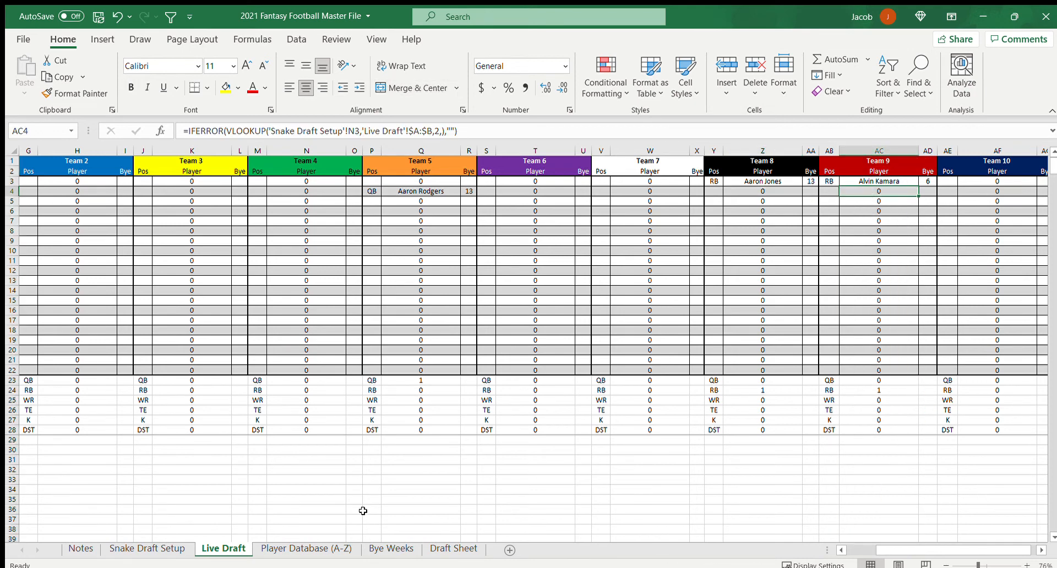
pyautogui.moveTo(879, 548)
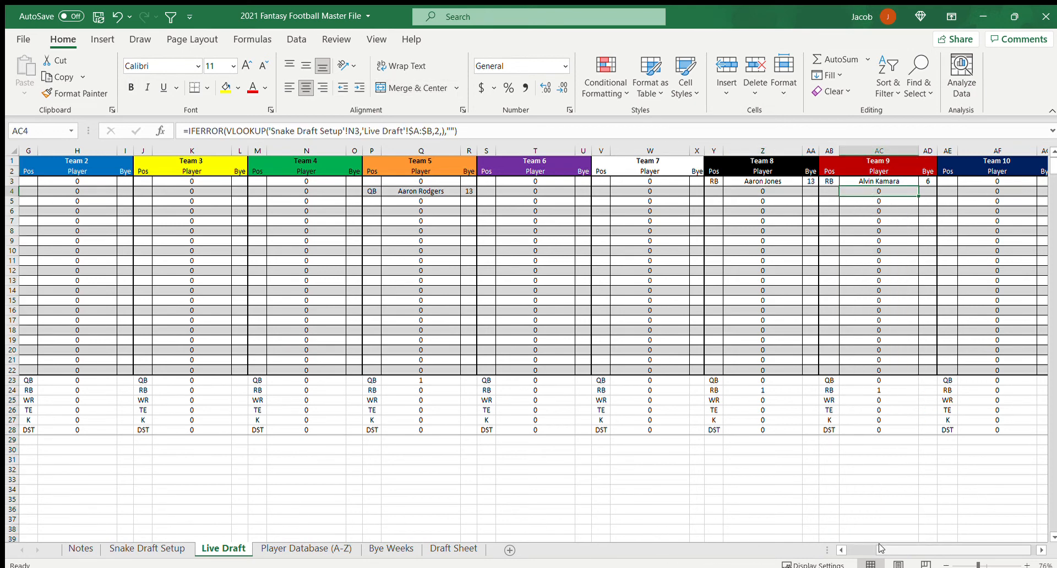
# Check Snake Draft Setup, then confirm Rodgers on Team 1 and Kamara on Team 8 in Live Draft
pyautogui.hscroll(-3)
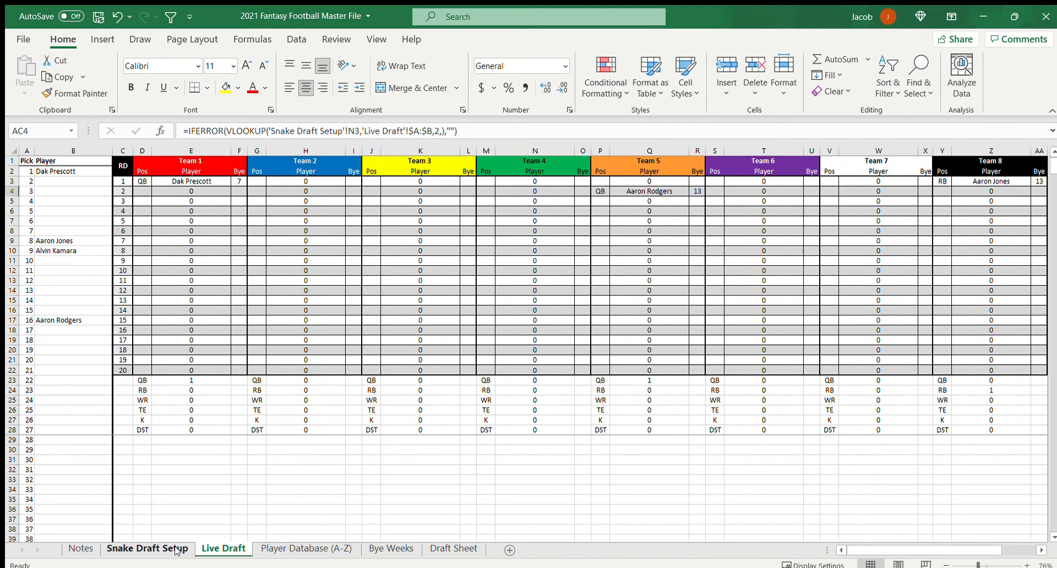
pyautogui.click(147, 548)
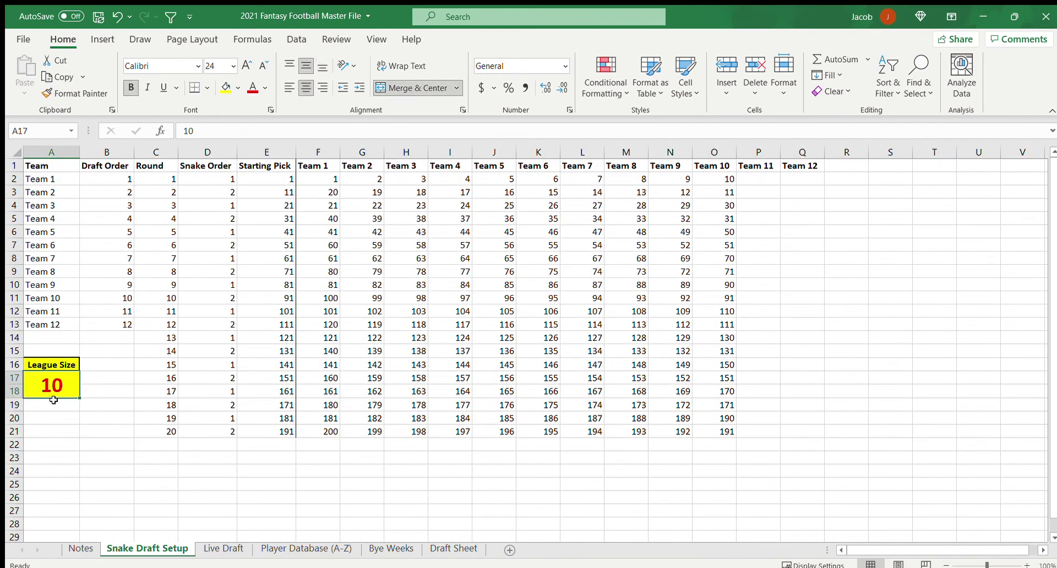
pyautogui.click(223, 552)
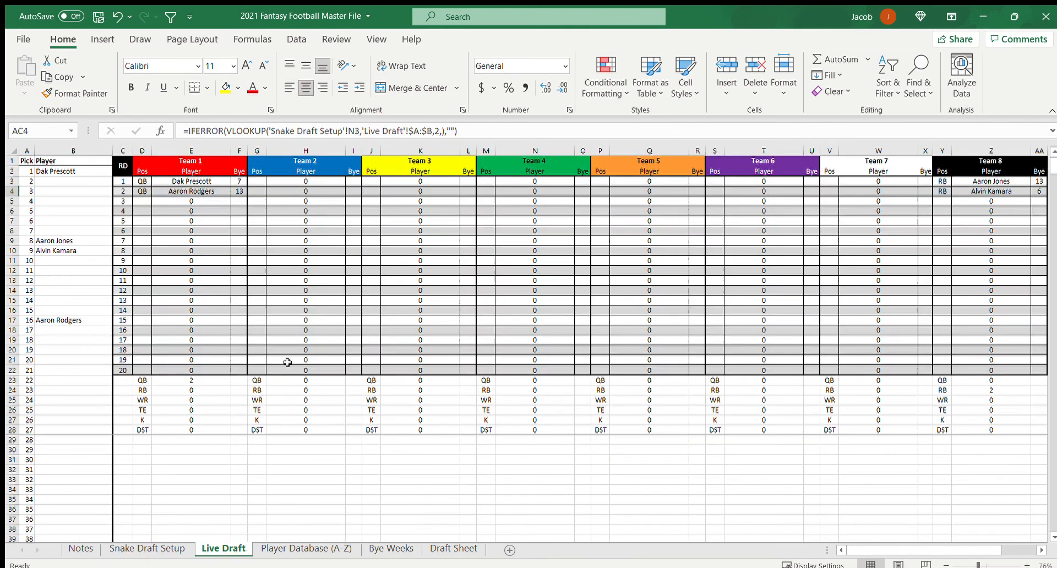
pyautogui.click(73, 181)
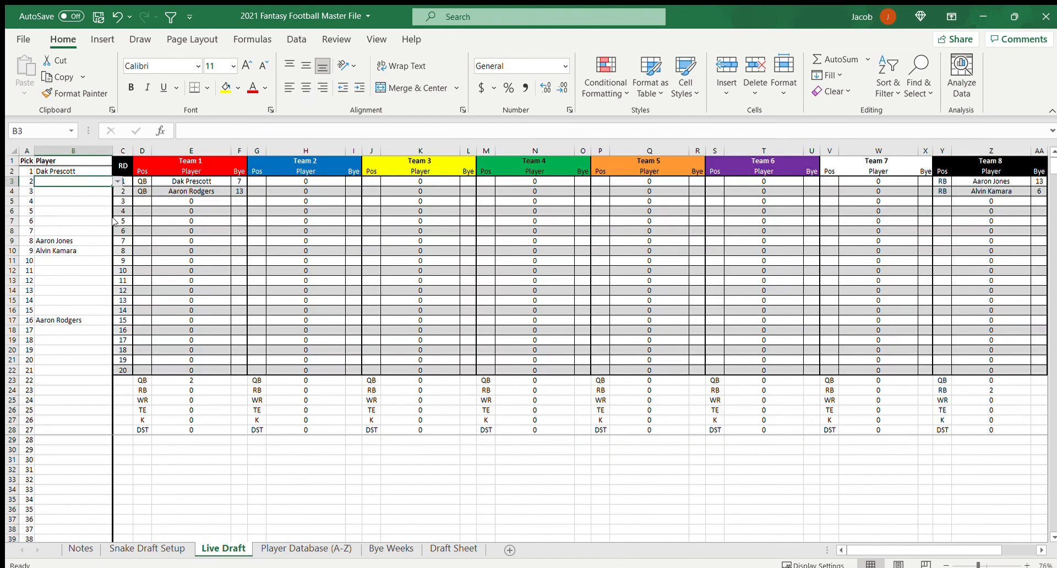
pyautogui.moveTo(96, 221)
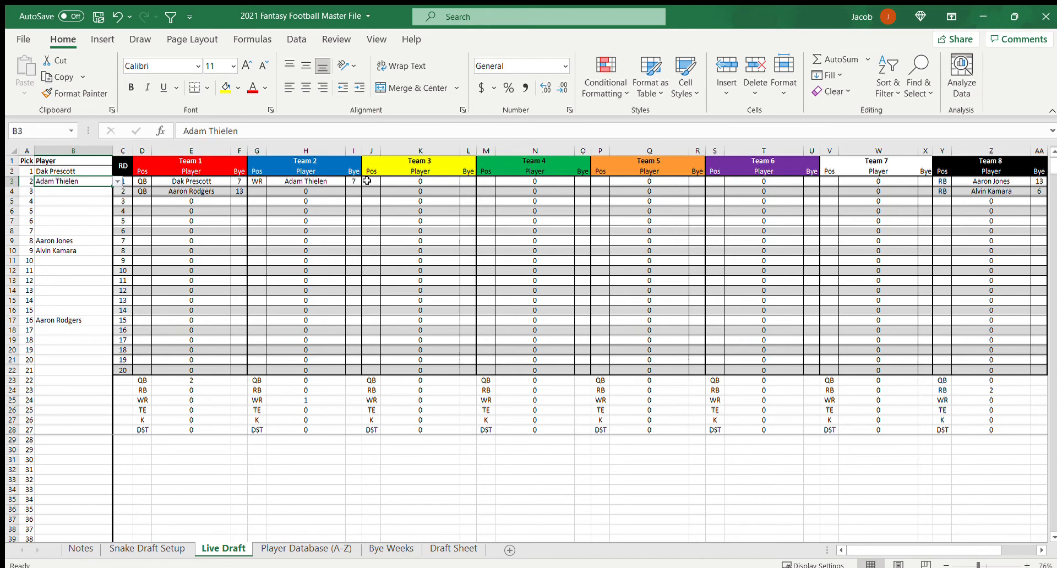
pyautogui.moveTo(402, 208)
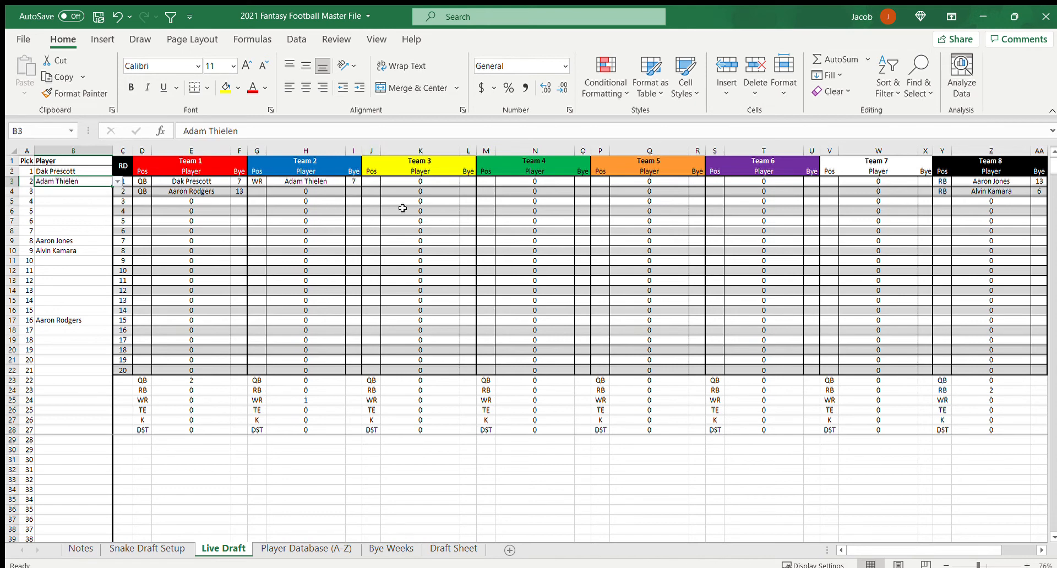
pyautogui.moveTo(719, 180)
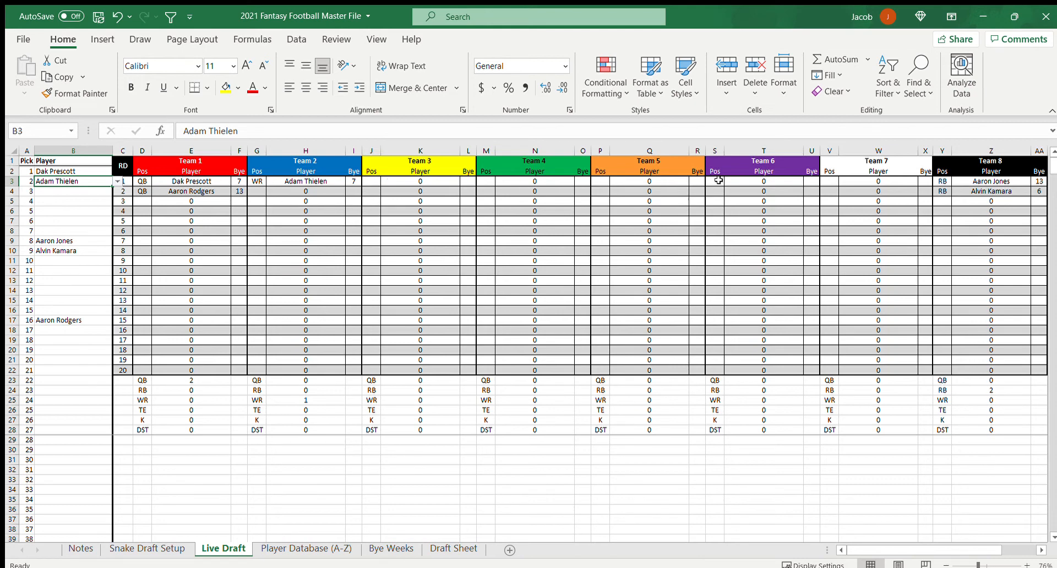
pyautogui.moveTo(925, 175)
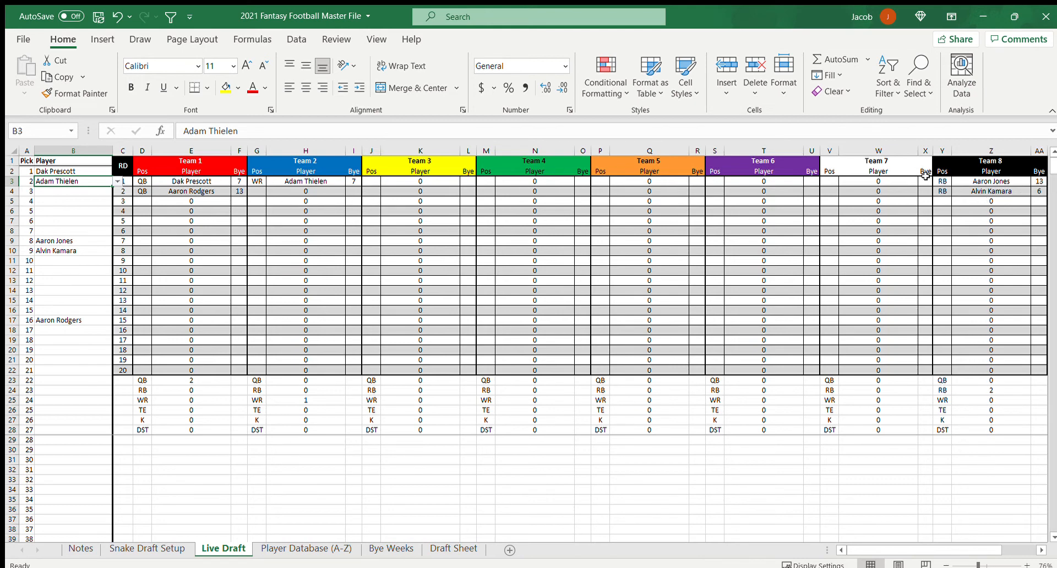
pyautogui.moveTo(595, 286)
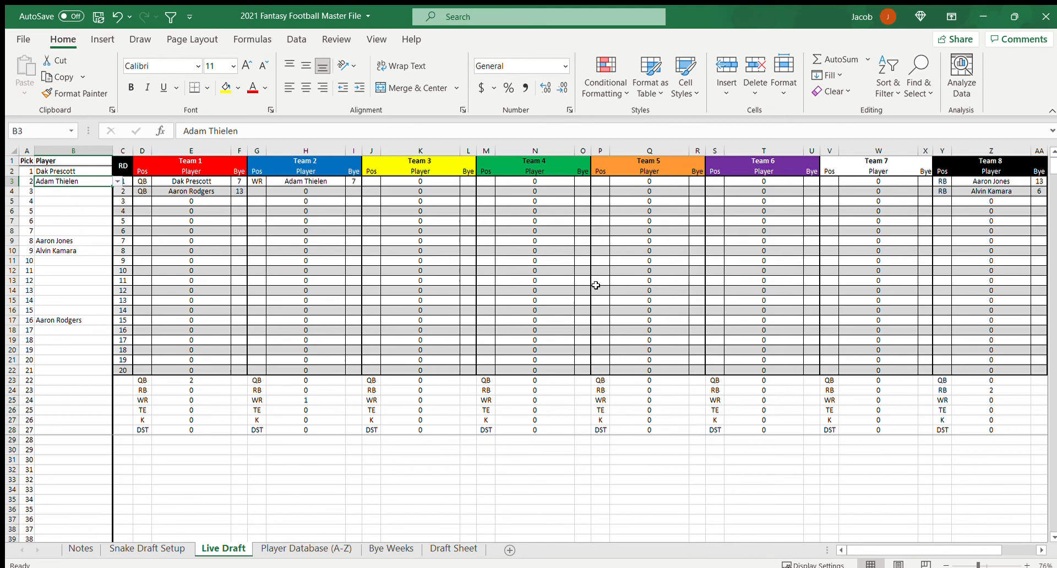
pyautogui.moveTo(182, 277)
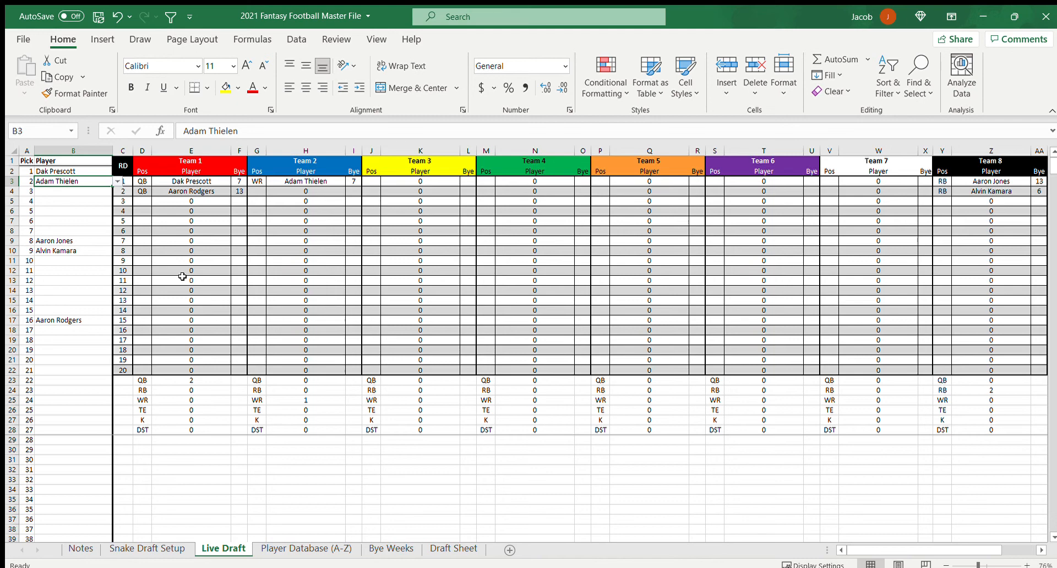
pyautogui.click(191, 181)
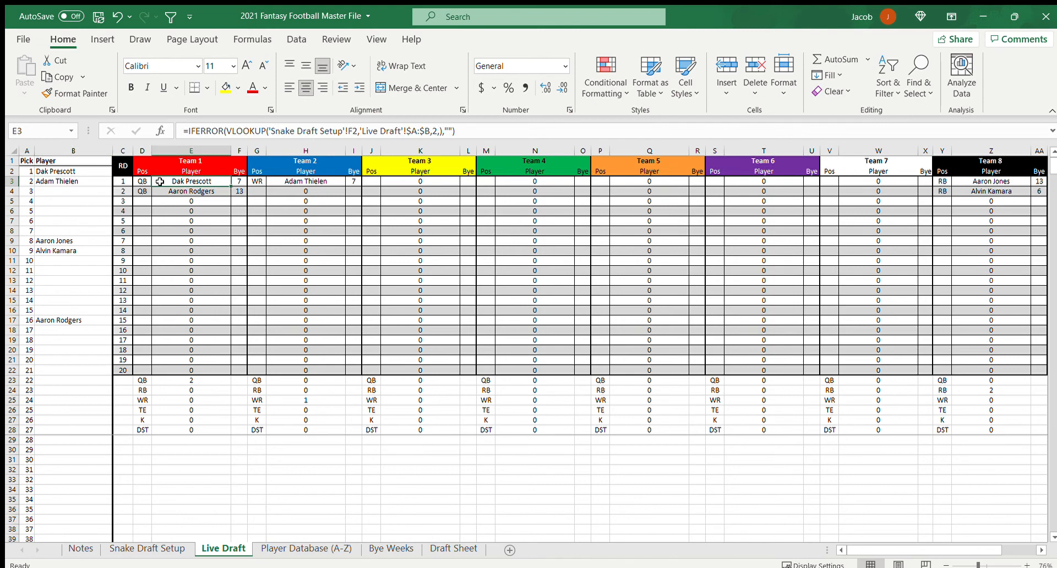
pyautogui.moveTo(200, 212)
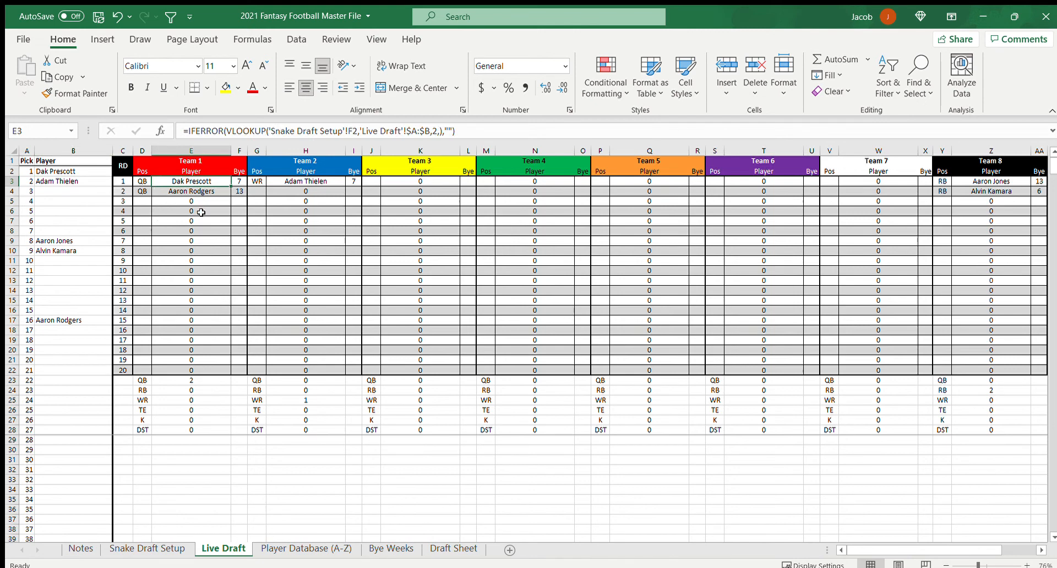
pyautogui.moveTo(329, 234)
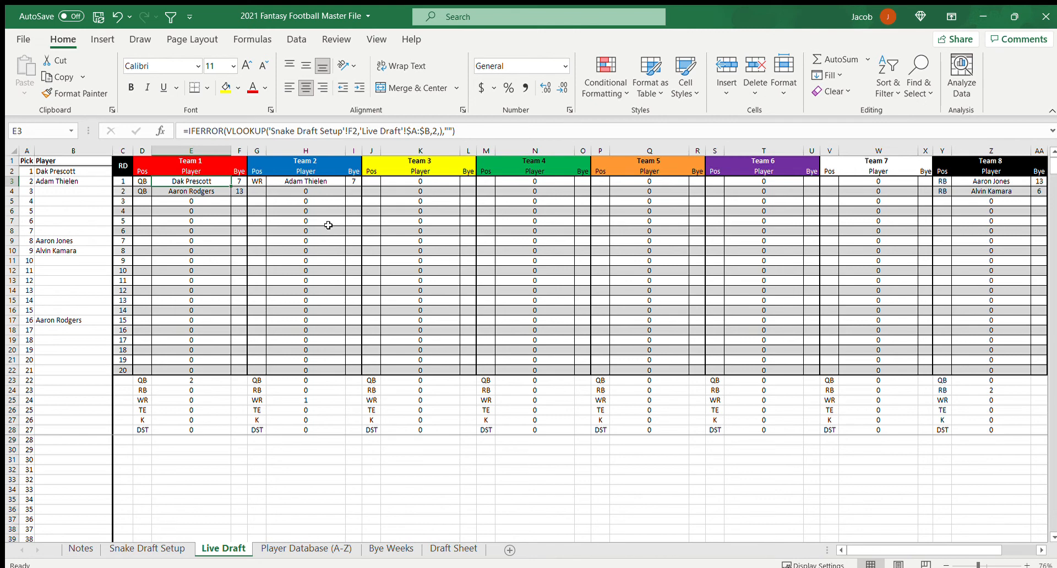
pyautogui.moveTo(380, 266)
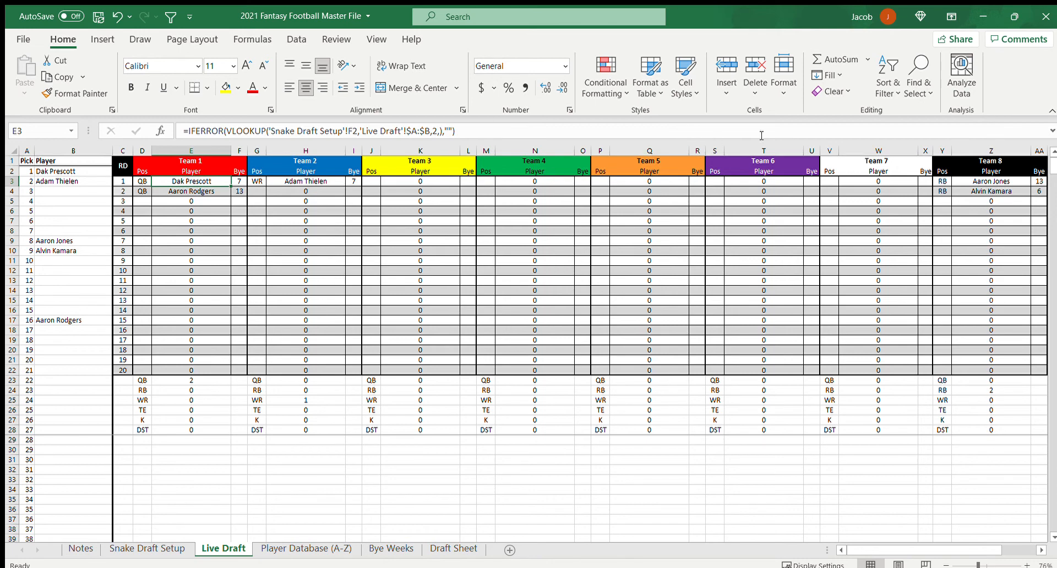
pyautogui.moveTo(808, 172)
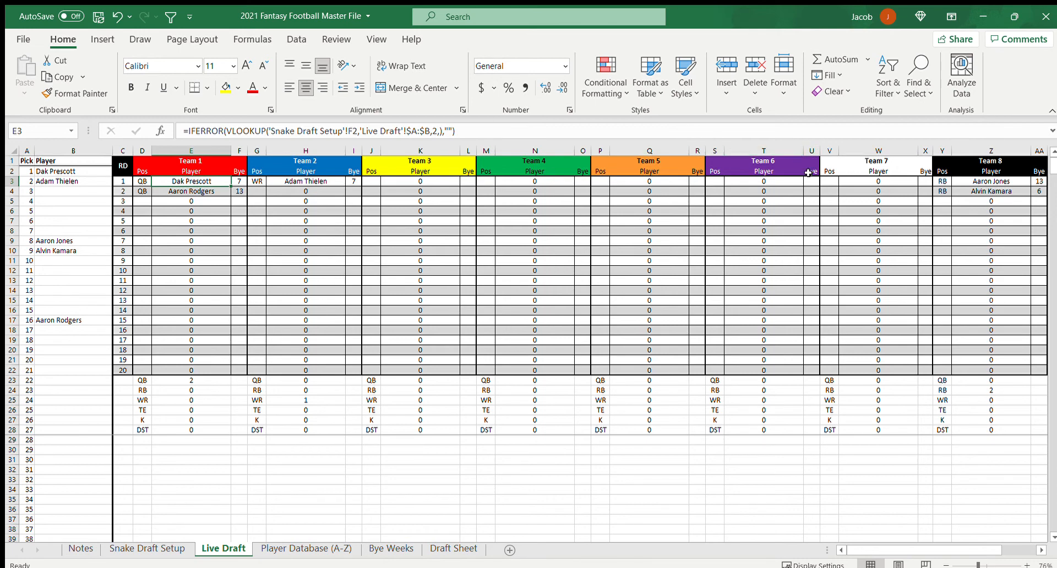
pyautogui.moveTo(786, 193)
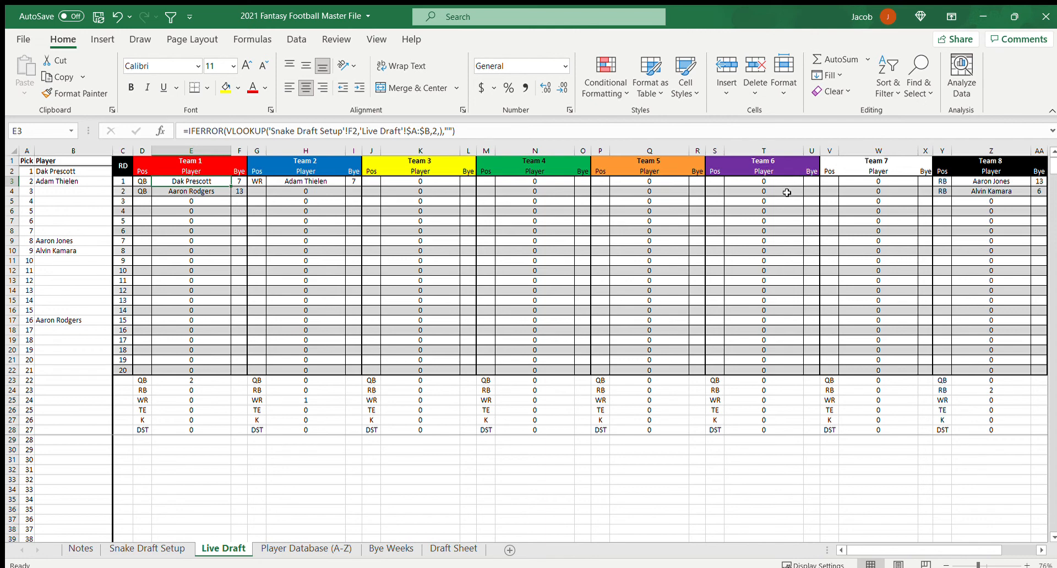
pyautogui.moveTo(196, 181)
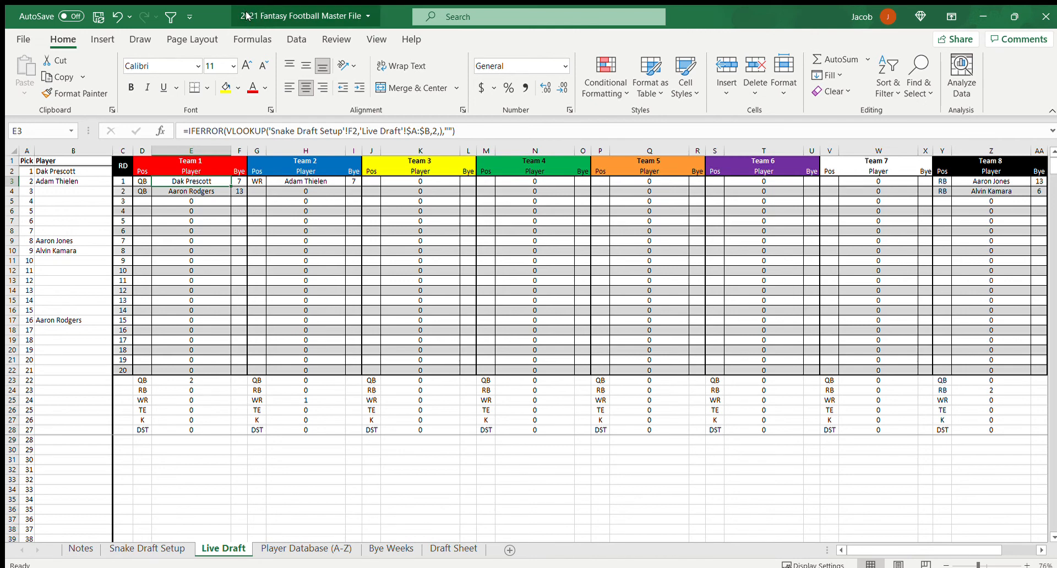
pyautogui.moveTo(256, 15)
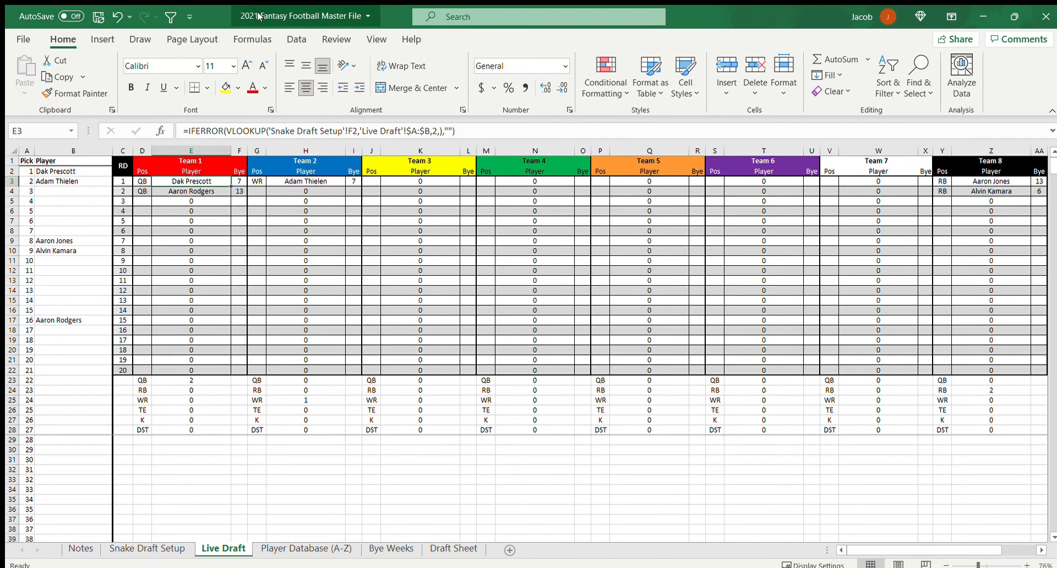
pyautogui.moveTo(232, 24)
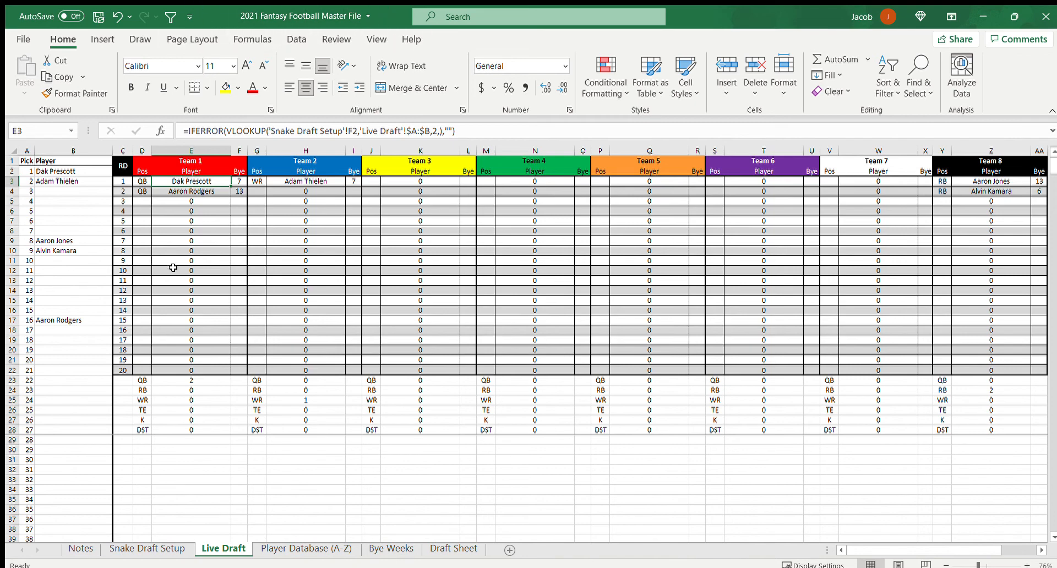
# Inspect Aaron Jones's availability formula on the Player Database (A-Z) sheet and scroll the list
pyautogui.click(306, 547)
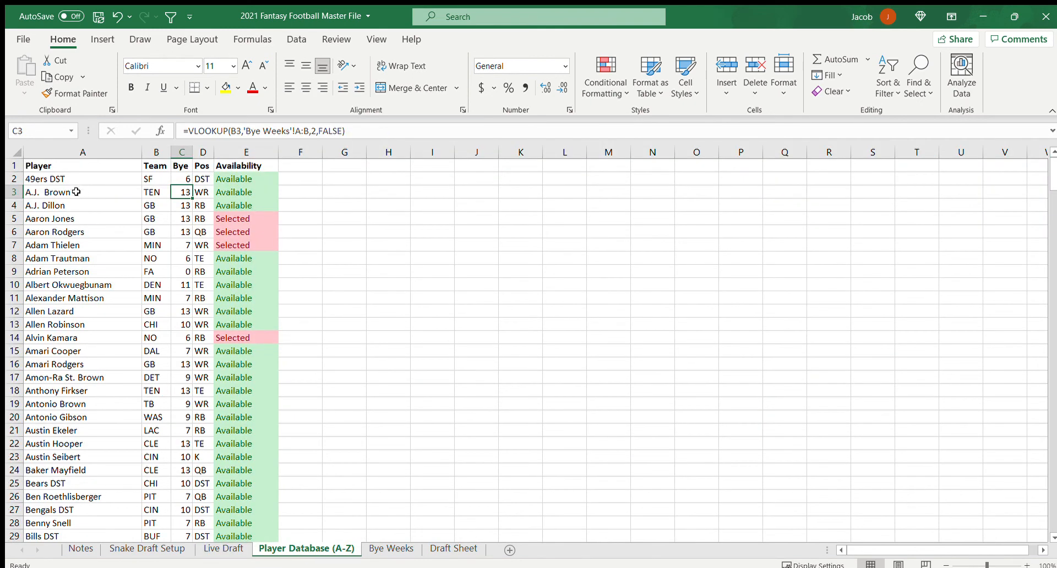
pyautogui.moveTo(368, 509)
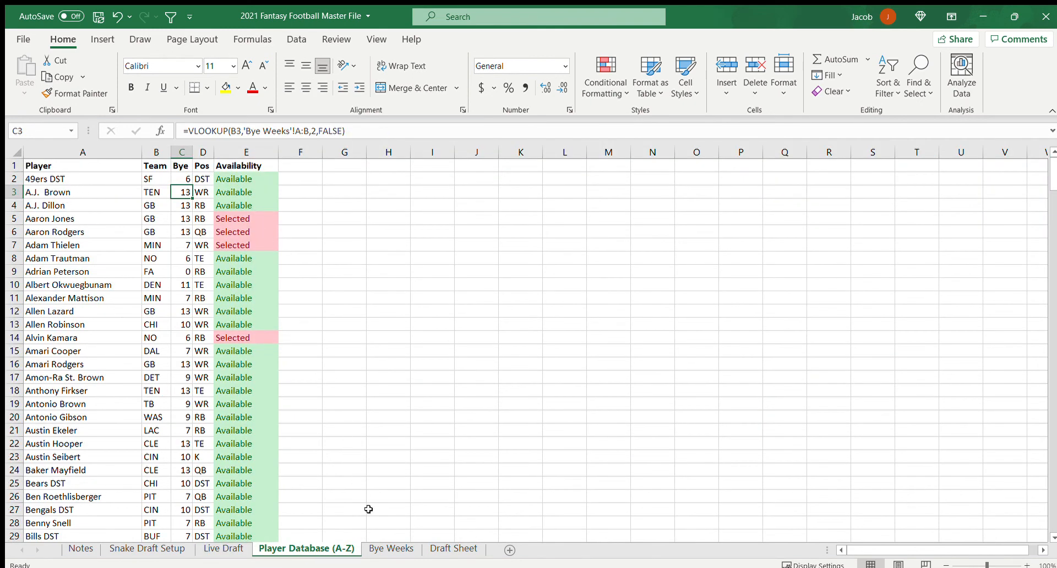
pyautogui.moveTo(266, 462)
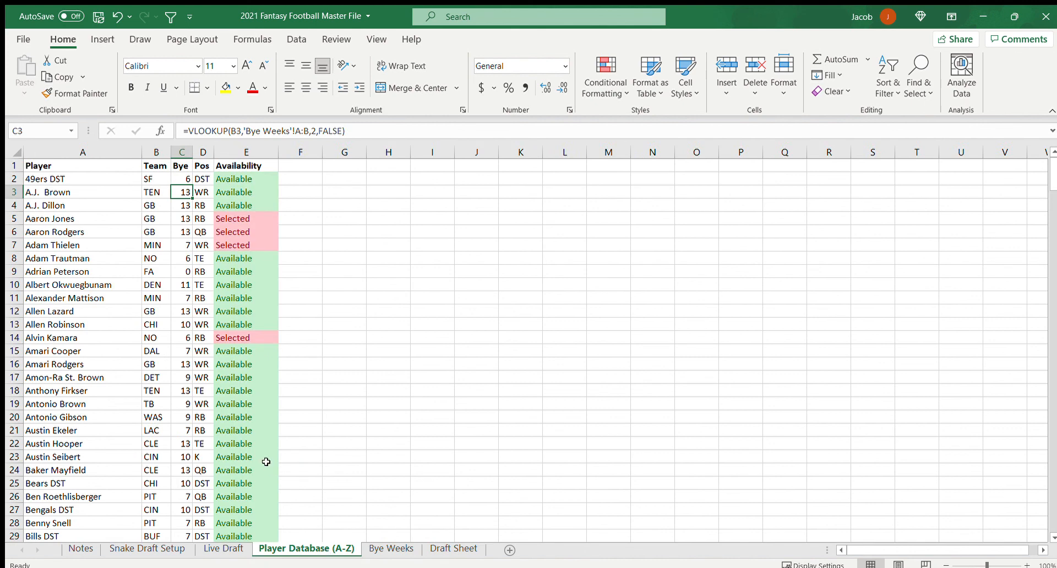
pyautogui.moveTo(233, 207)
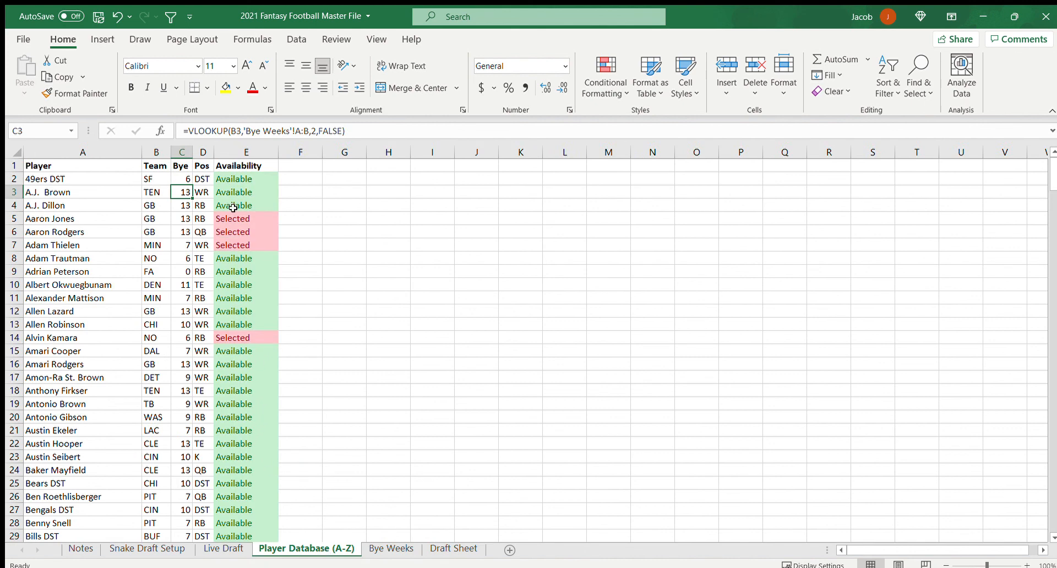
pyautogui.click(246, 219)
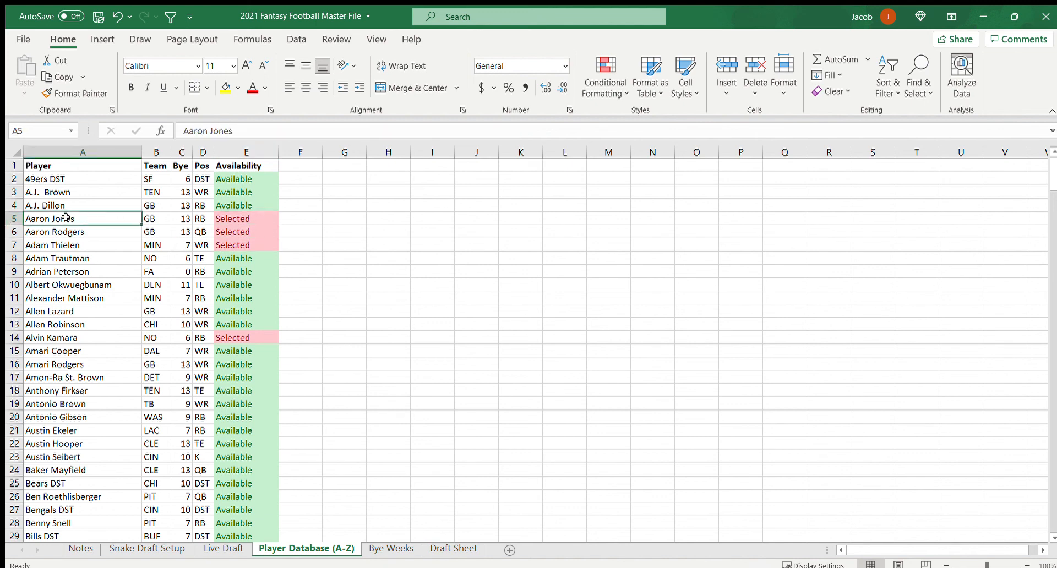
pyautogui.click(245, 218)
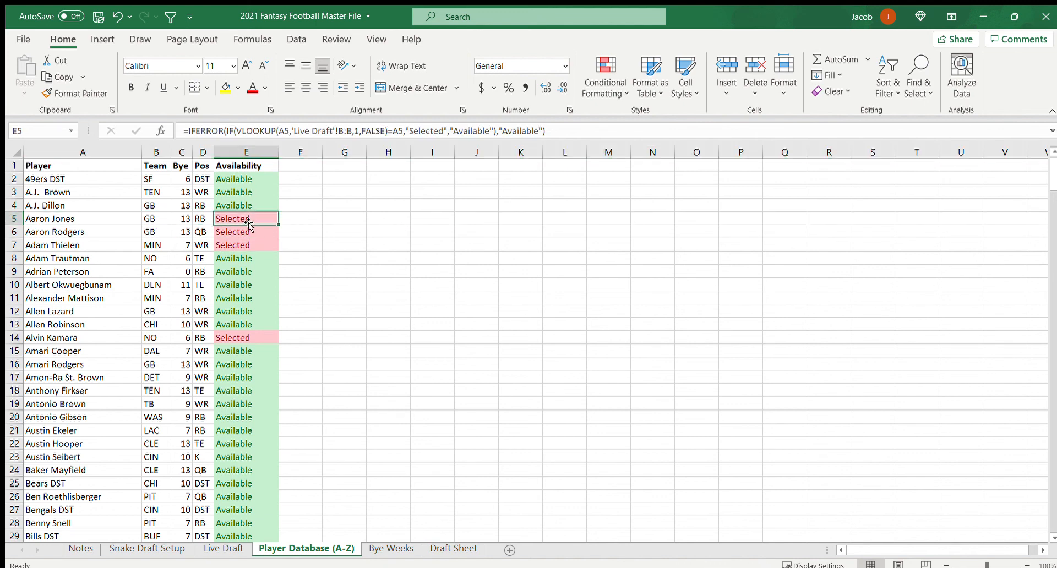
pyautogui.moveTo(284, 245)
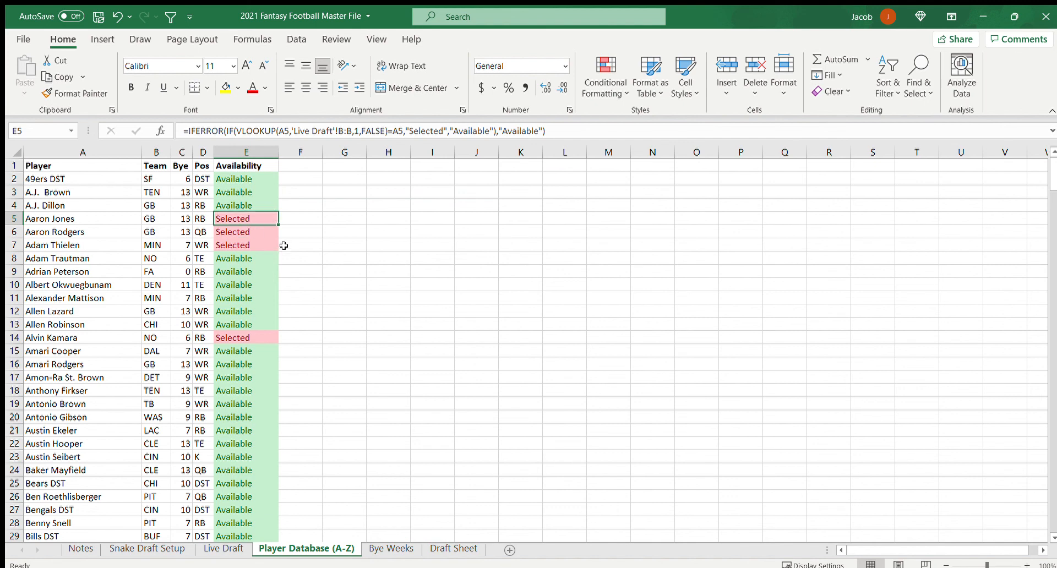
pyautogui.moveTo(261, 229)
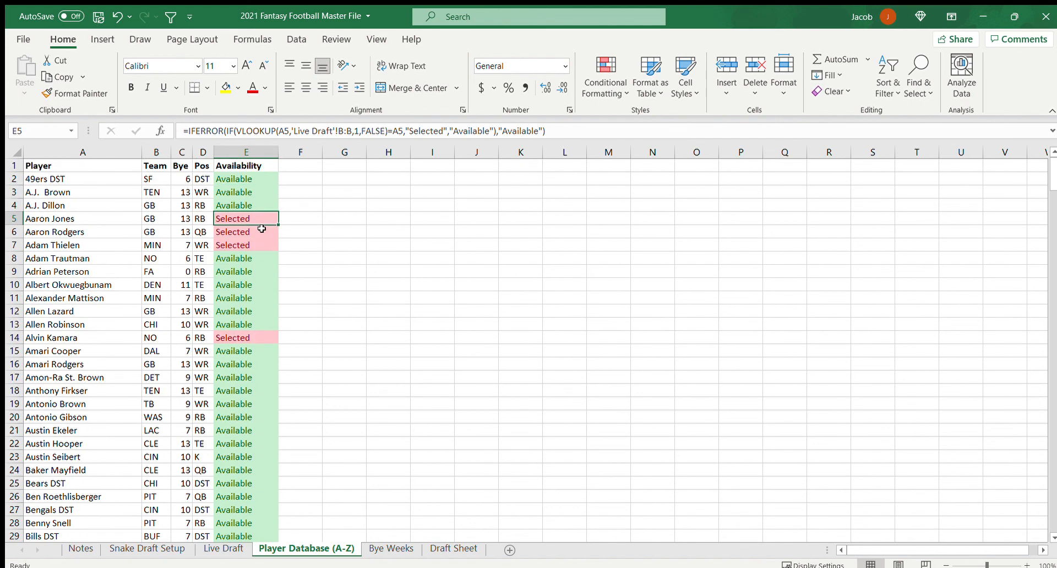
pyautogui.scroll(-3)
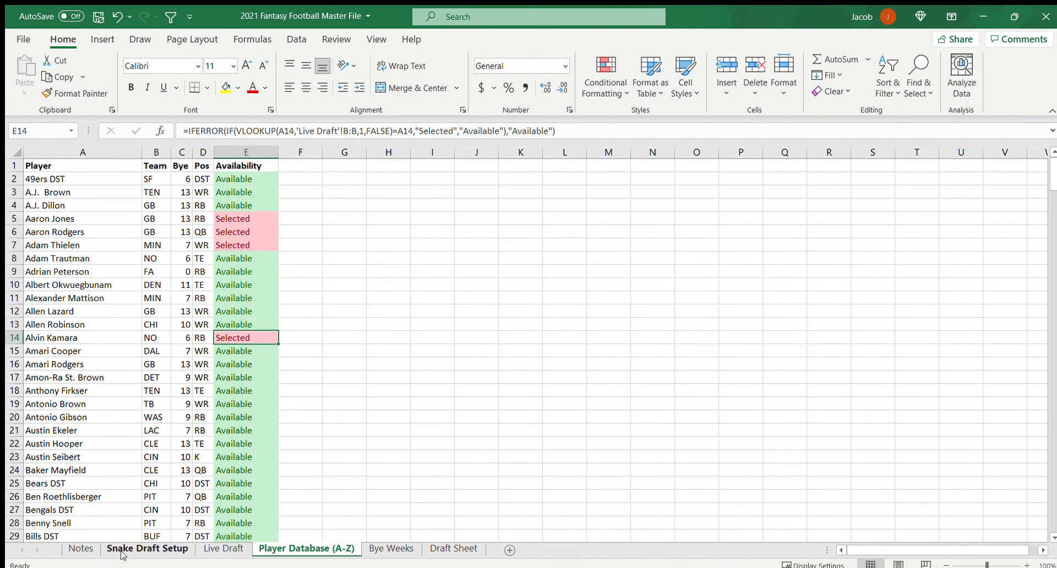
# Check pick 27, row 28 and Team 4's bye-week formula on Live Draft, scrolling the picks
pyautogui.click(223, 547)
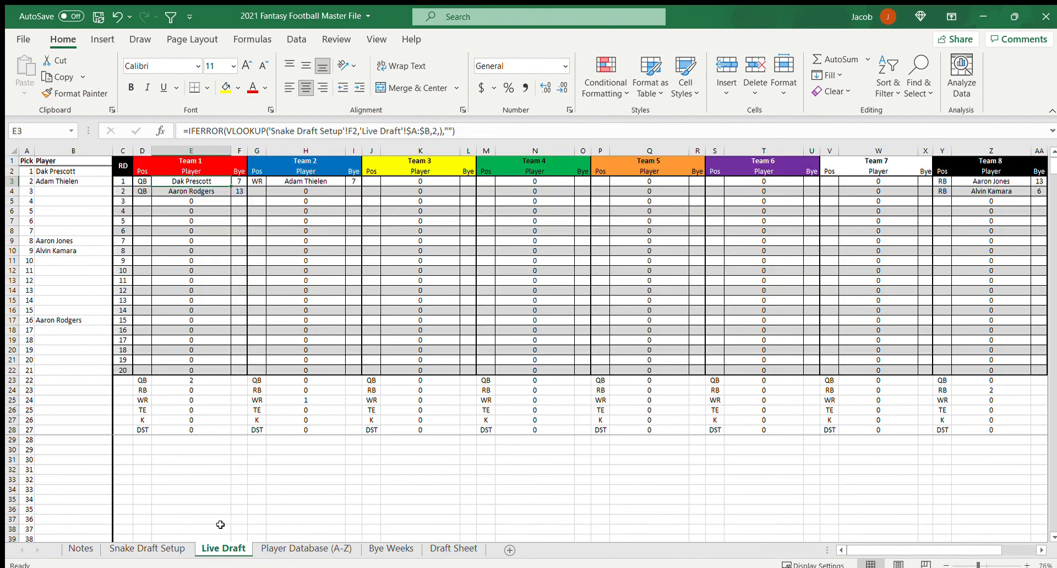
pyautogui.moveTo(88, 332)
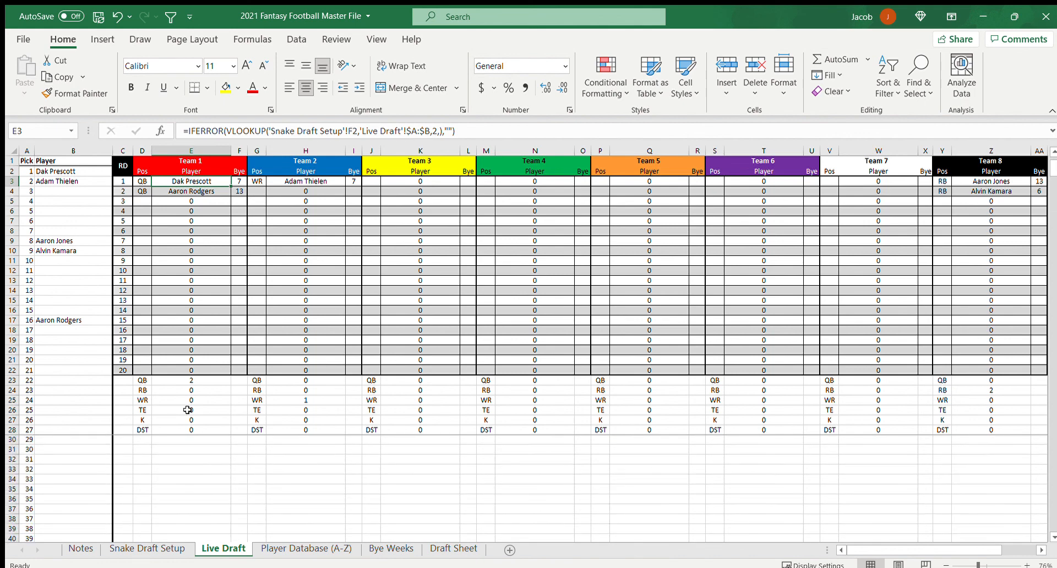
pyautogui.click(11, 430)
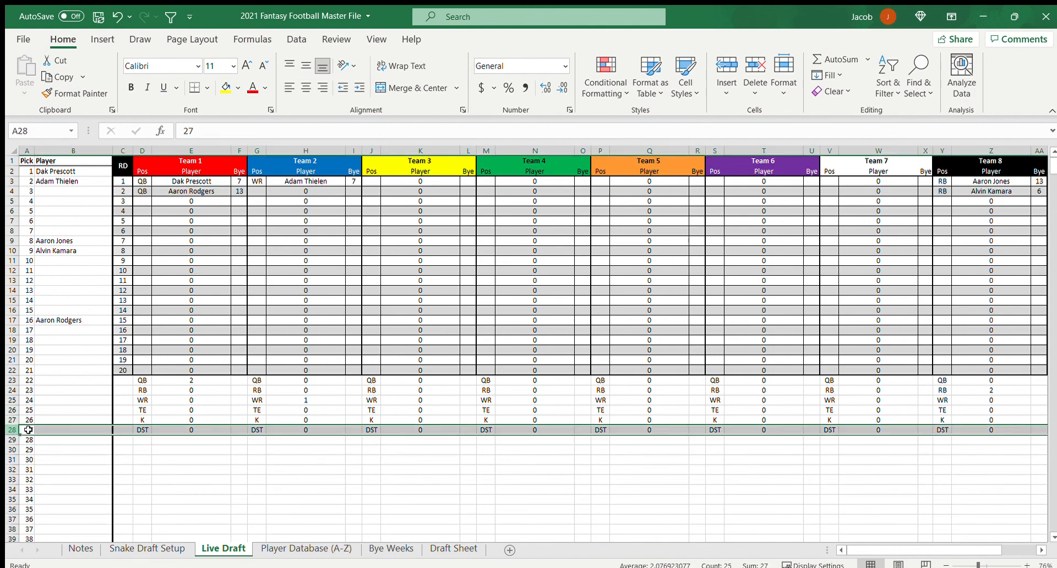
pyautogui.click(122, 430)
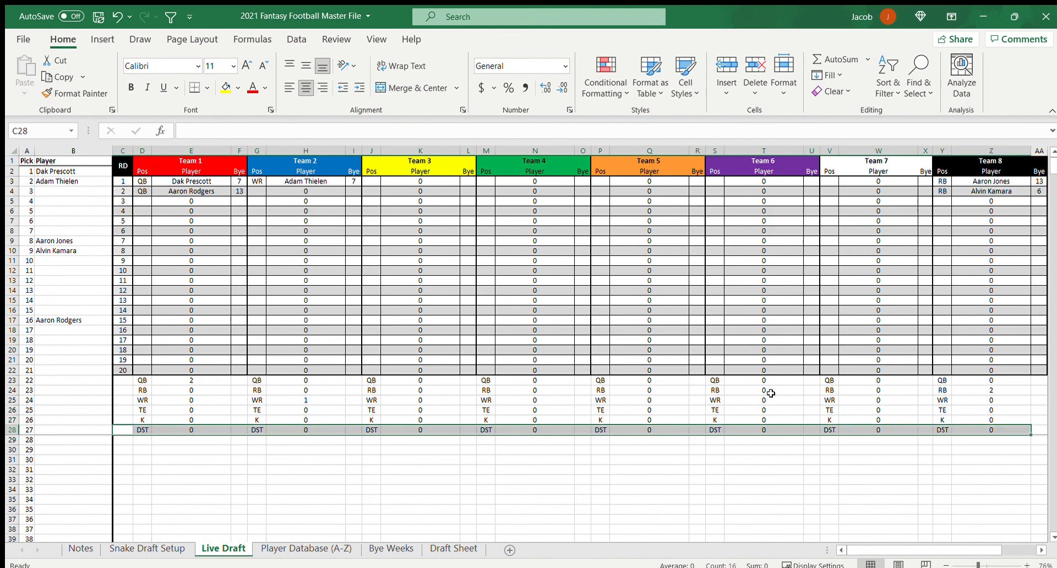
pyautogui.click(582, 350)
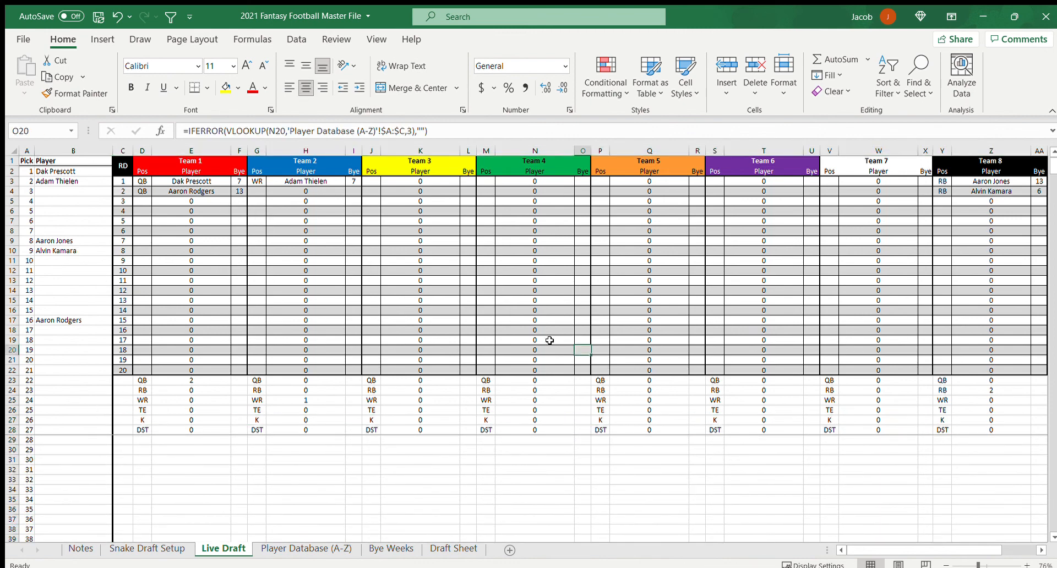
pyautogui.scroll(-3)
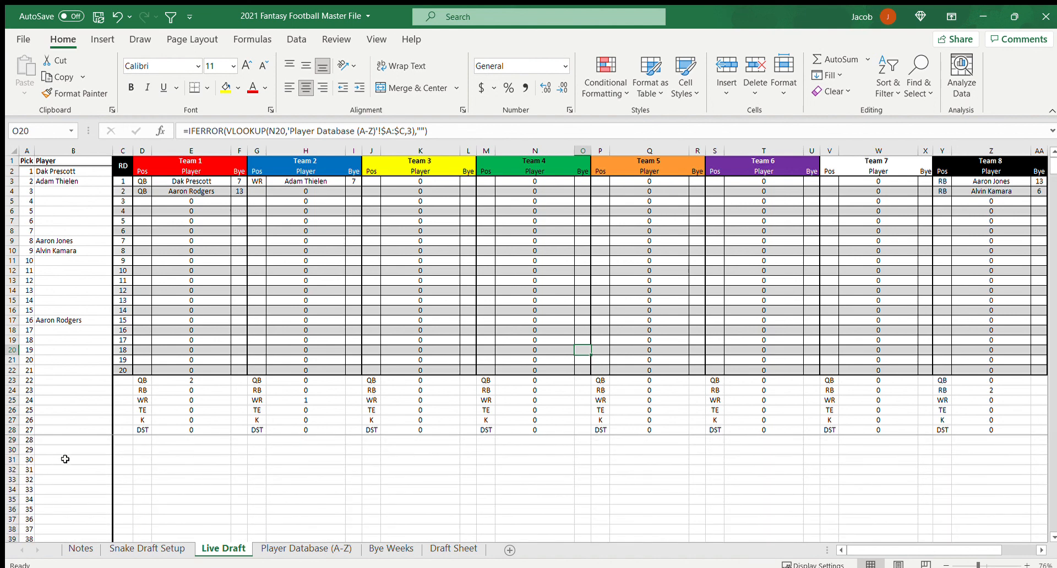
pyautogui.scroll(-3)
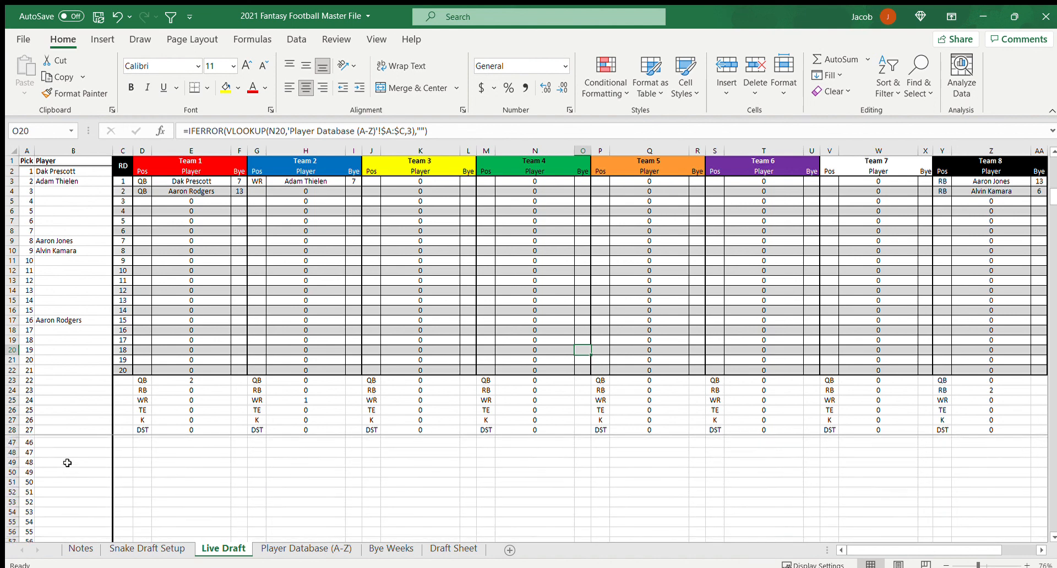
# Enter Adrian Peterson as pick 51 and verify his Team 3 RB slot and bye week
pyautogui.click(73, 489)
pyautogui.write('Adrian Peterson')
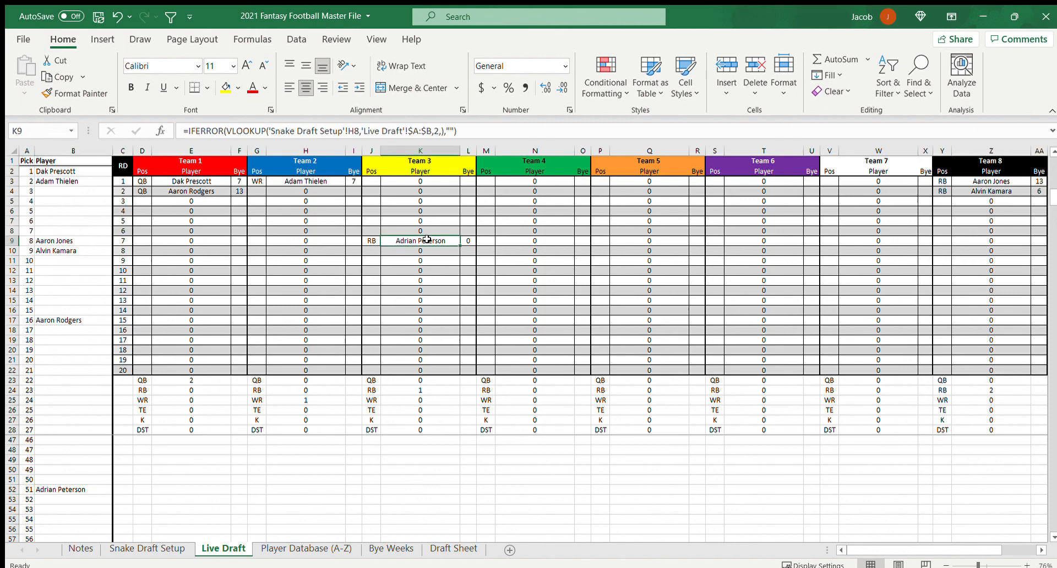
pyautogui.click(59, 489)
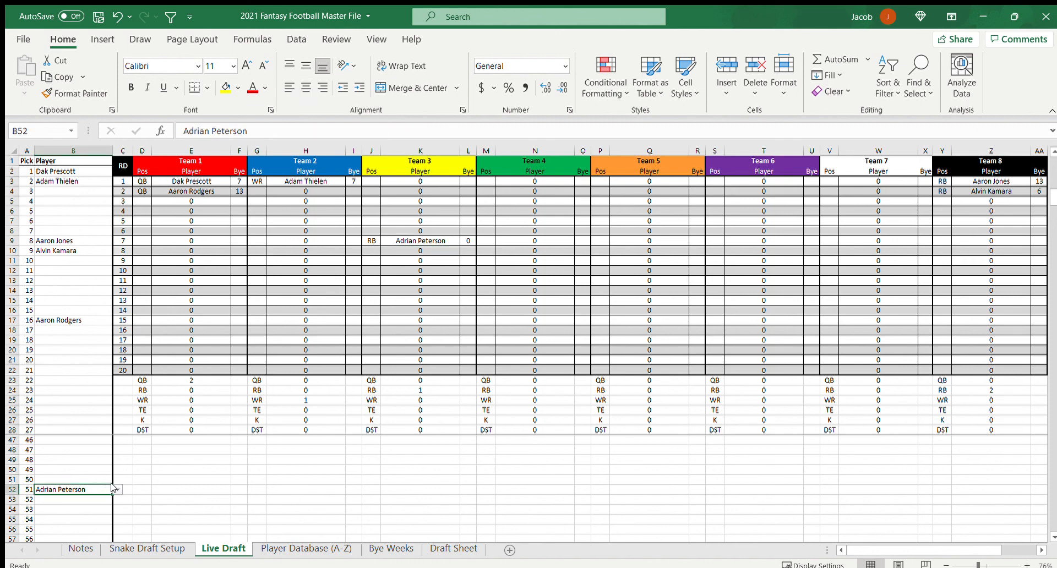
pyautogui.click(467, 240)
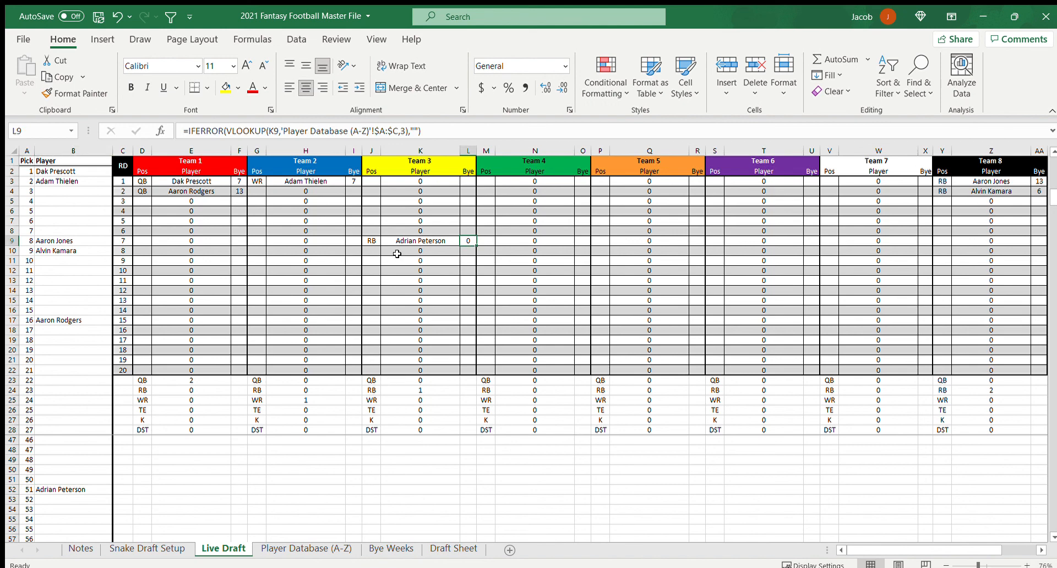
pyautogui.moveTo(434, 423)
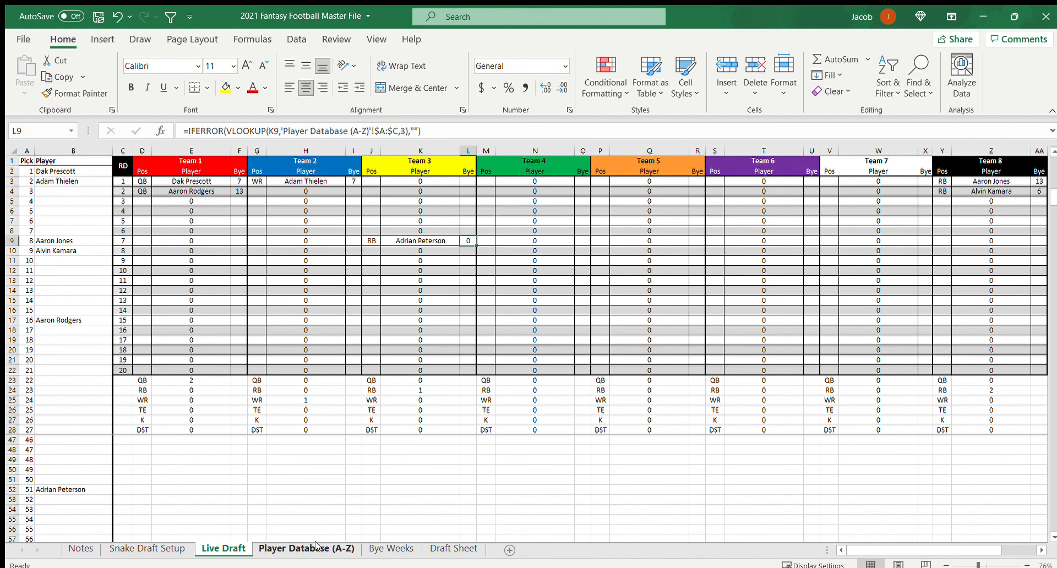
pyautogui.click(306, 553)
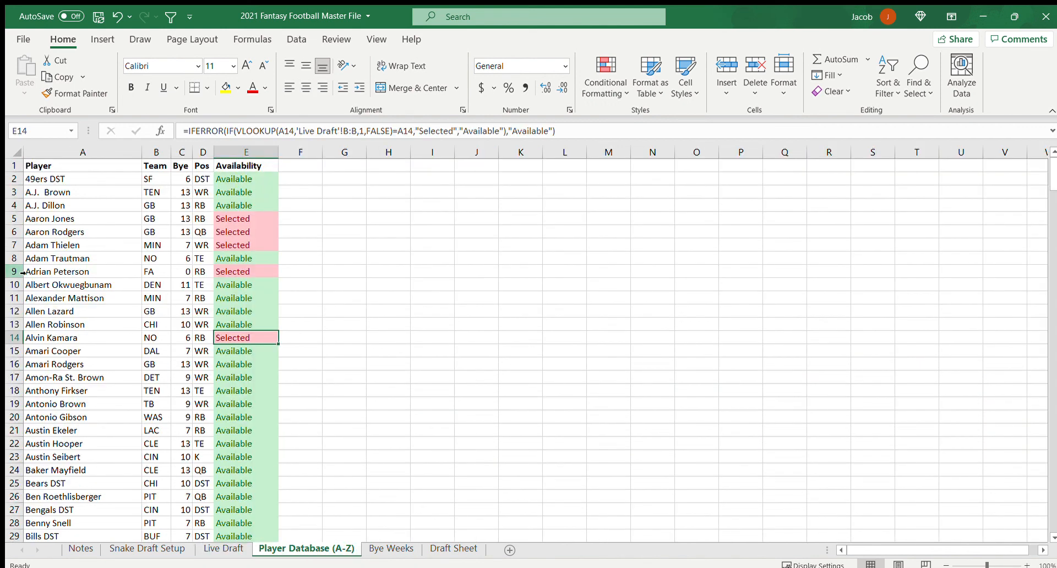
pyautogui.click(156, 271)
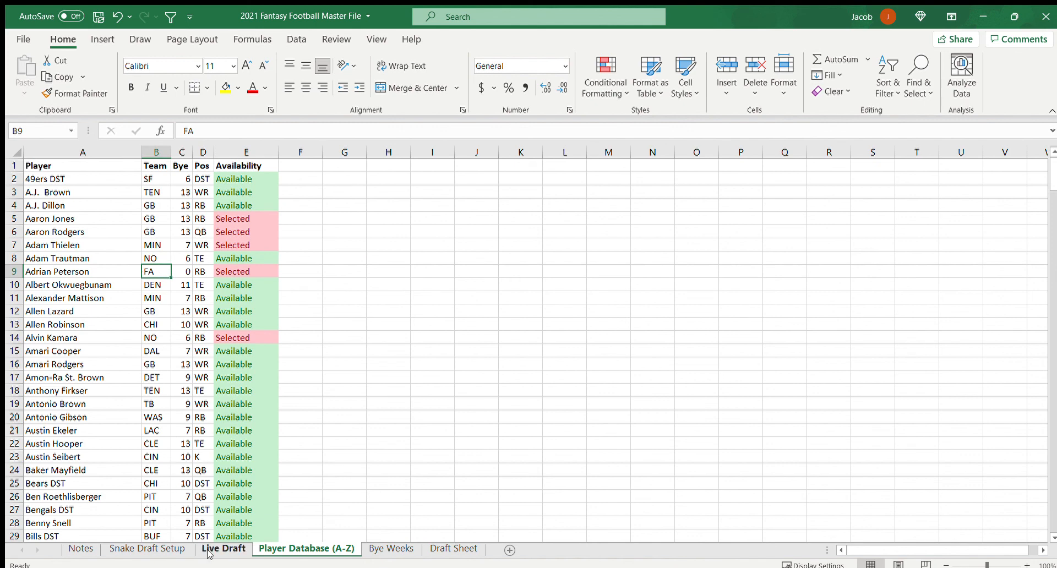
pyautogui.click(223, 548)
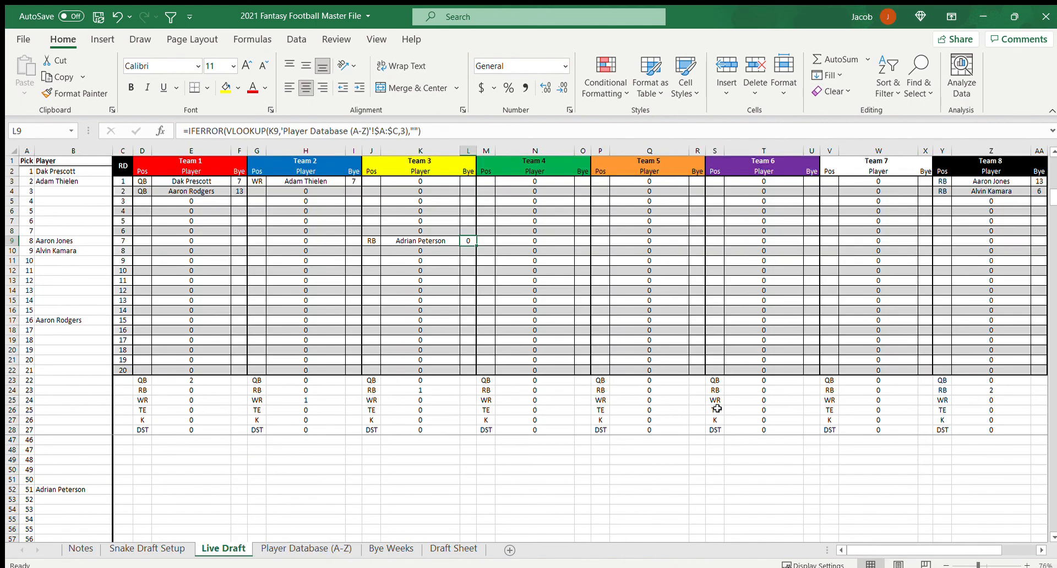
pyautogui.moveTo(853, 306)
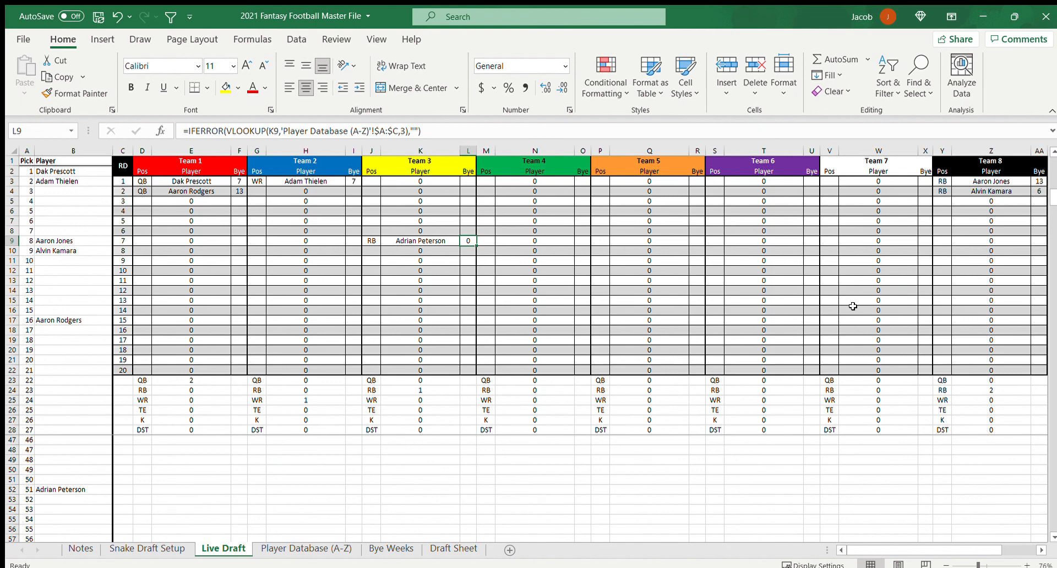